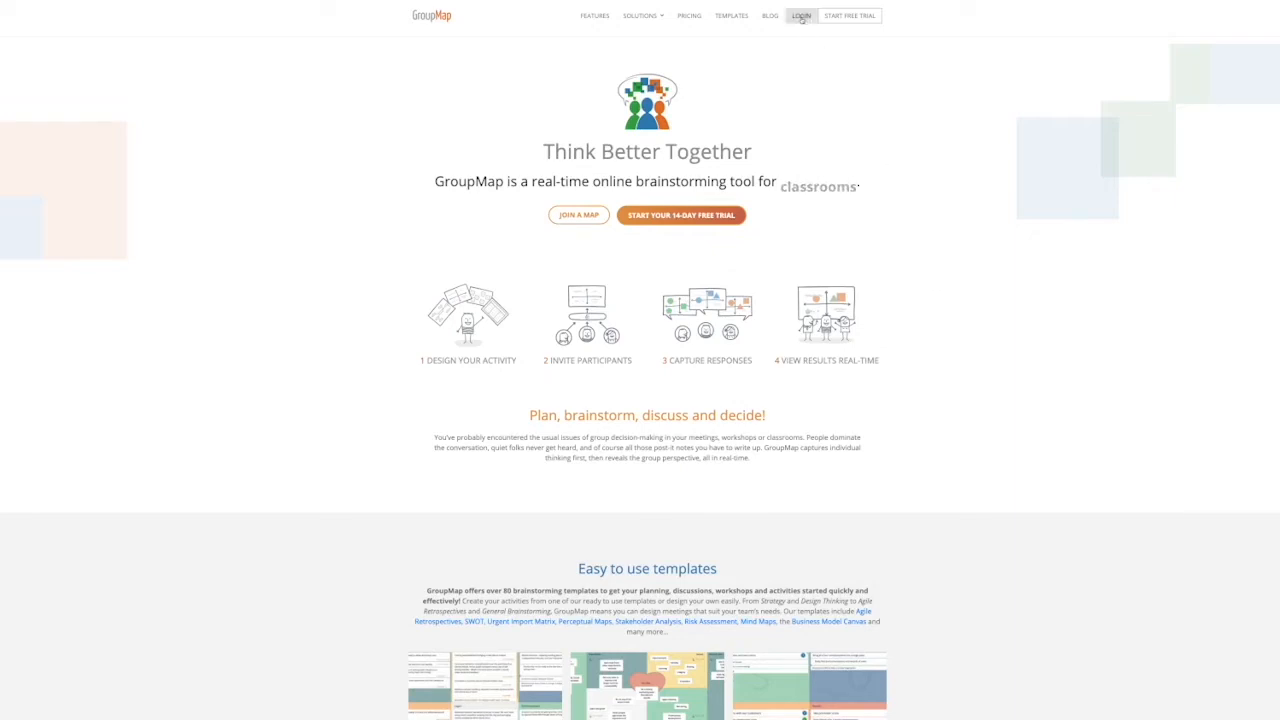
Log in from the GroupMap website to reach the maps dashboard.
left_click(800, 16)
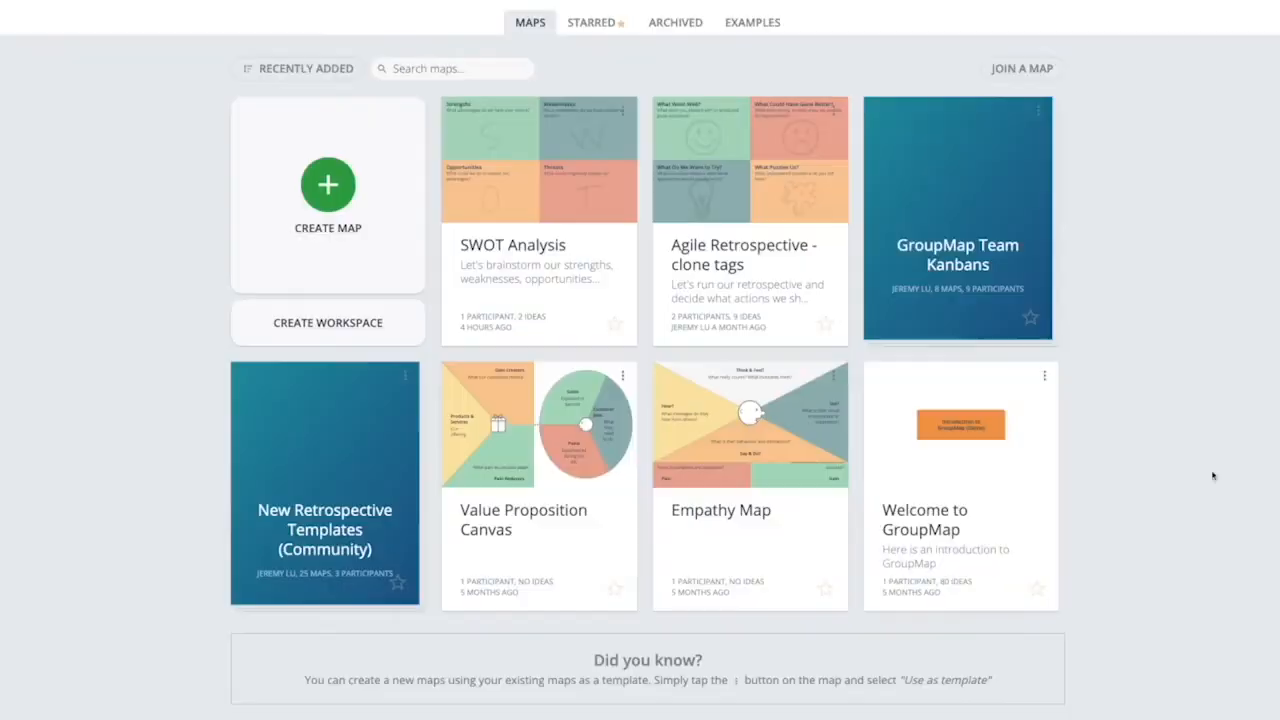
mouse_move(1220, 448)
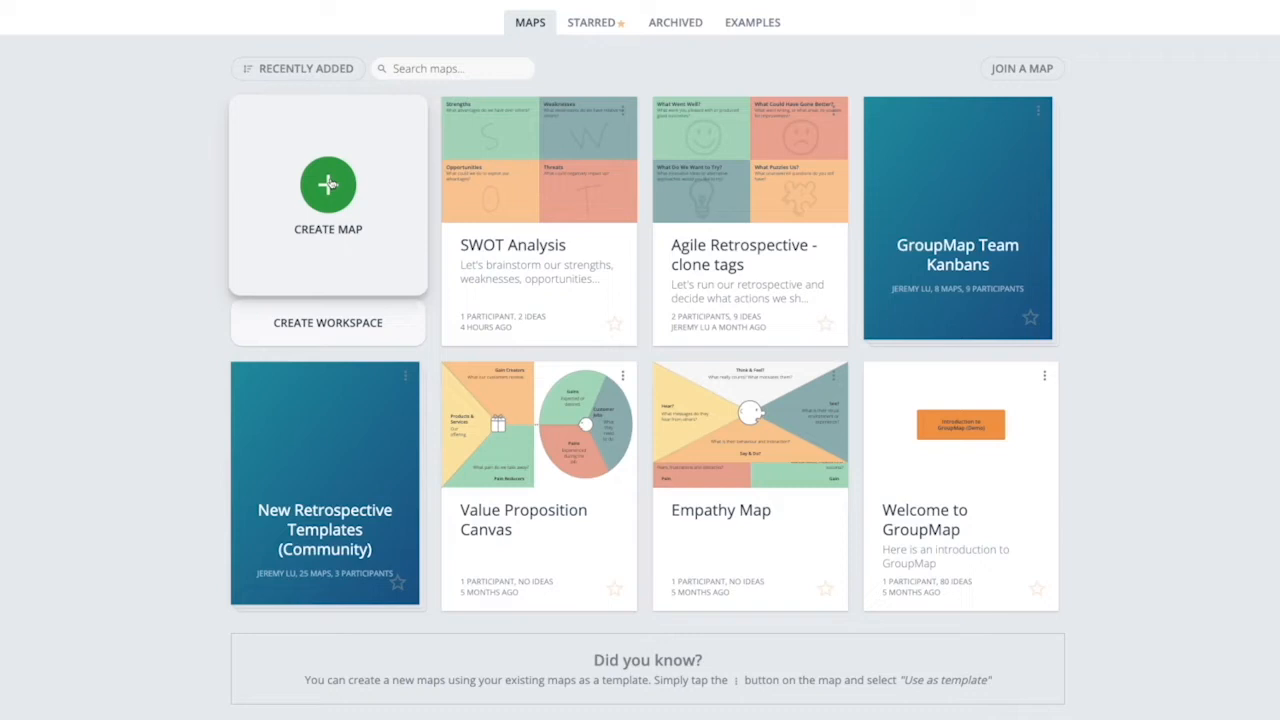
mouse_move(336, 260)
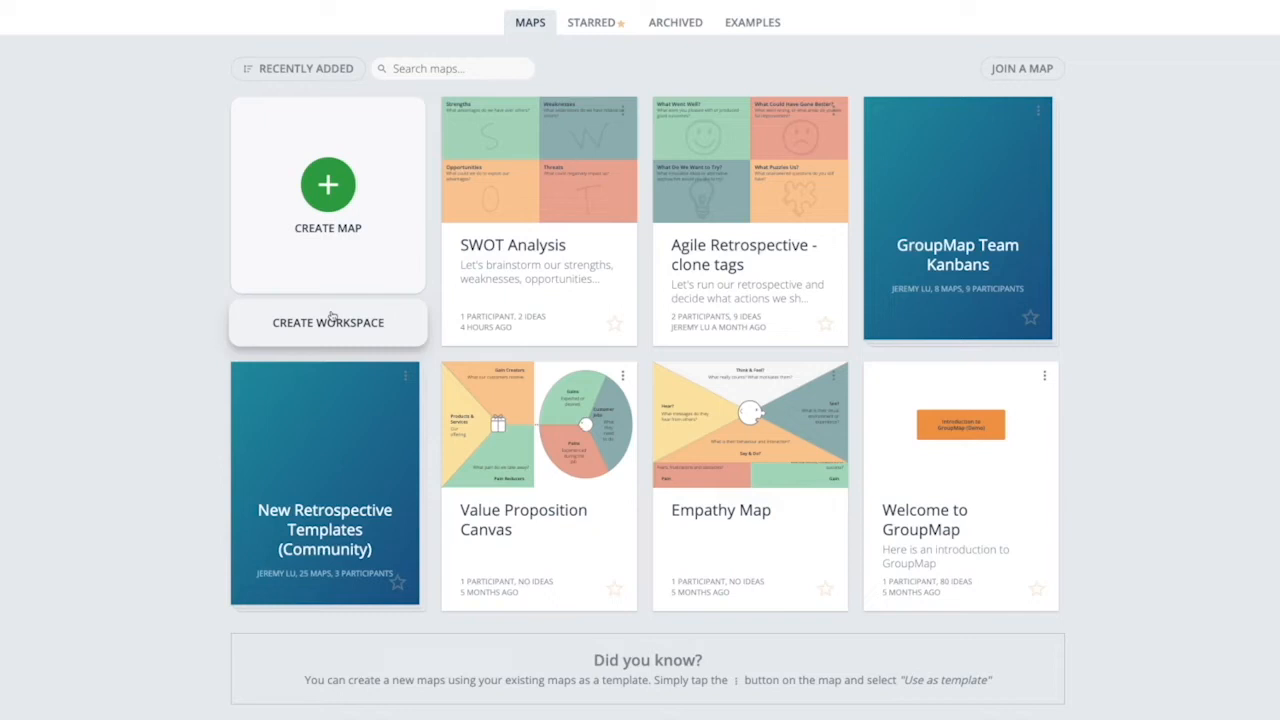
mouse_move(328, 184)
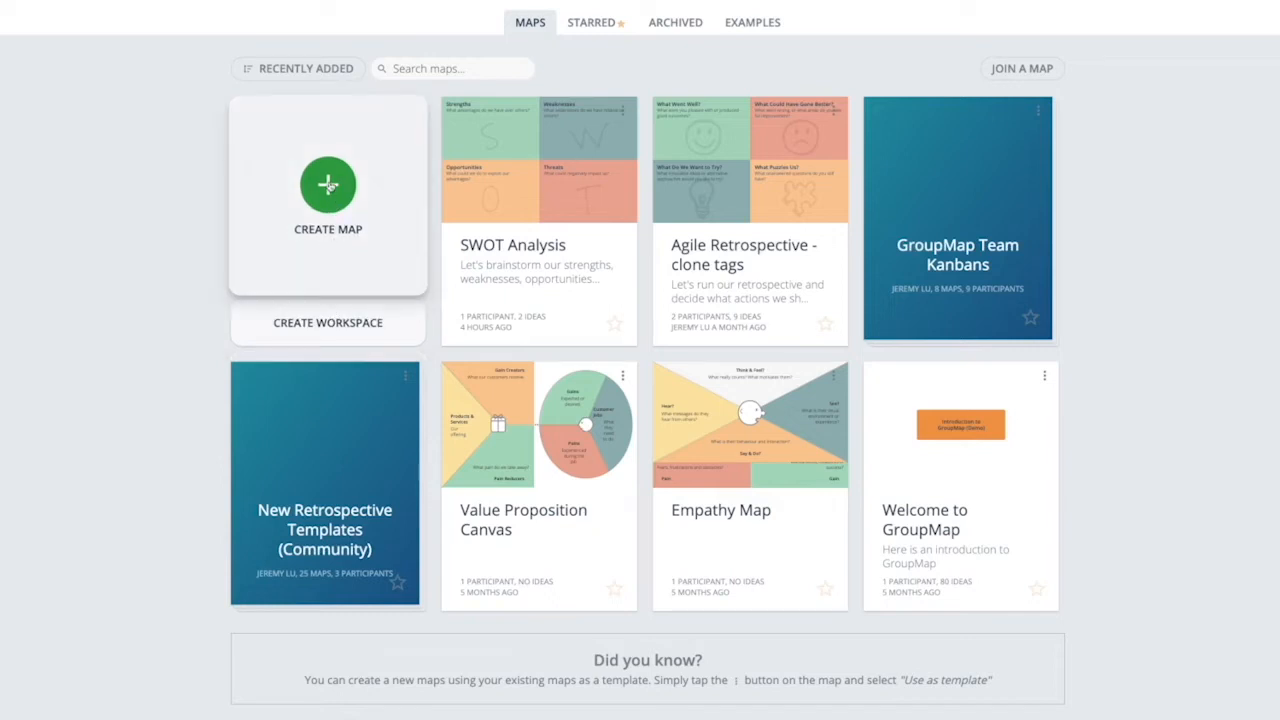
Start a new map and browse Brainstorming, Decision Making, Prioritization, Strategy and Blank templates, ending on Brainstorming.
left_click(328, 184)
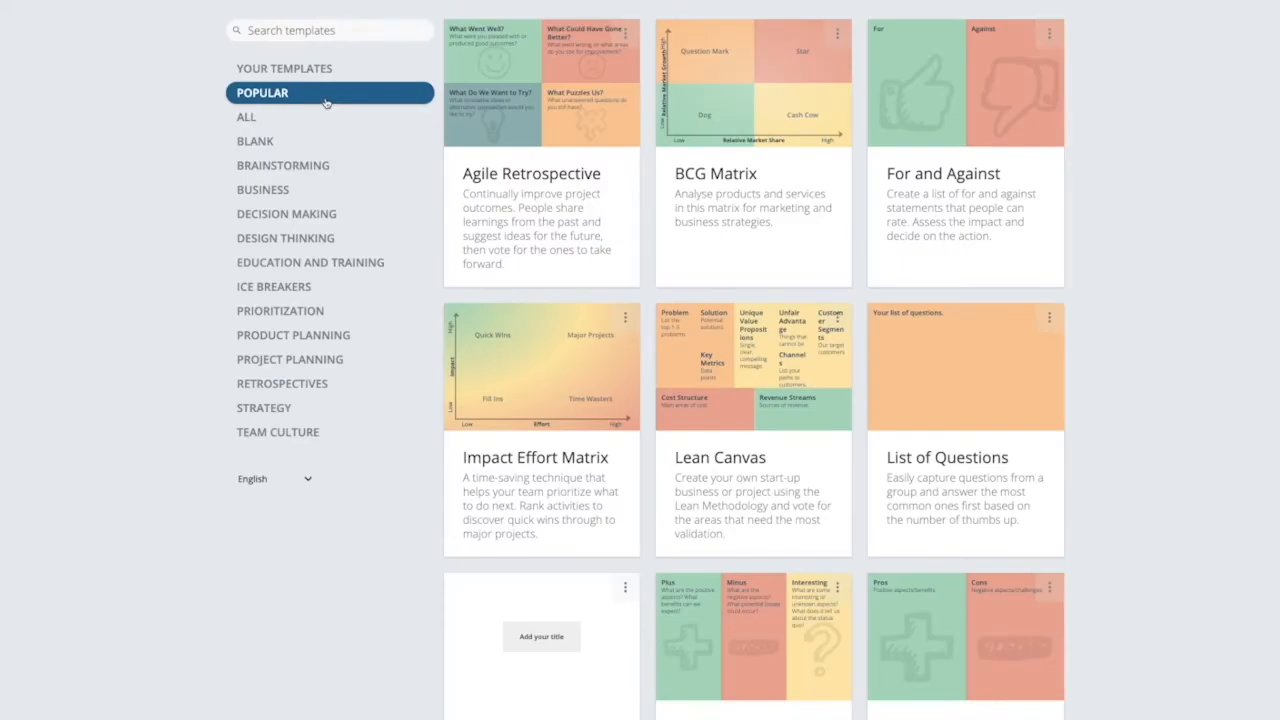
left_click(284, 164)
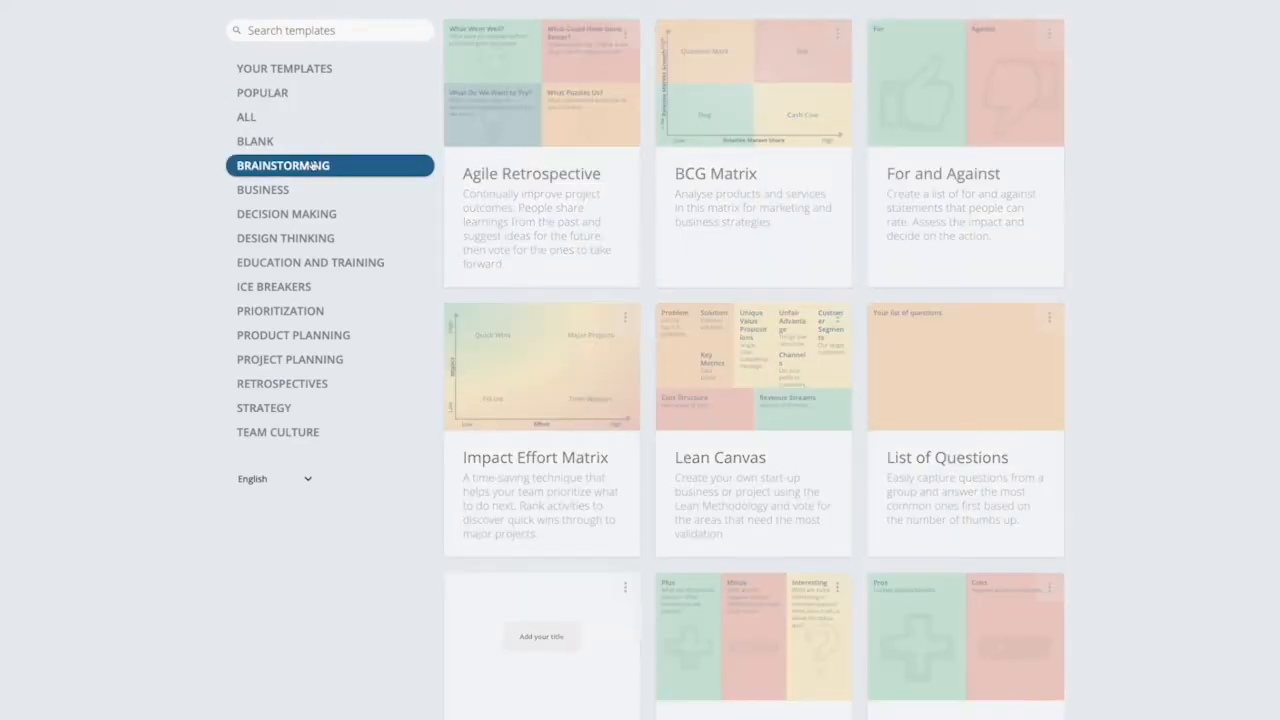
left_click(286, 212)
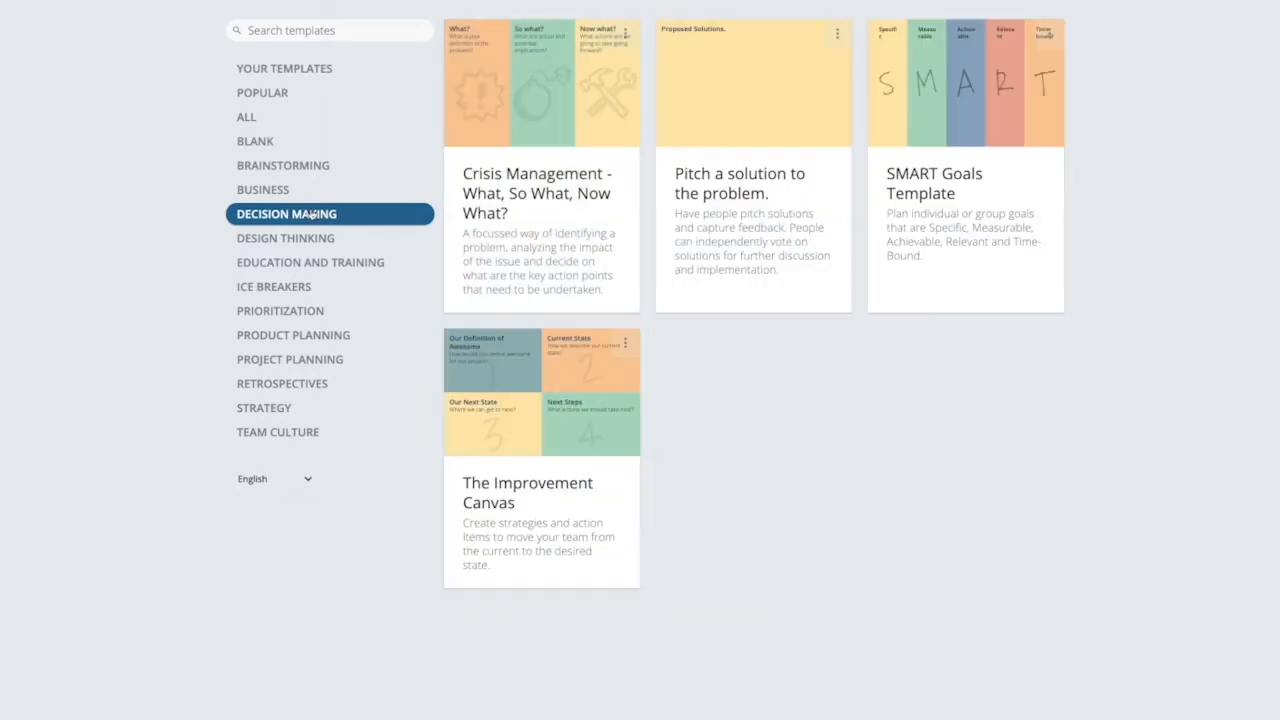
left_click(280, 310)
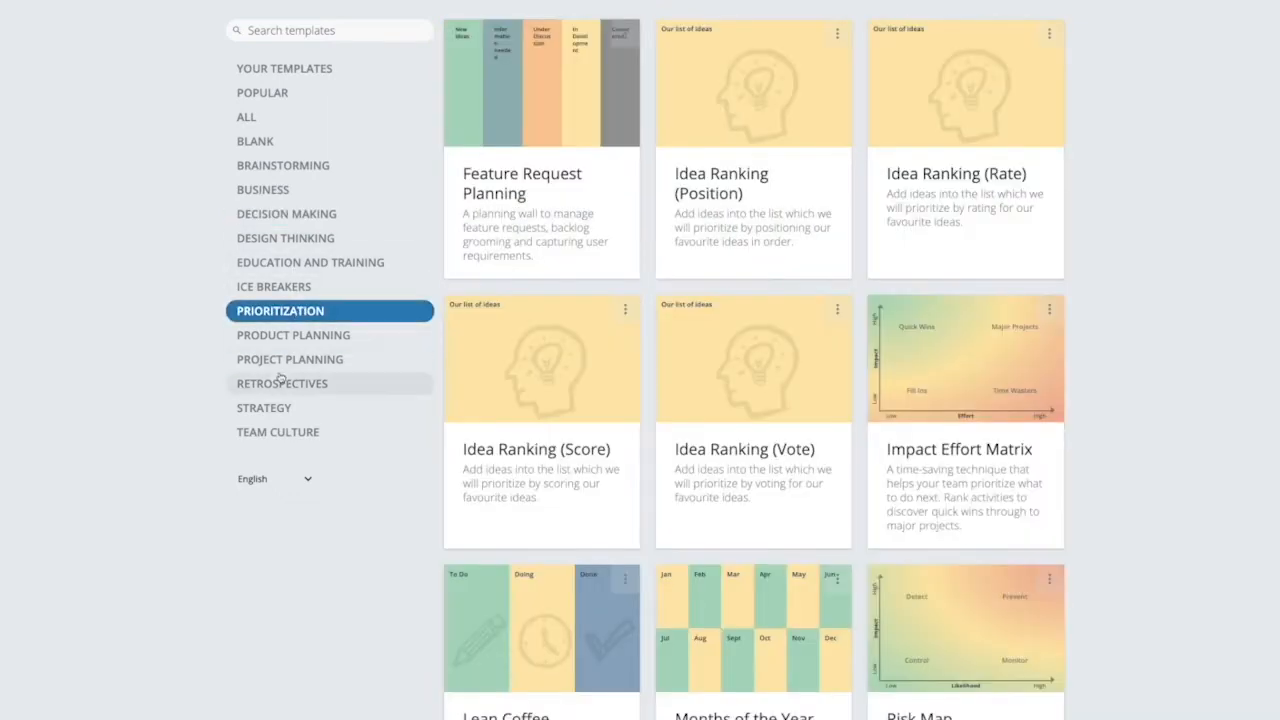
left_click(264, 408)
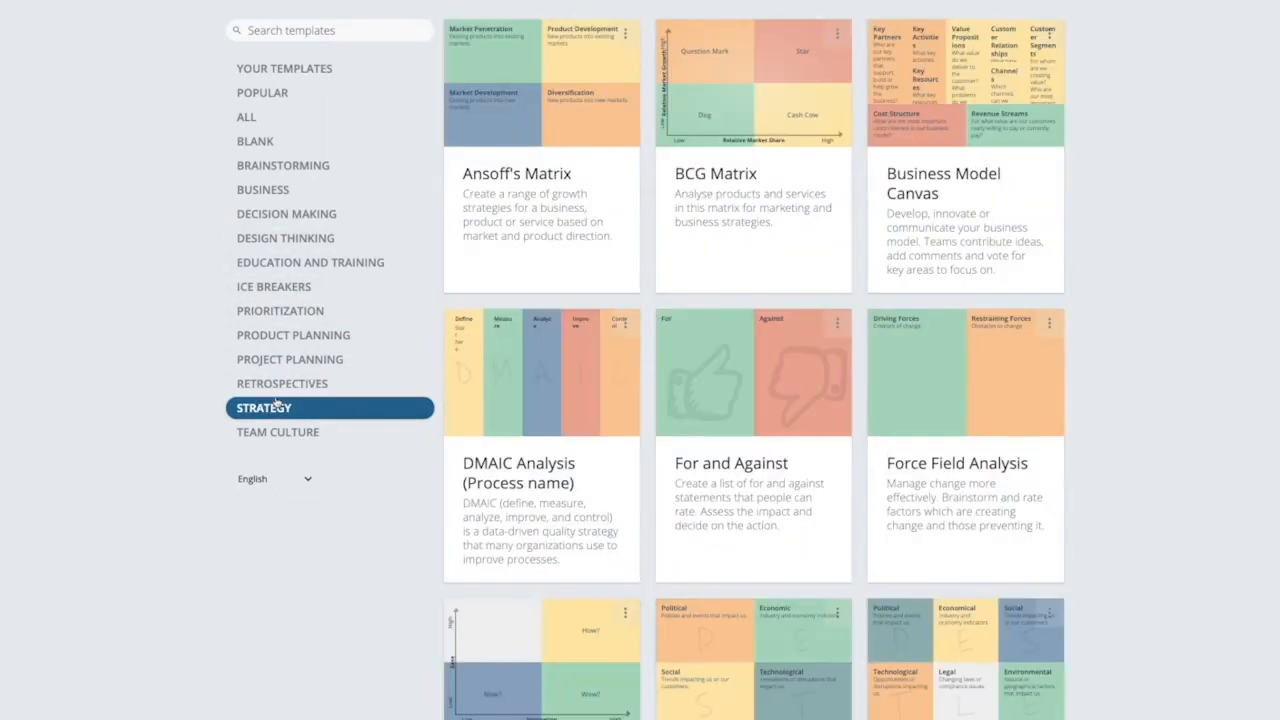
mouse_move(284, 164)
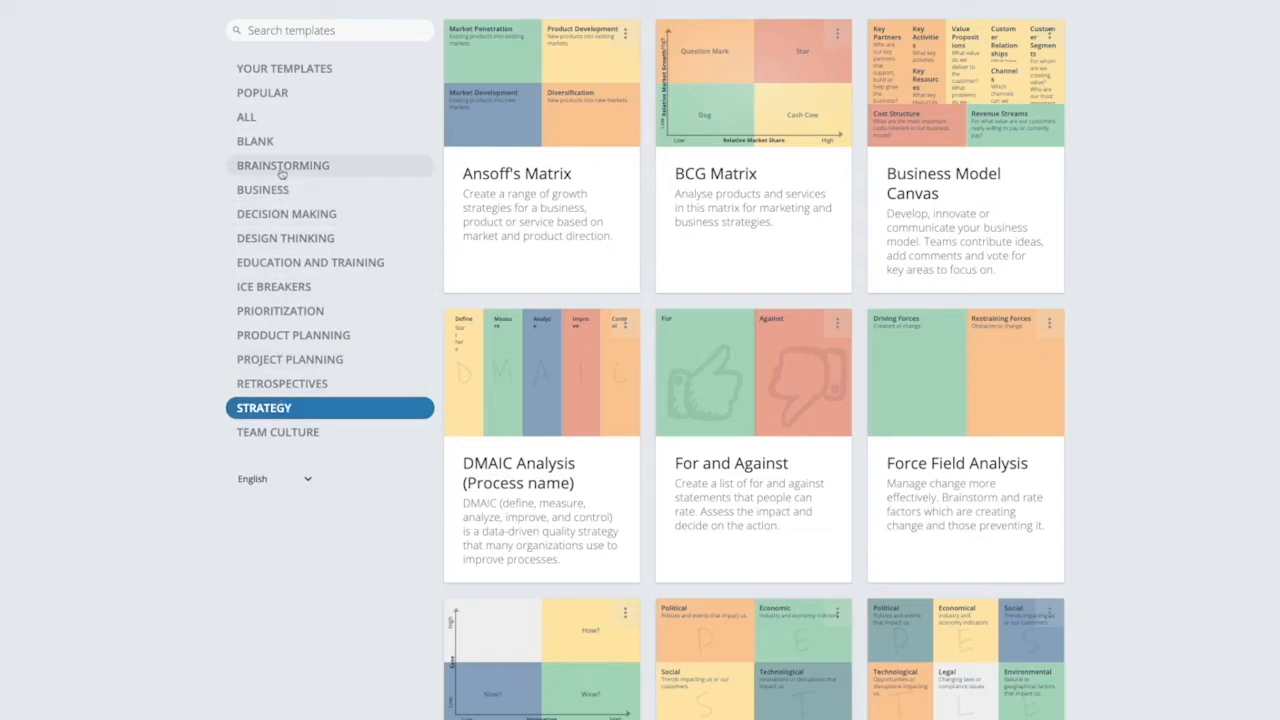
mouse_move(284, 140)
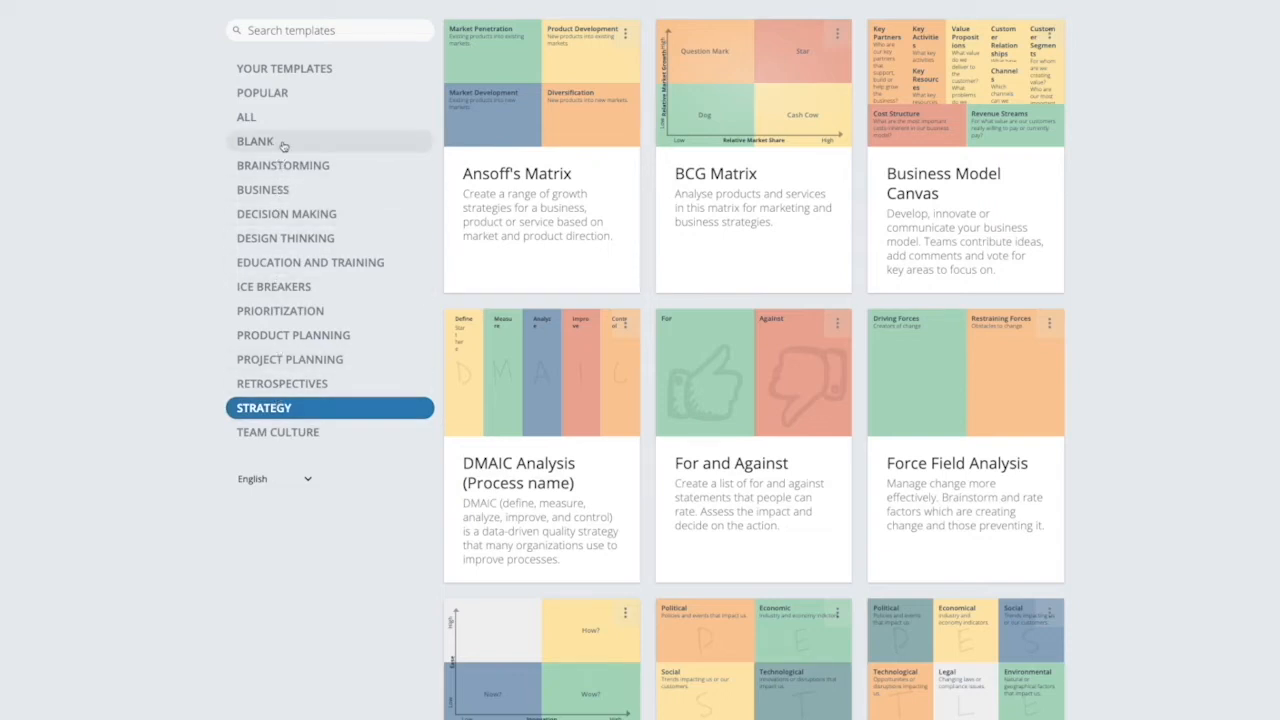
left_click(254, 140)
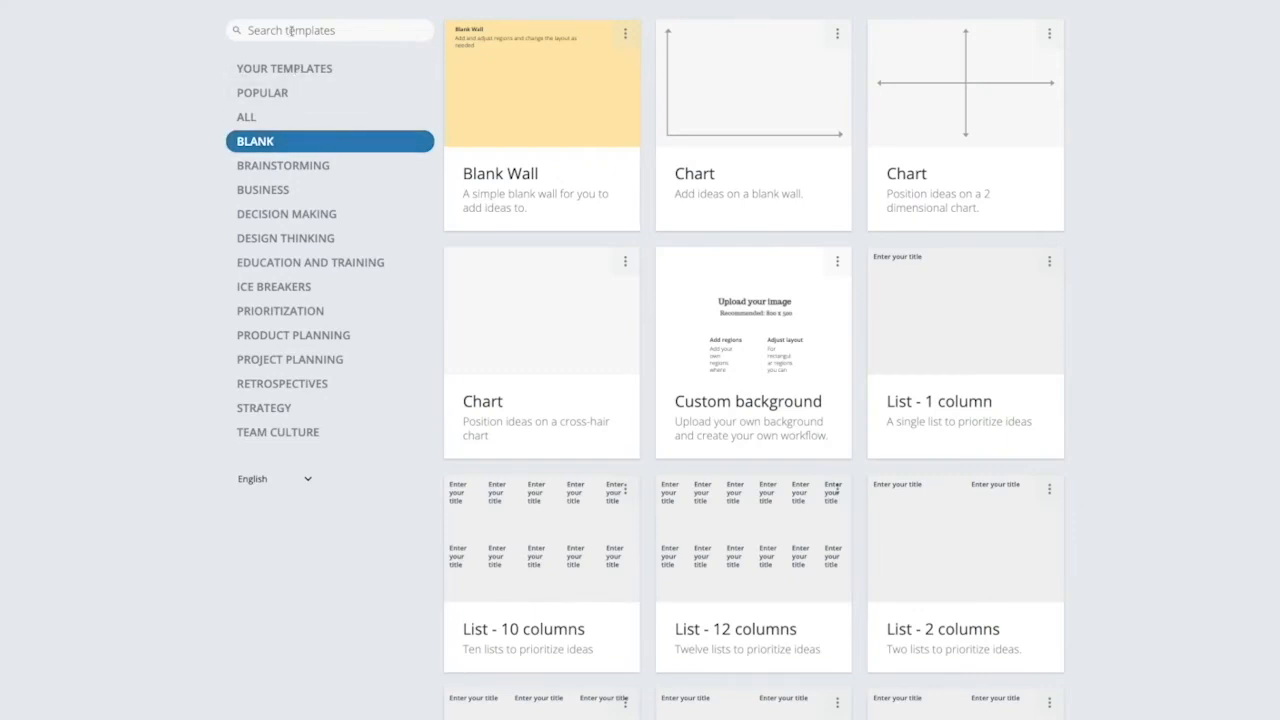
left_click(284, 164)
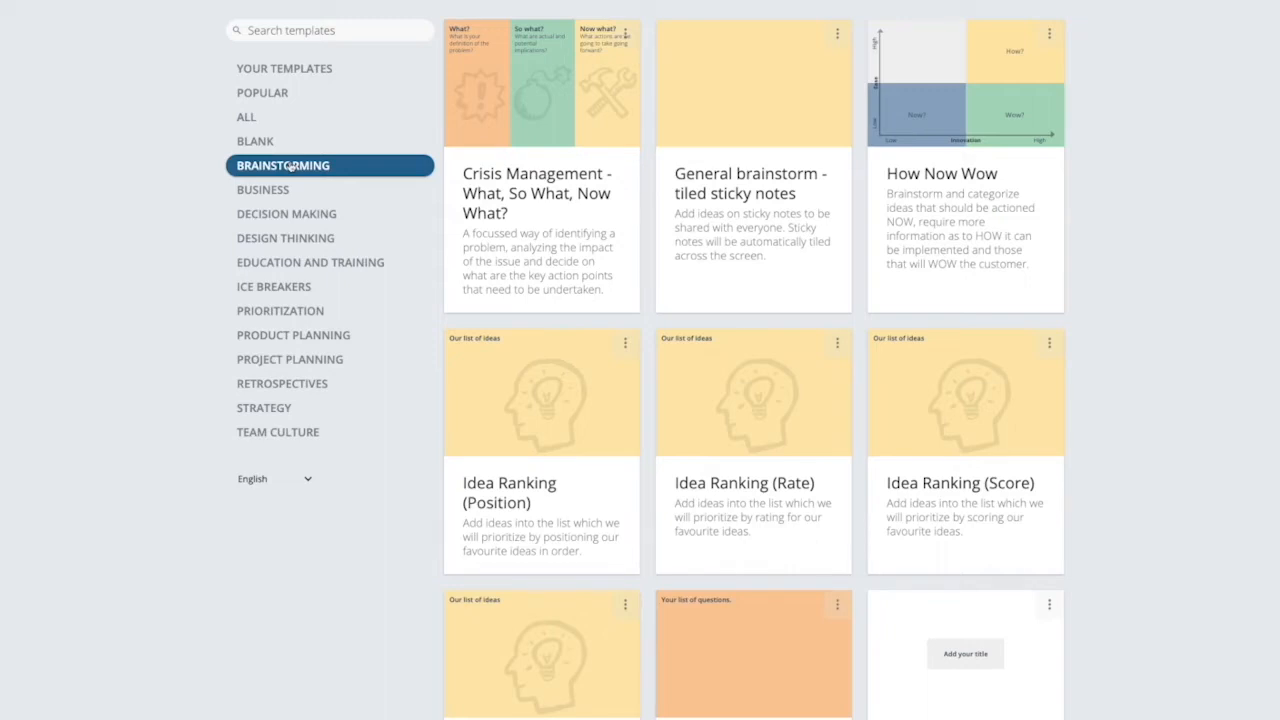
mouse_move(342, 174)
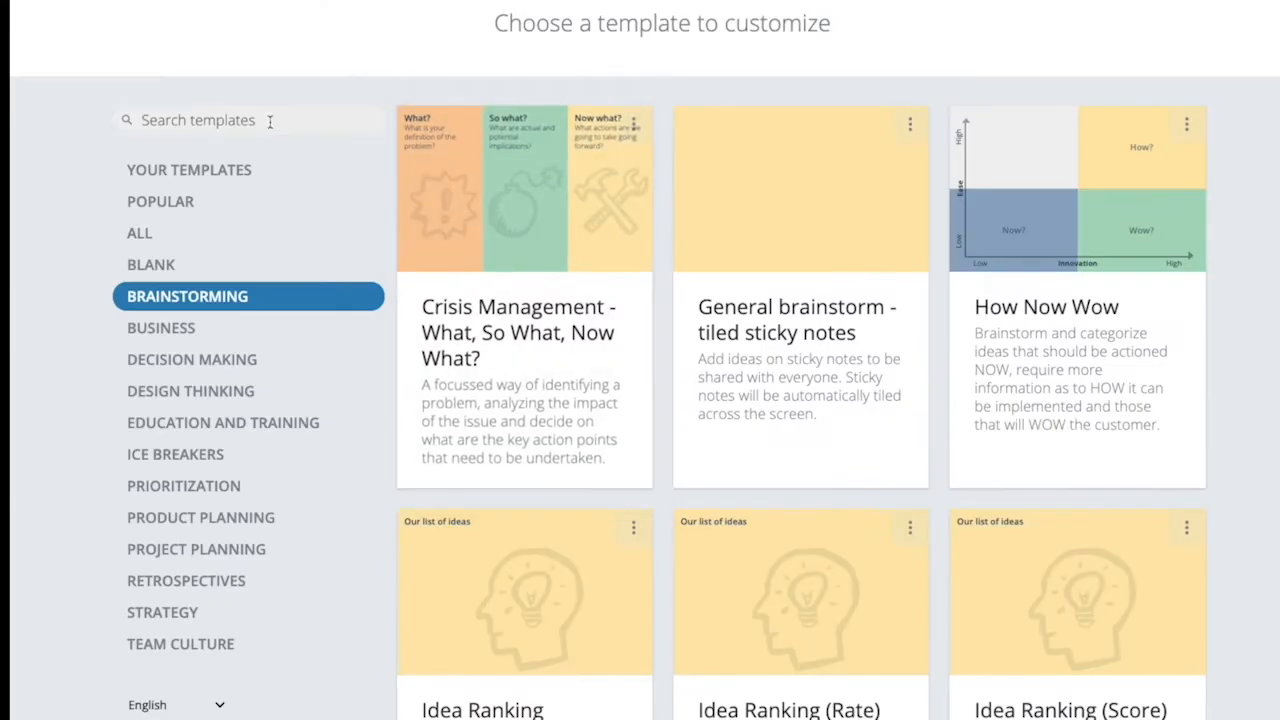
Search the templates for 'swot' to bring up the SWOT Analysis template.
type("s")
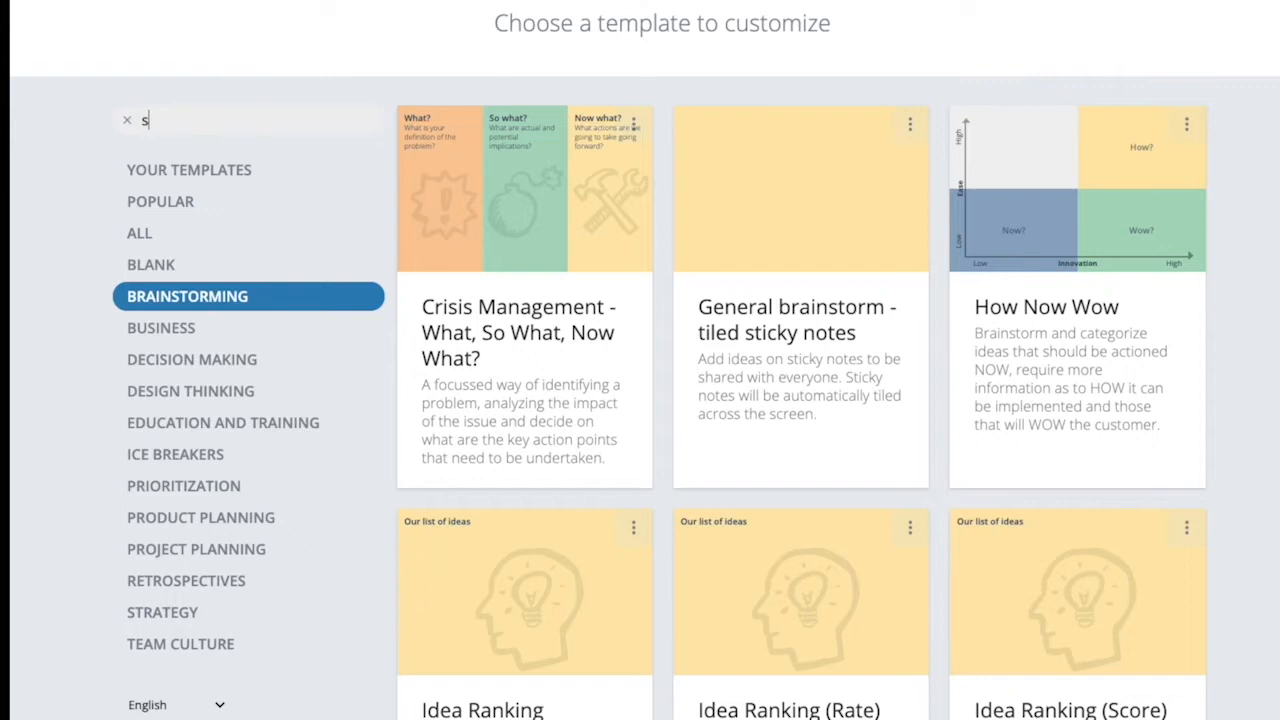
type("wot")
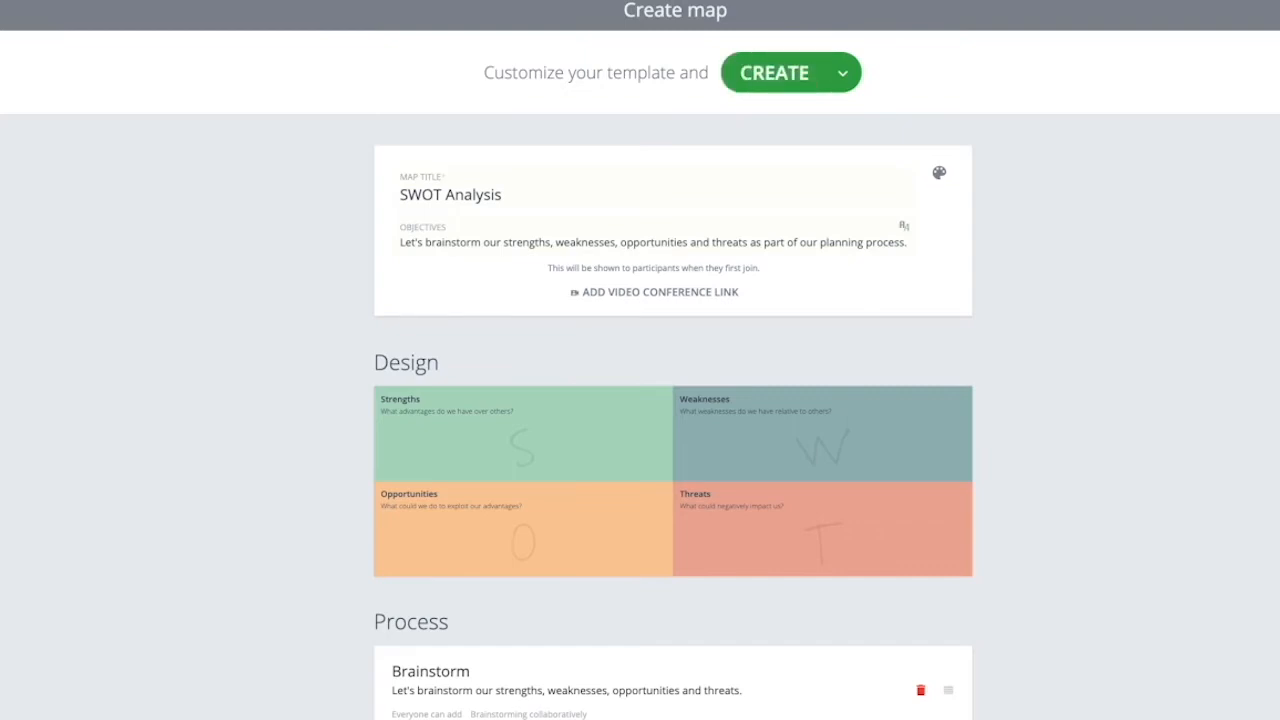
Create the SWOT Analysis map so it opens at its Brainstorm step.
left_click(774, 72)
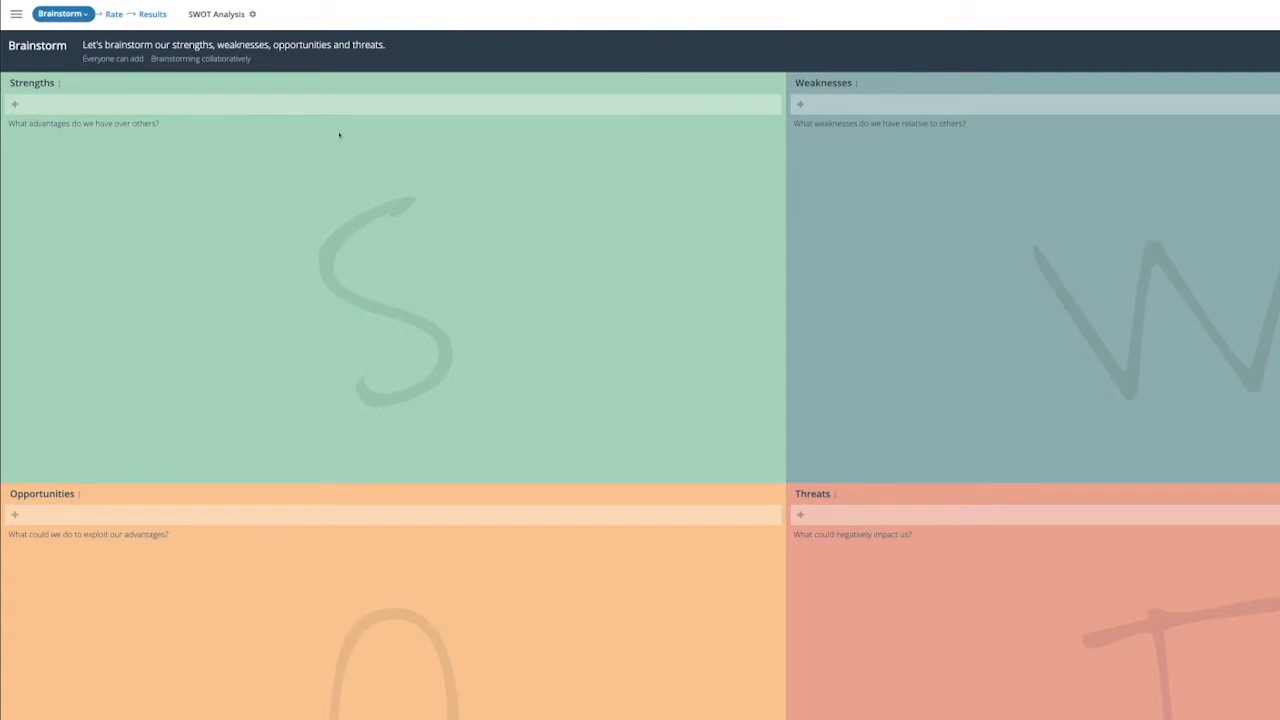
mouse_move(220, 88)
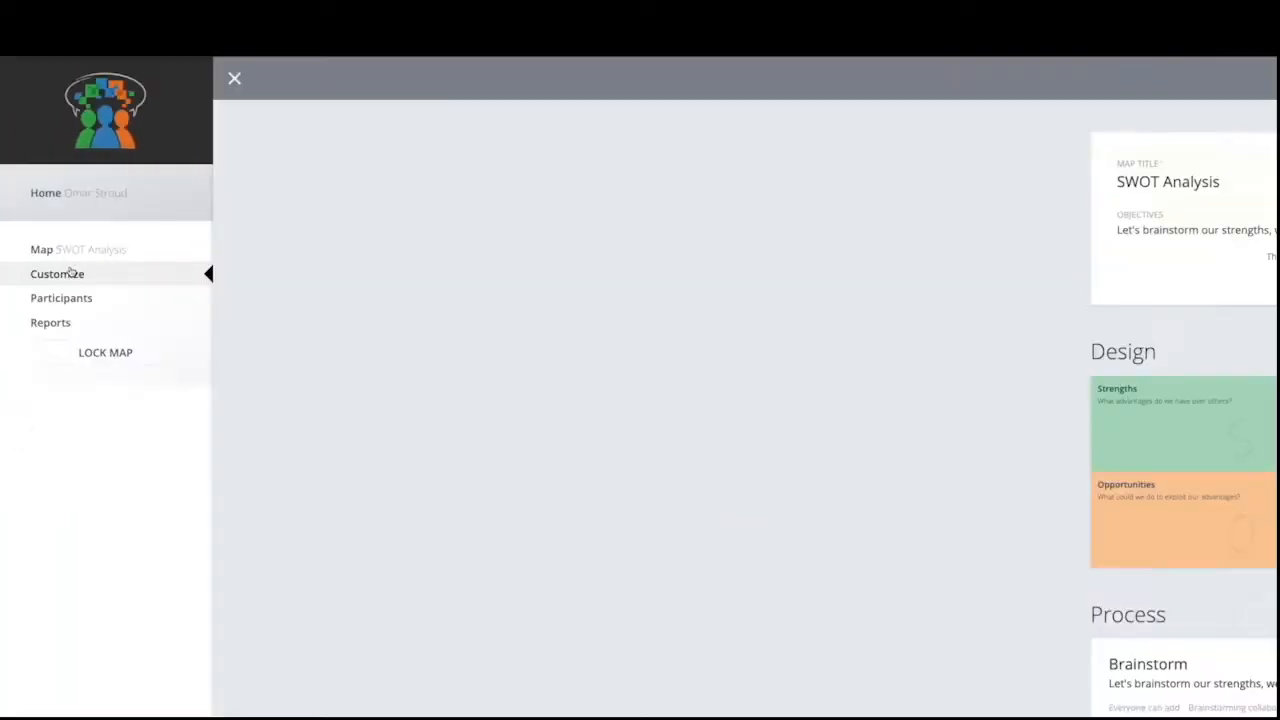
In the map's Customize settings, edit the objectives and add a video conference link field.
left_click(56, 272)
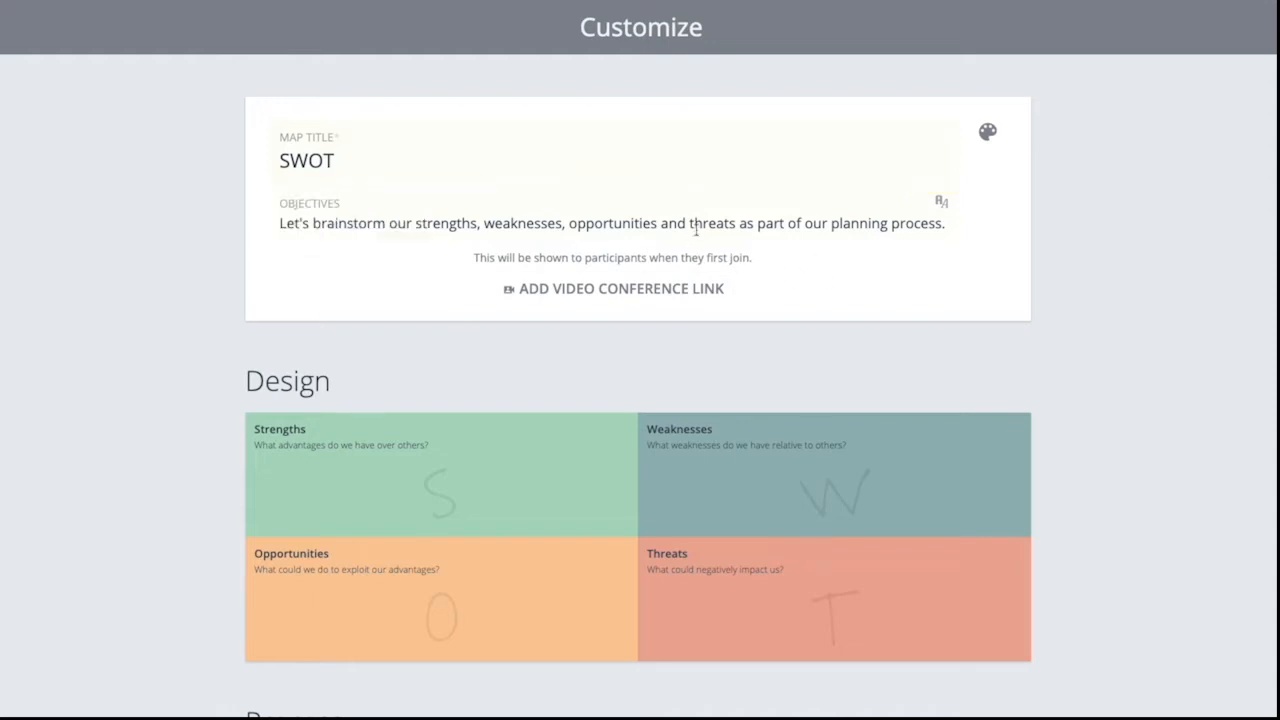
left_click(704, 224)
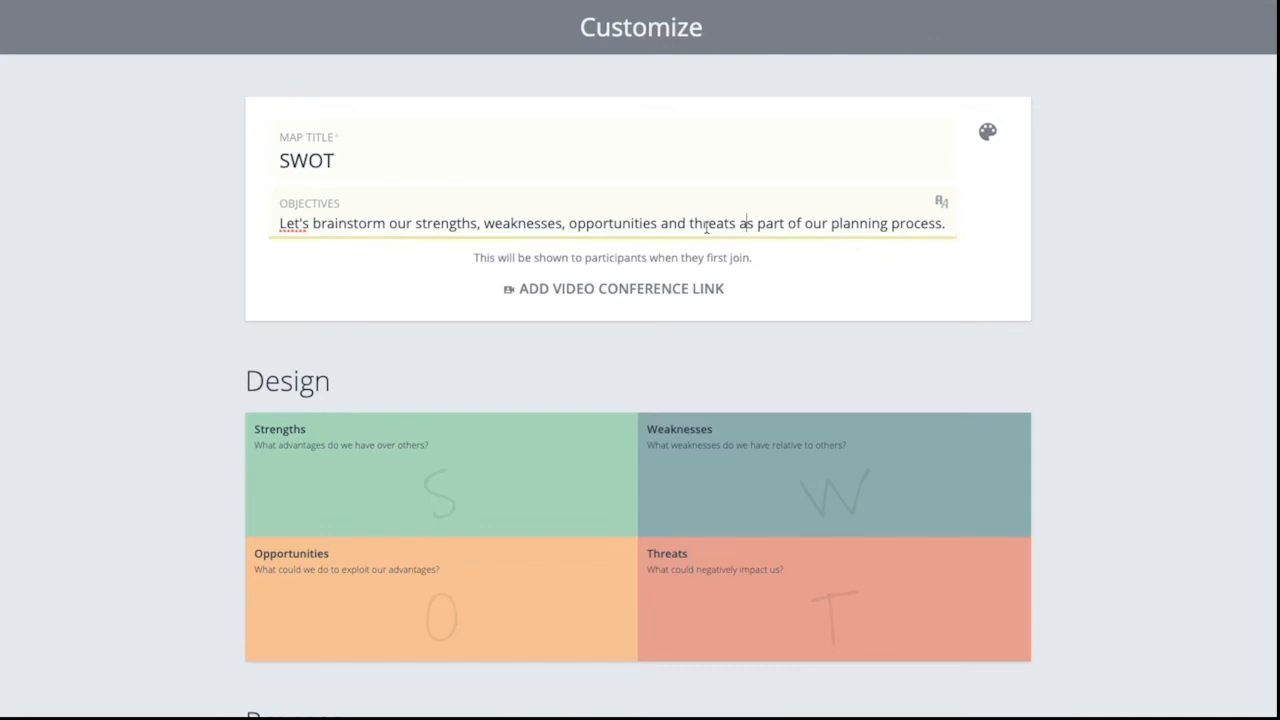
left_click(612, 288)
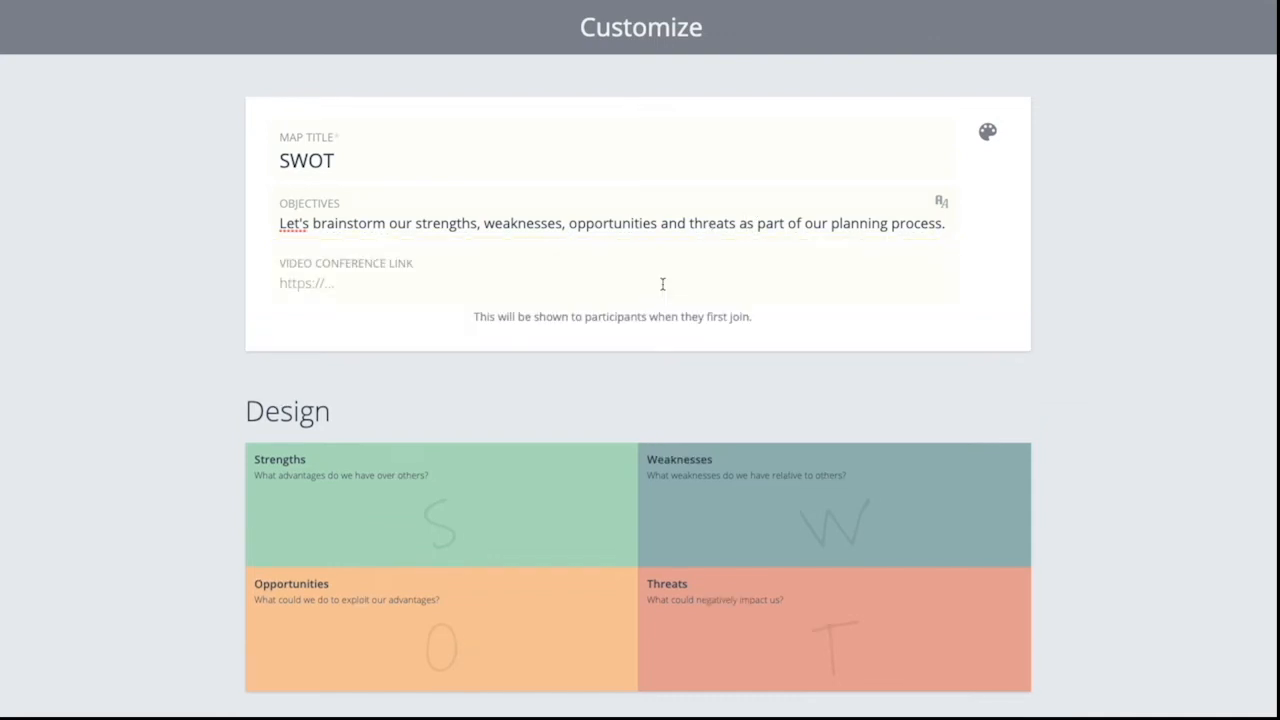
mouse_move(528, 284)
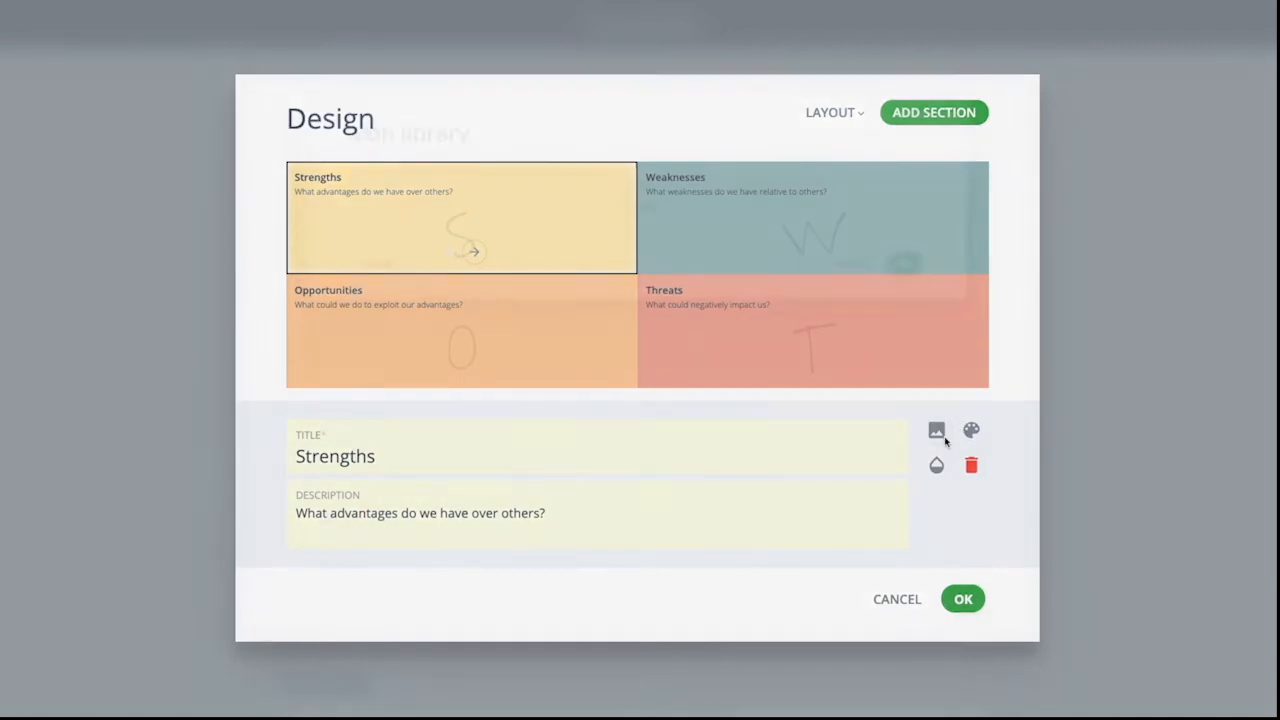
Give the Strengths section a devil-face emoticon icon.
left_click(936, 430)
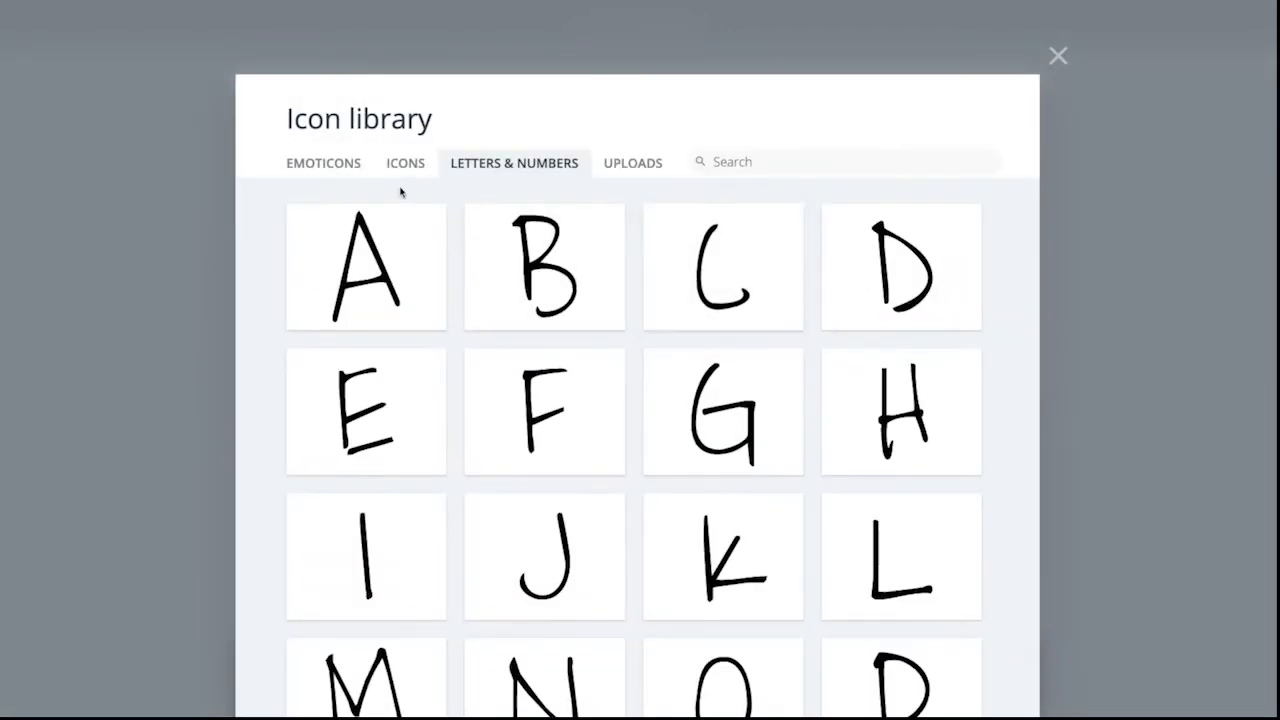
left_click(324, 162)
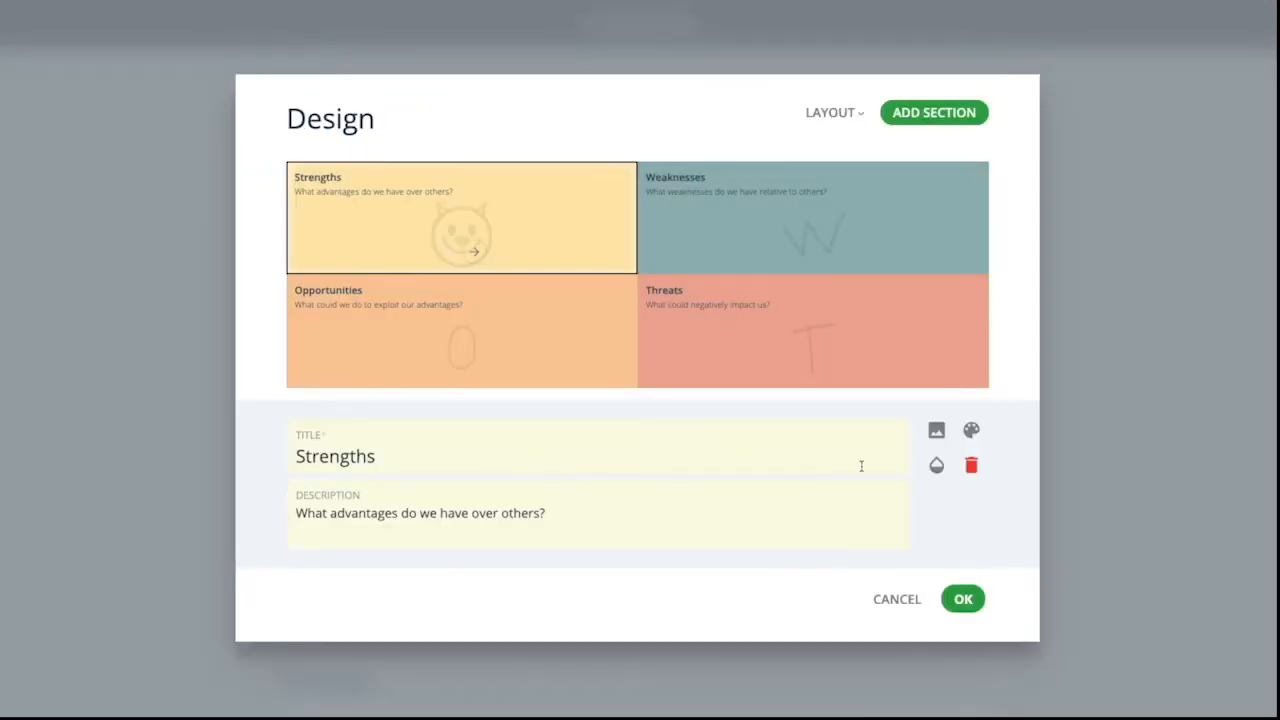
Add a section named 'New', remove it again and confirm the four-quadrant design.
left_click(932, 112)
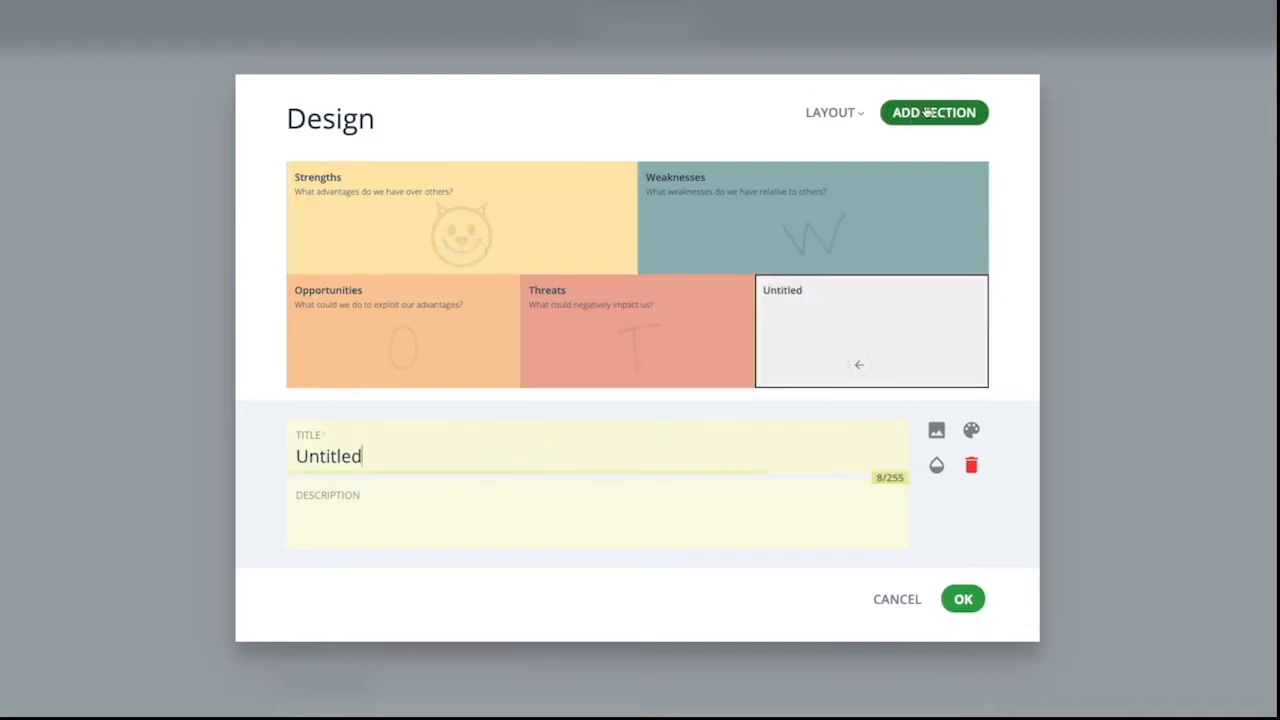
triple_click(328, 456)
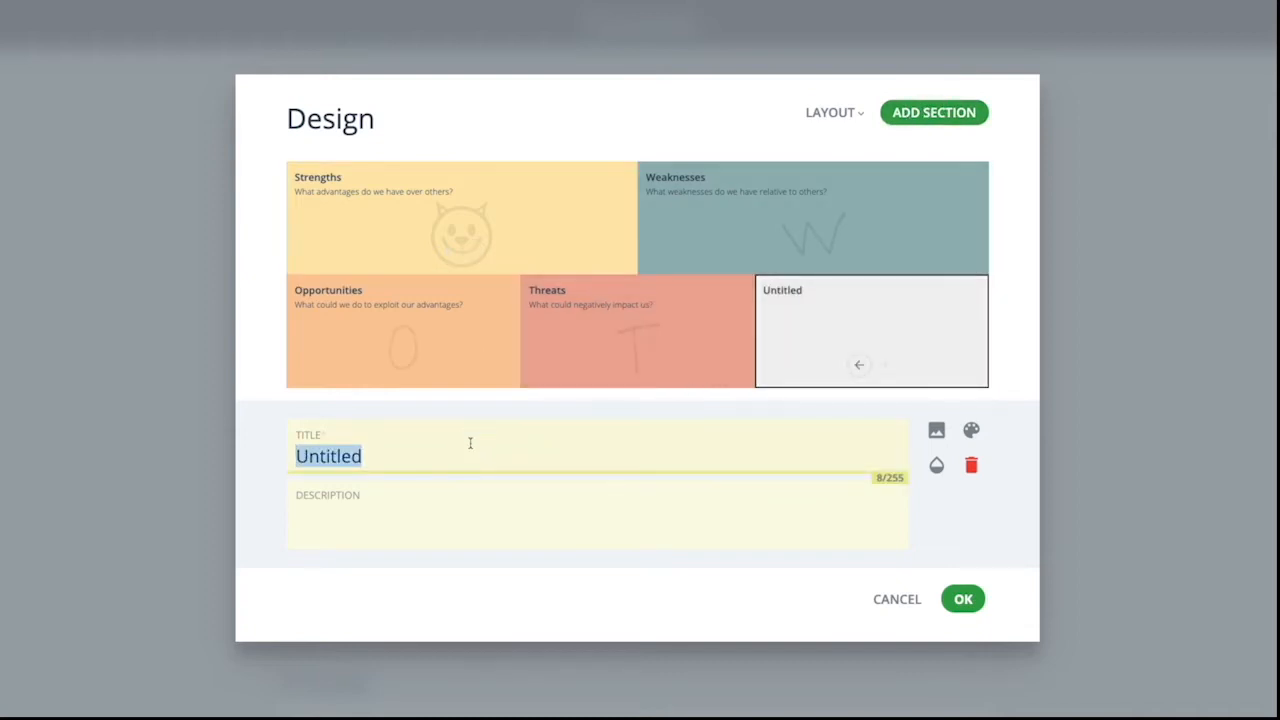
type("New")
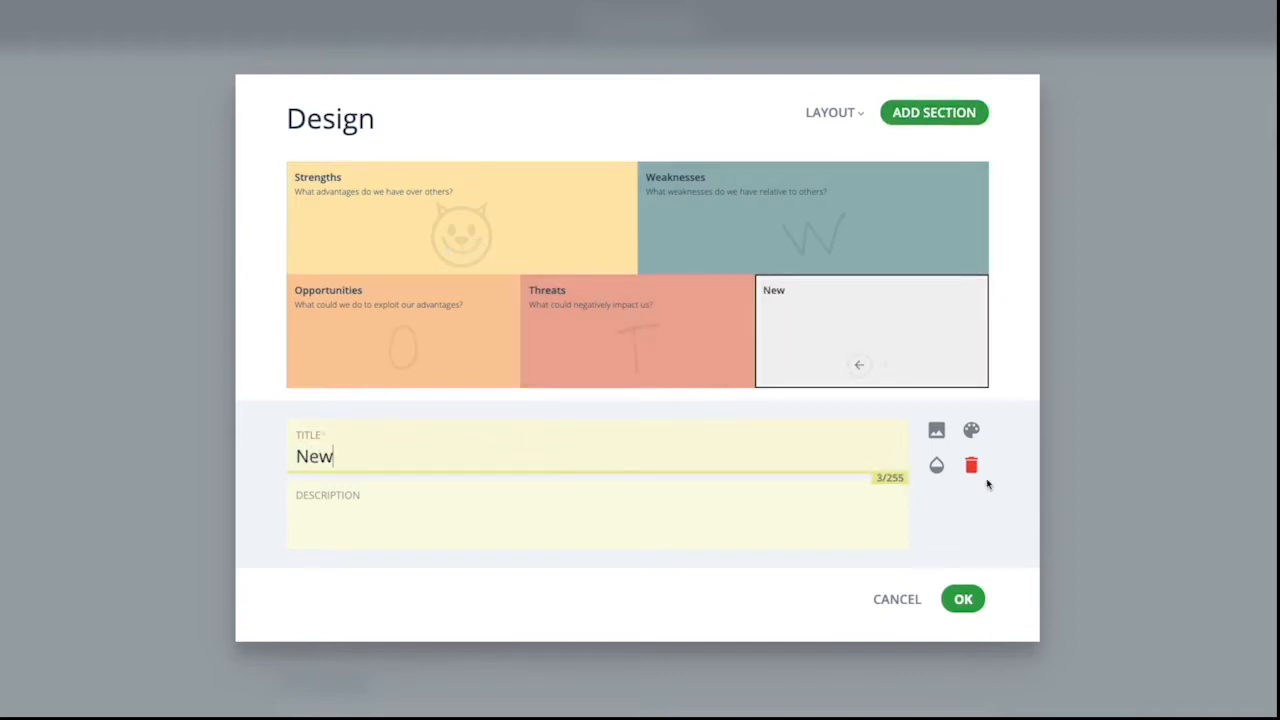
left_click(972, 464)
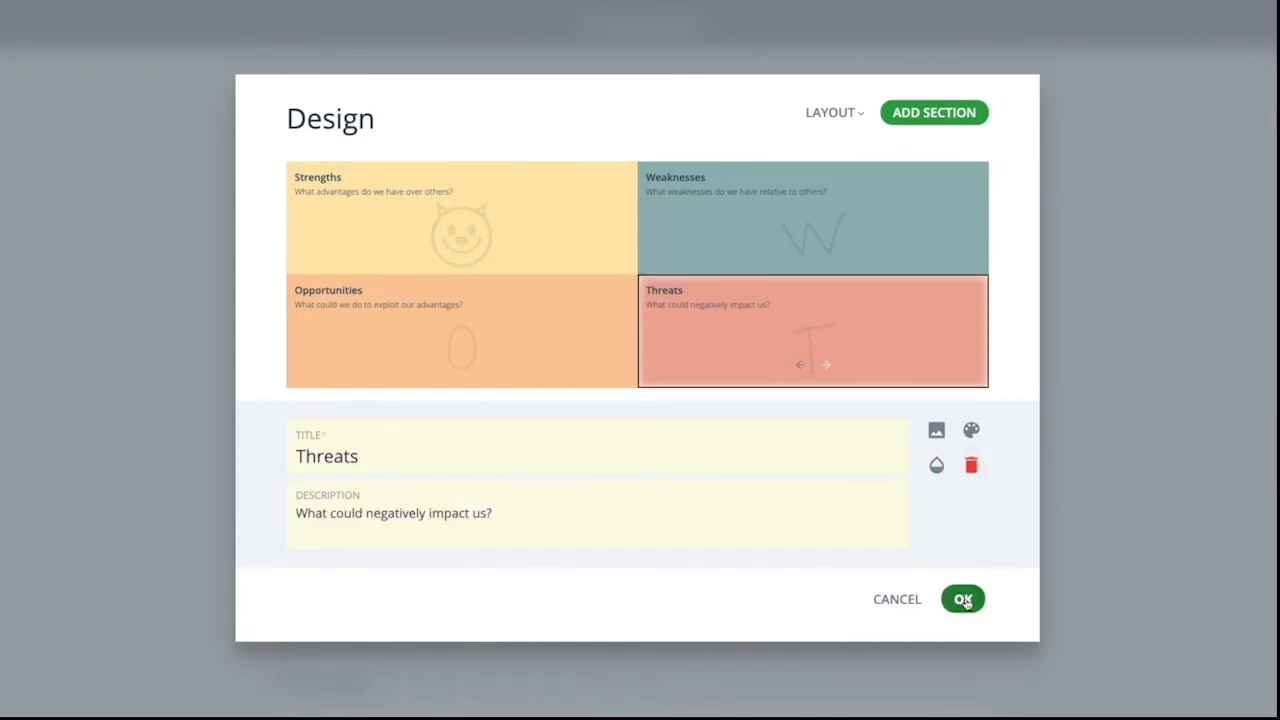
left_click(962, 598)
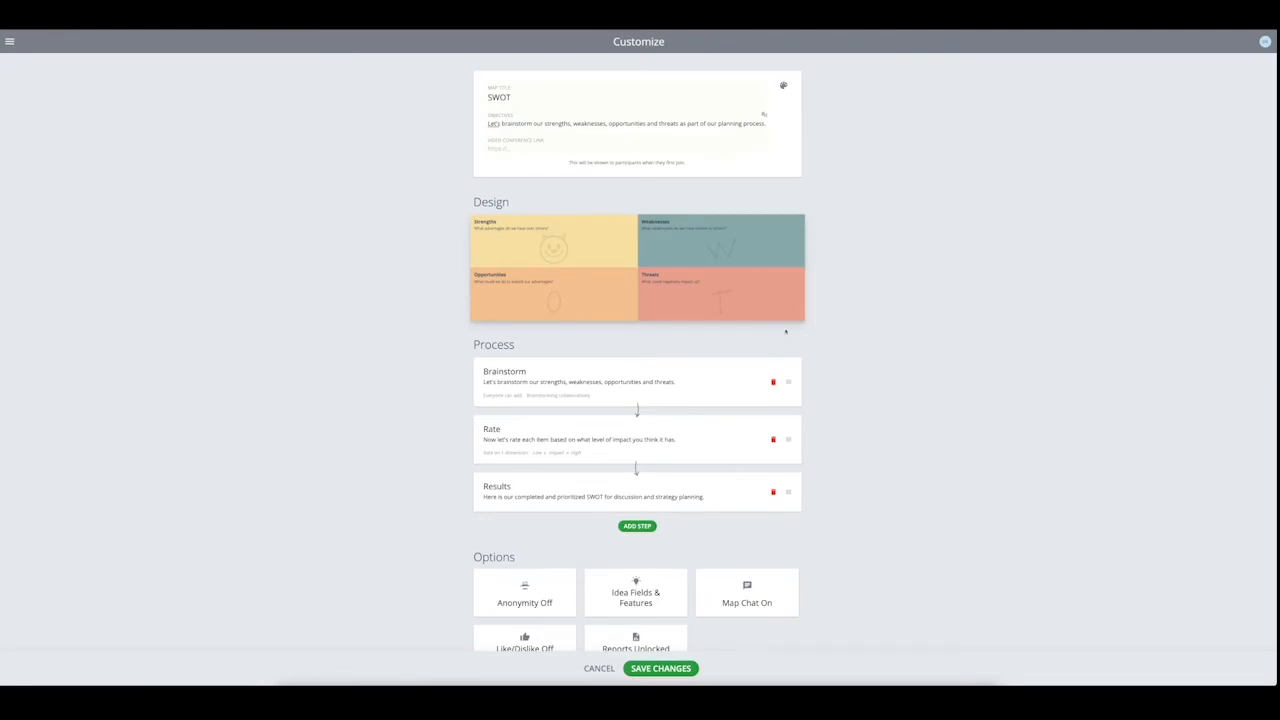
Scroll to the Process section and bring up the step types that can be added.
scroll("down", 3)
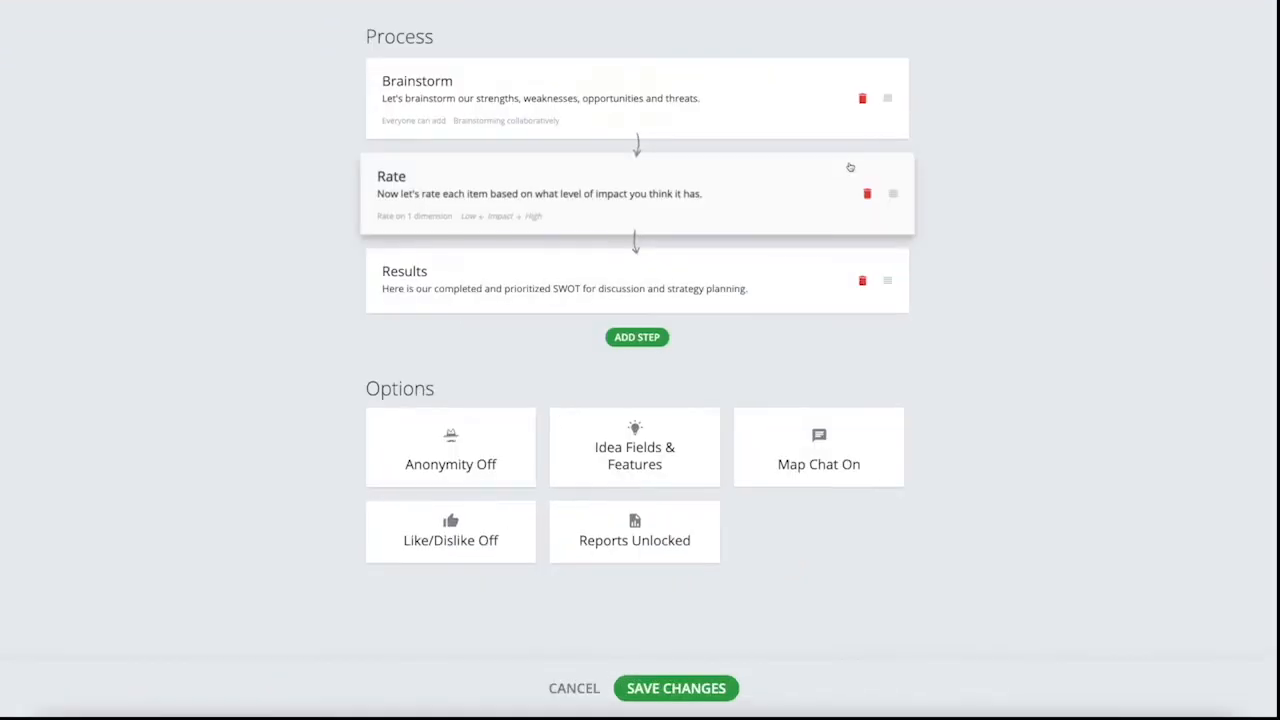
mouse_move(780, 188)
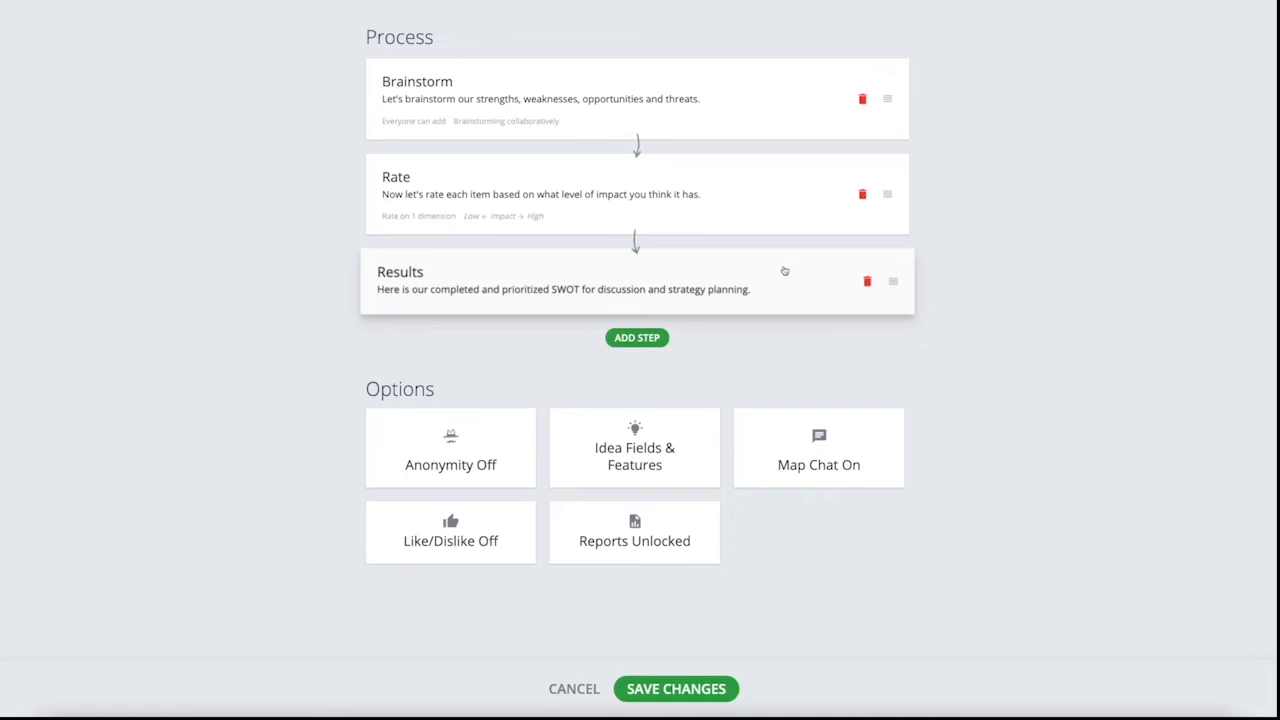
mouse_move(794, 280)
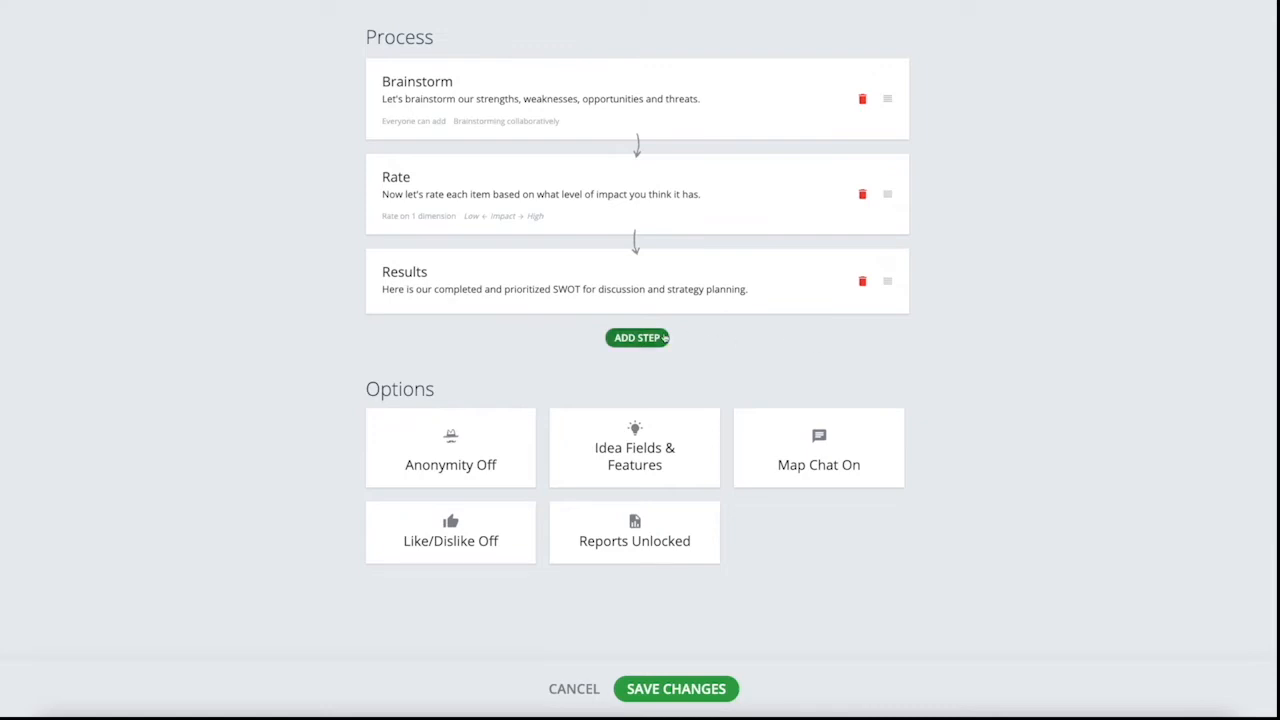
left_click(636, 336)
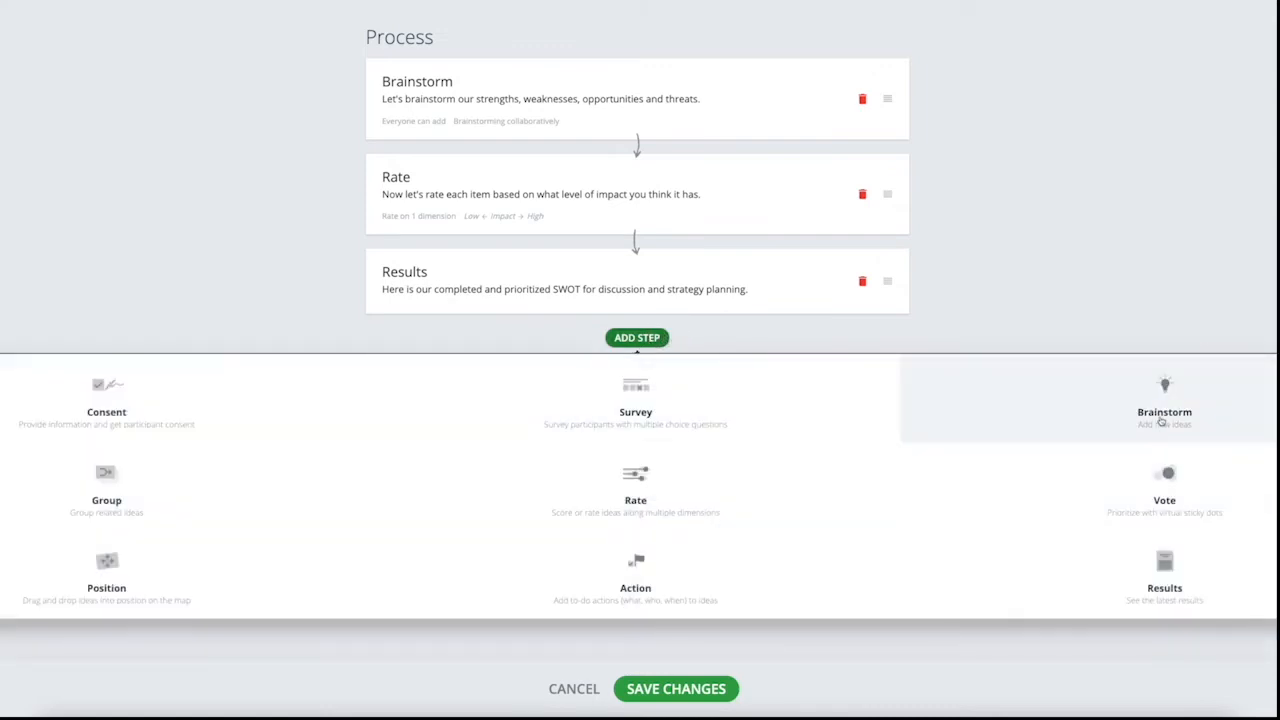
left_click(636, 98)
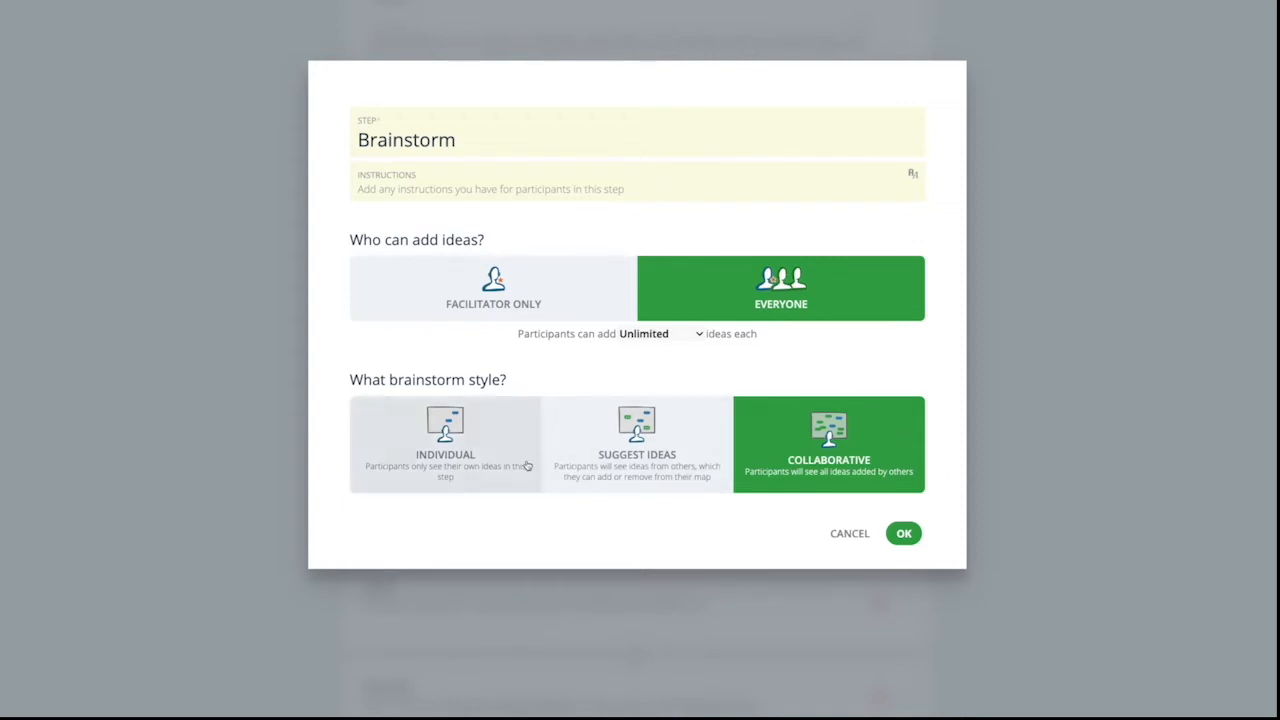
mouse_move(496, 456)
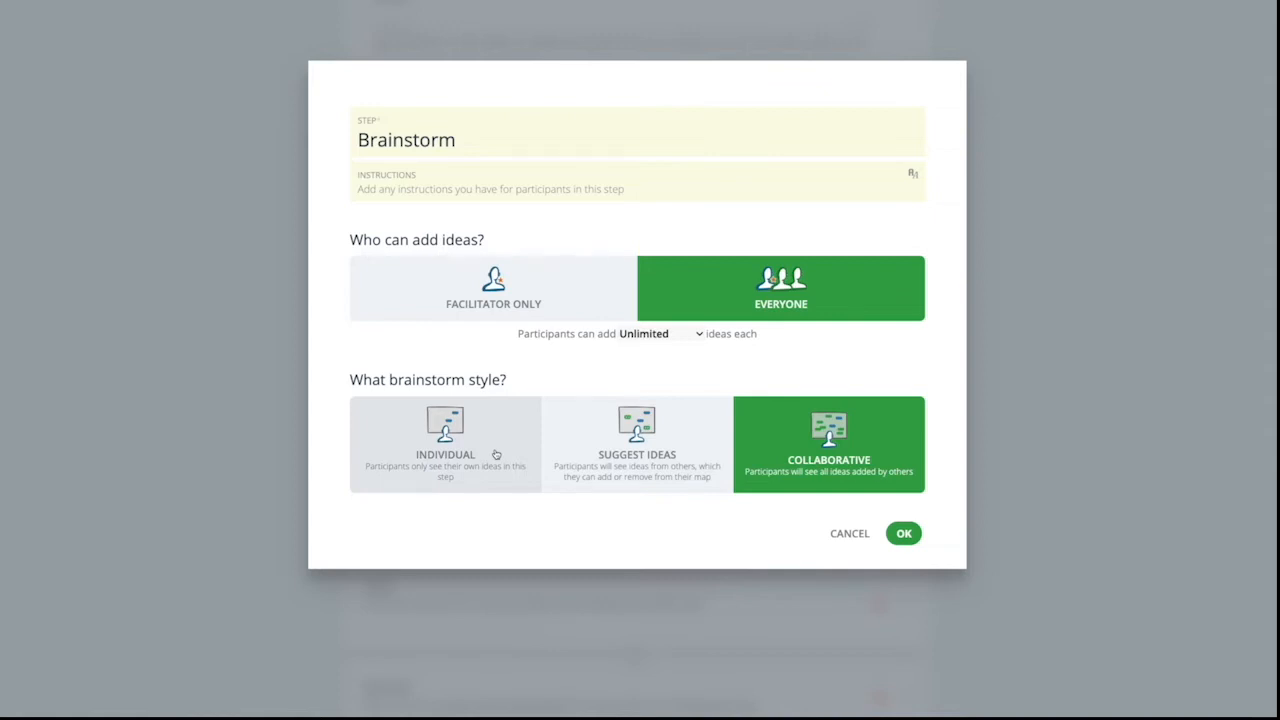
mouse_move(636, 470)
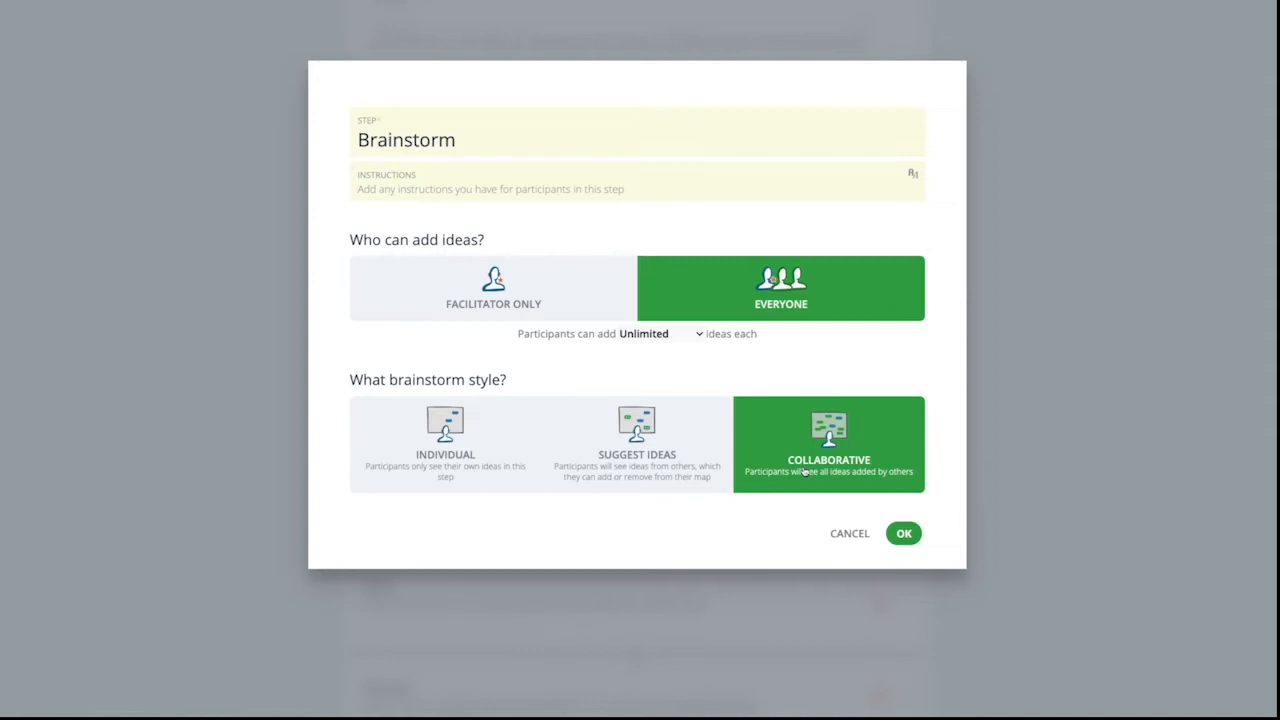
mouse_move(696, 368)
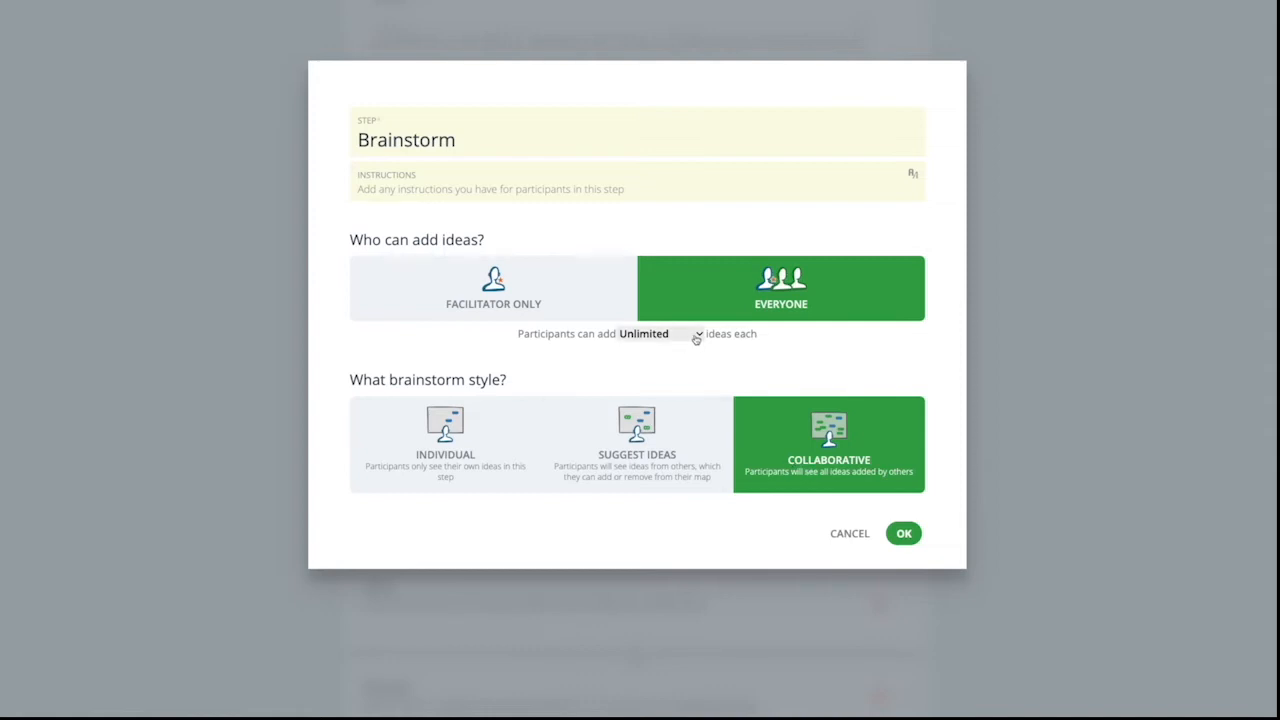
left_click(904, 532)
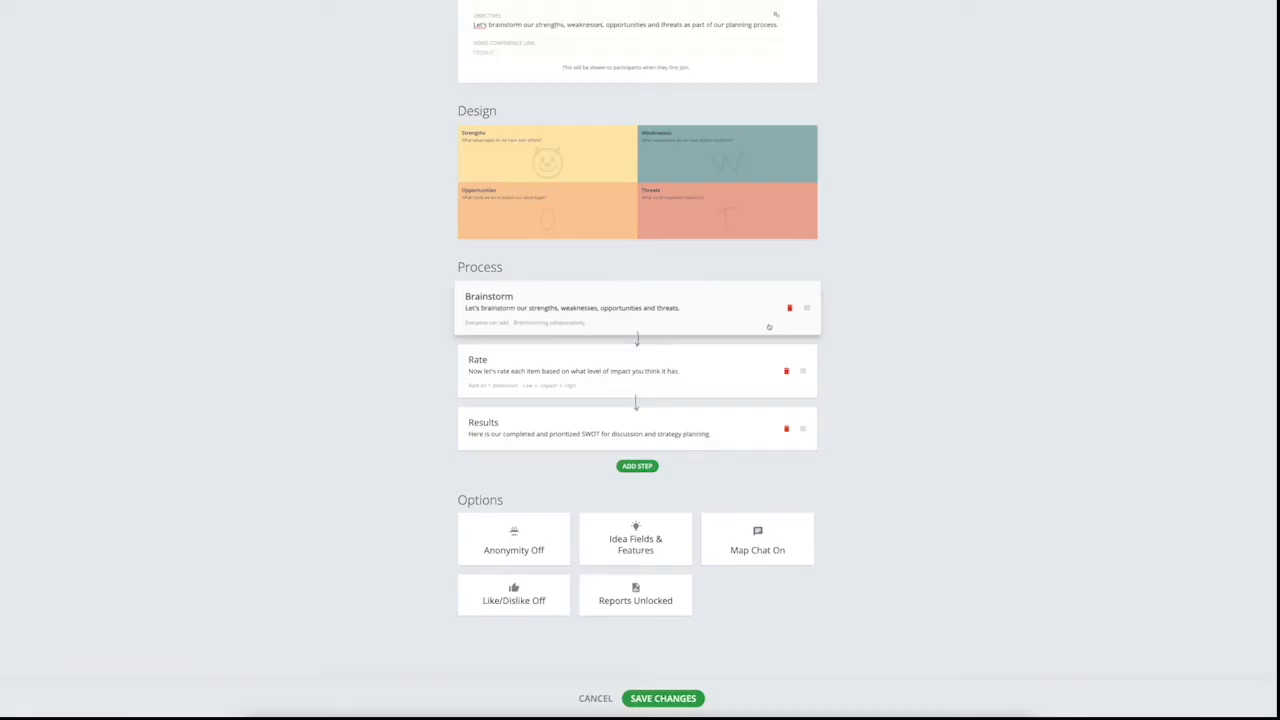
left_click(636, 466)
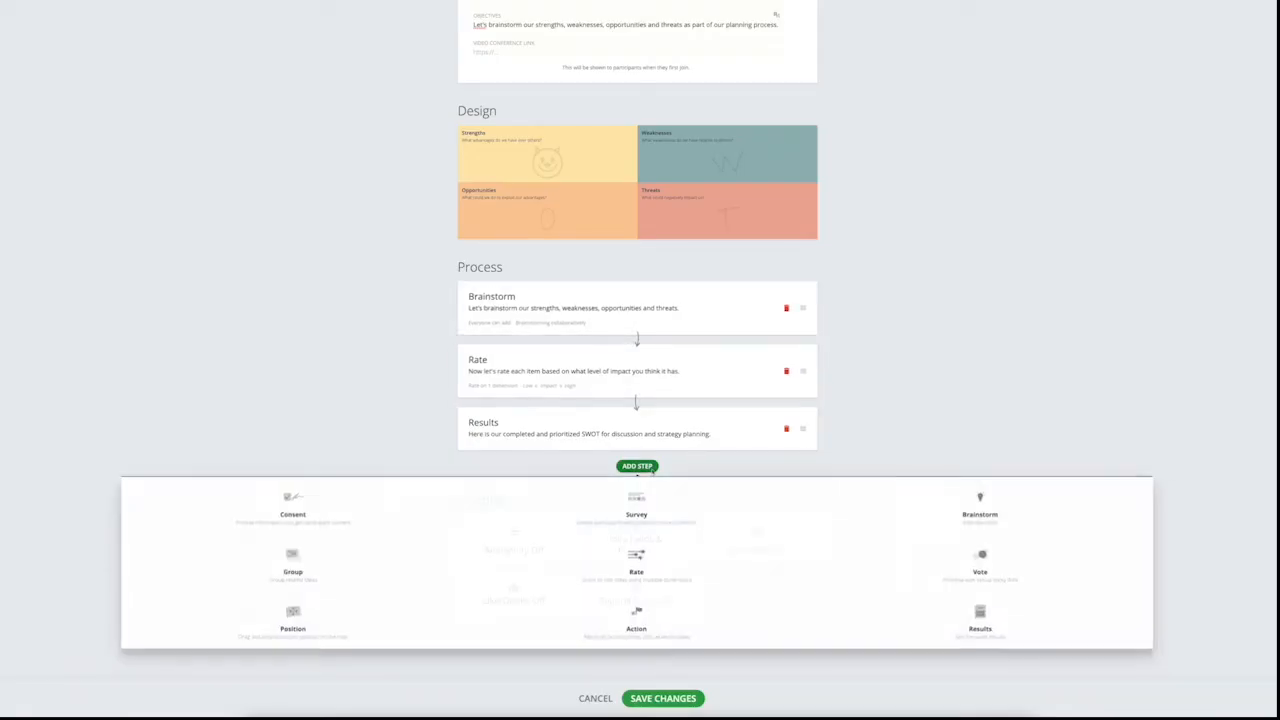
left_click(292, 564)
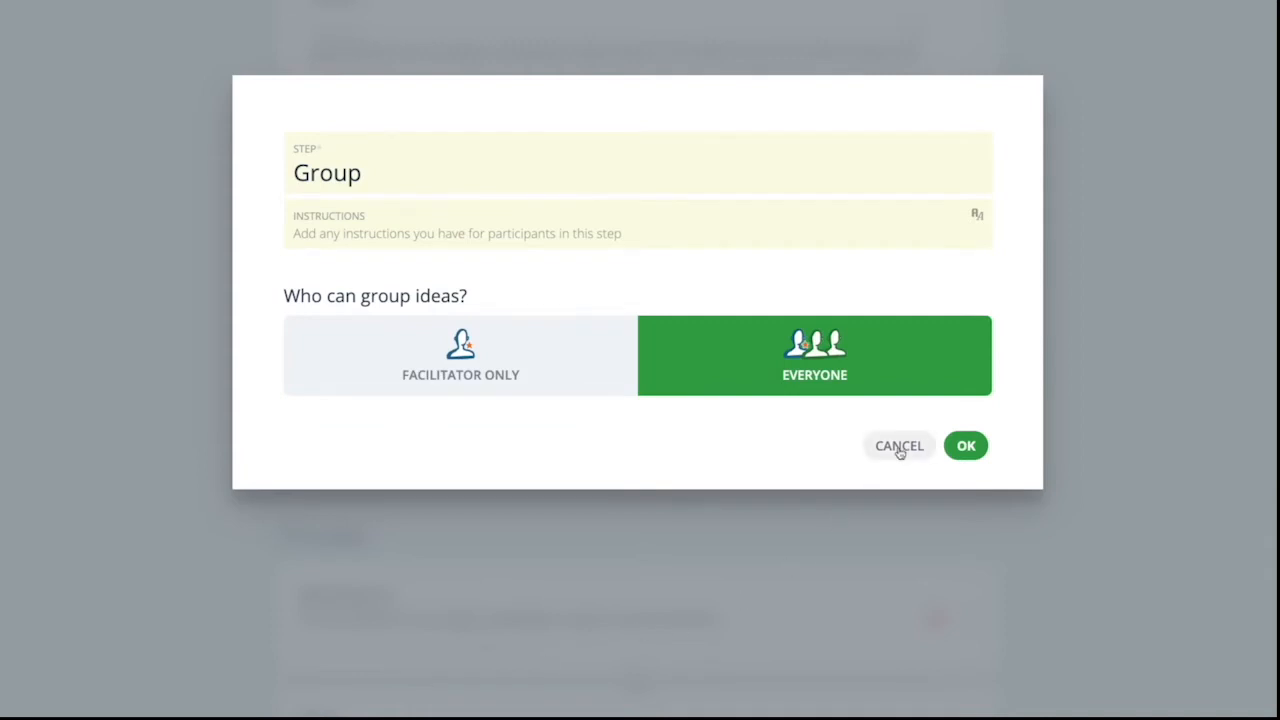
left_click(898, 444)
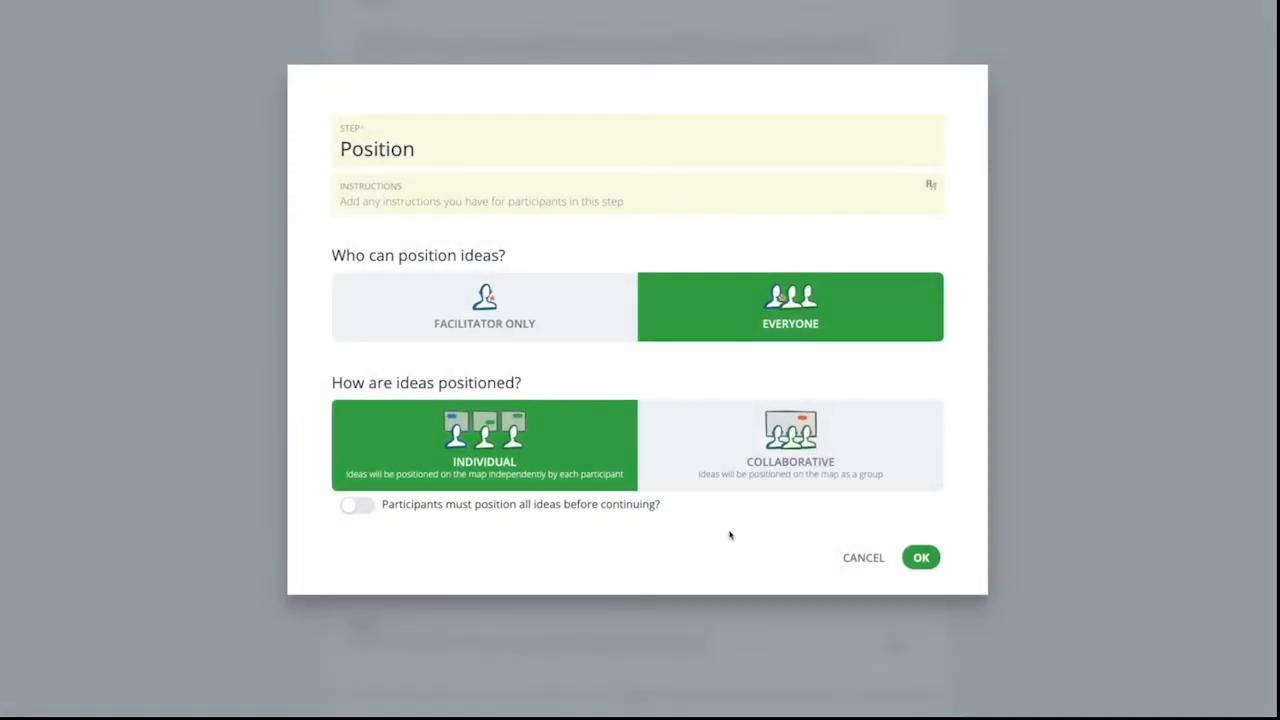
mouse_move(862, 556)
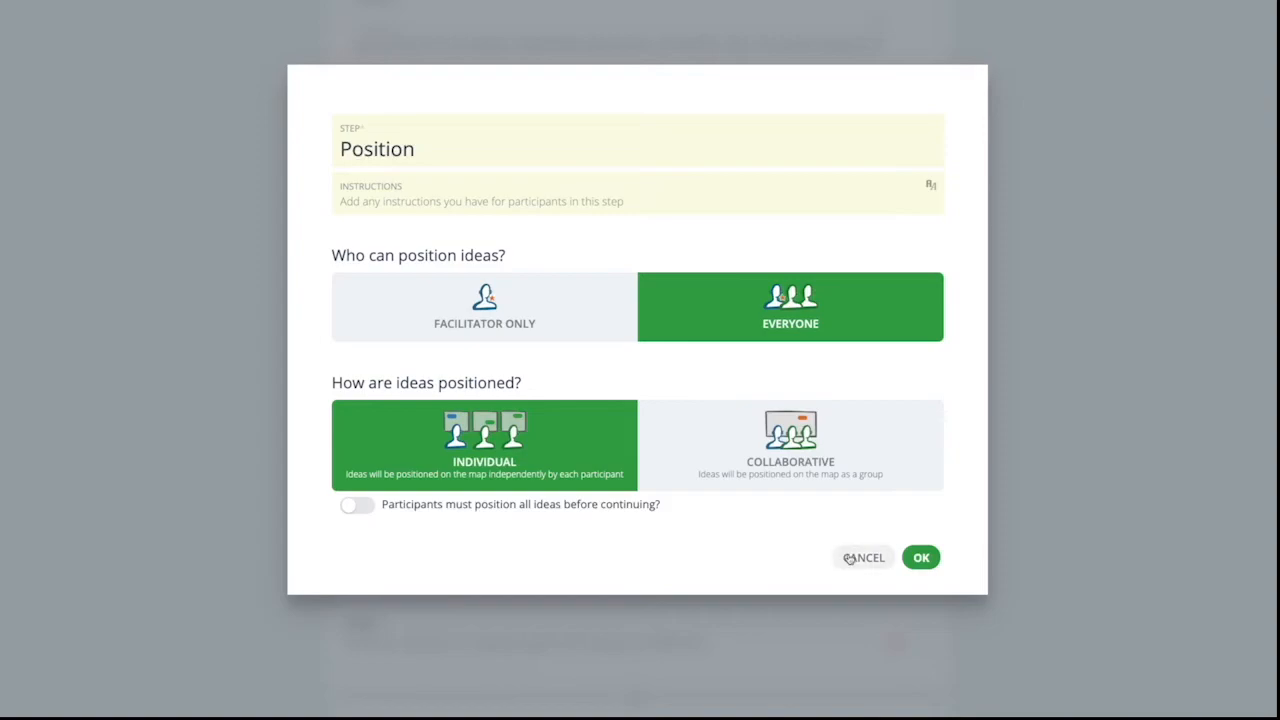
left_click(920, 556)
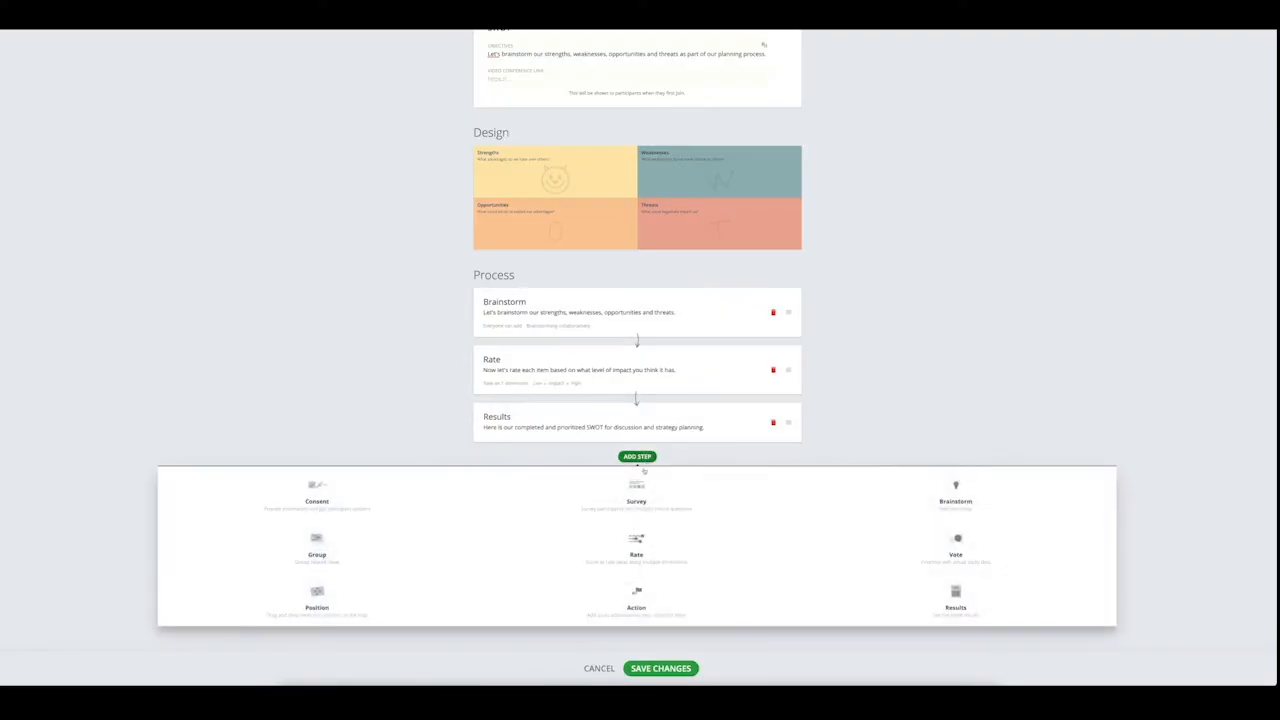
Preview the Rate, Action and Results step settings, cancelling each so the process stays unchanged.
left_click(788, 370)
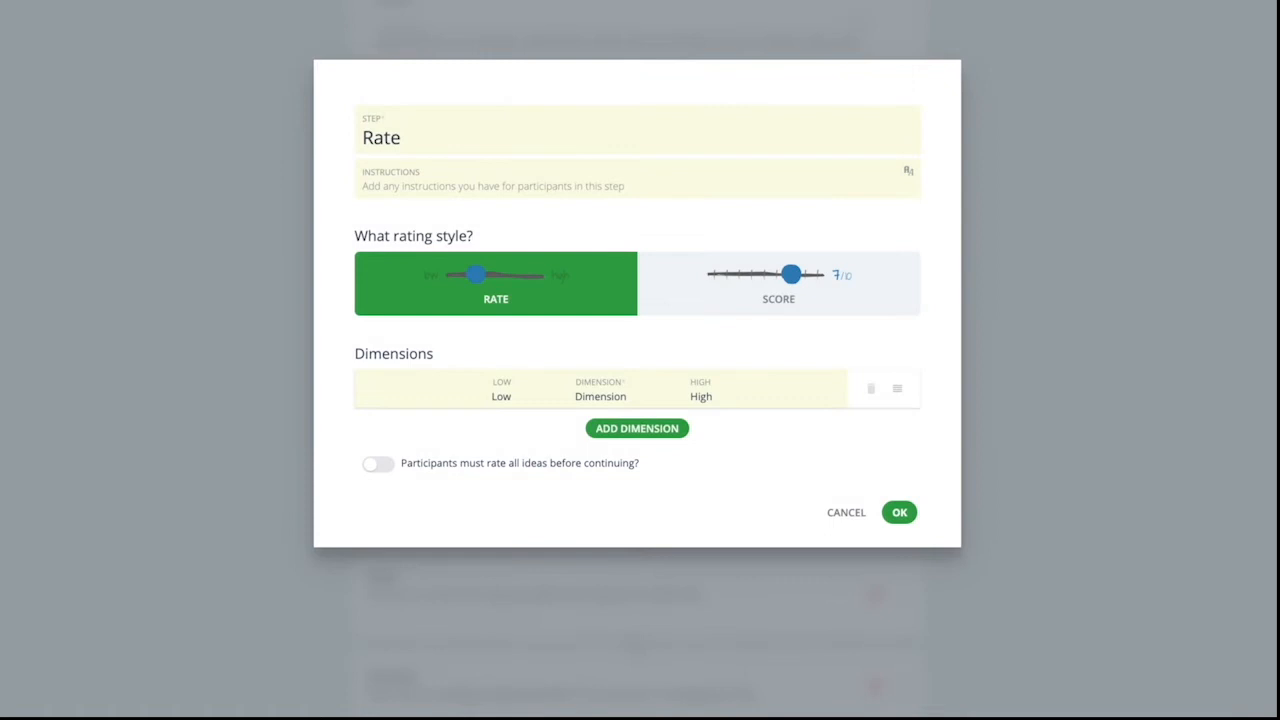
mouse_move(712, 604)
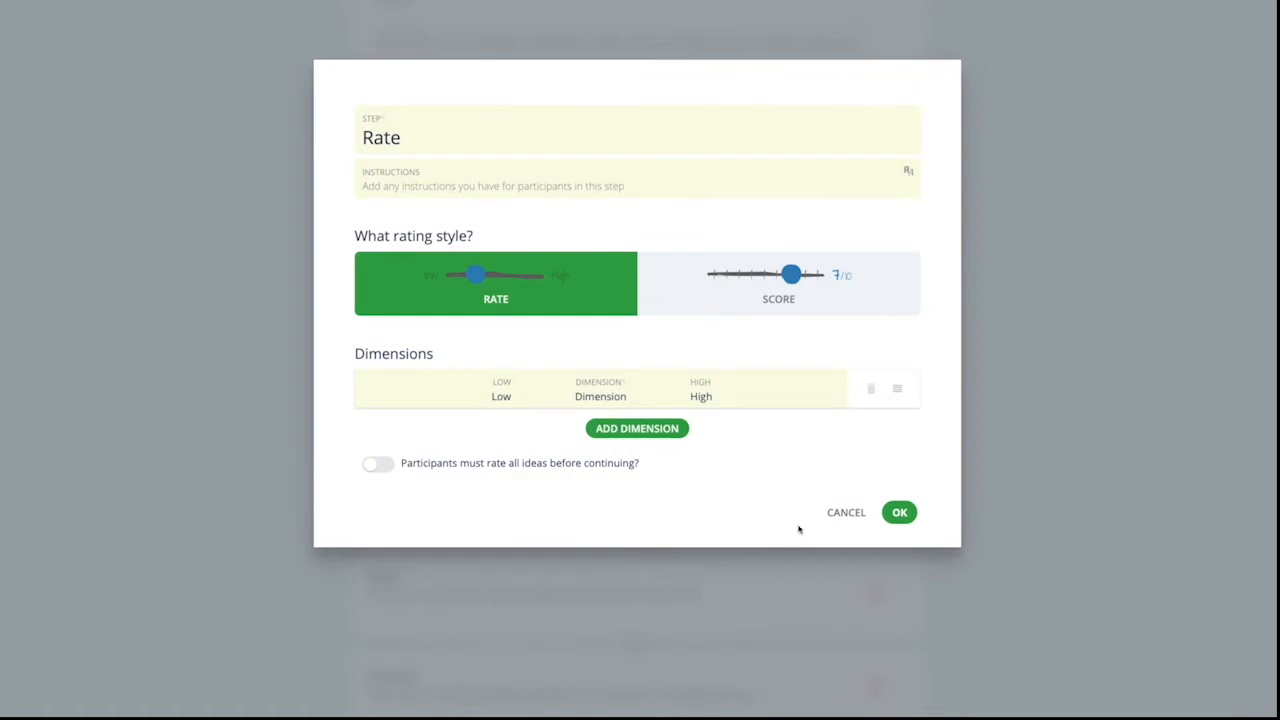
left_click(898, 512)
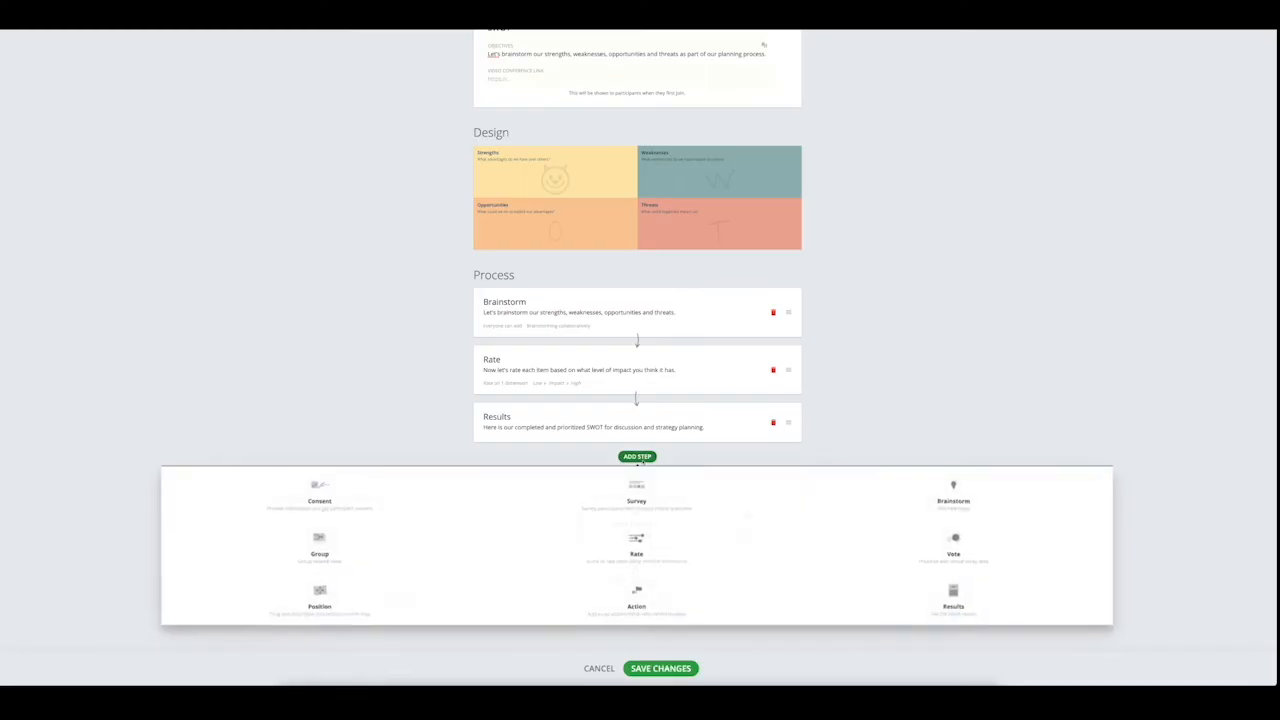
left_click(636, 596)
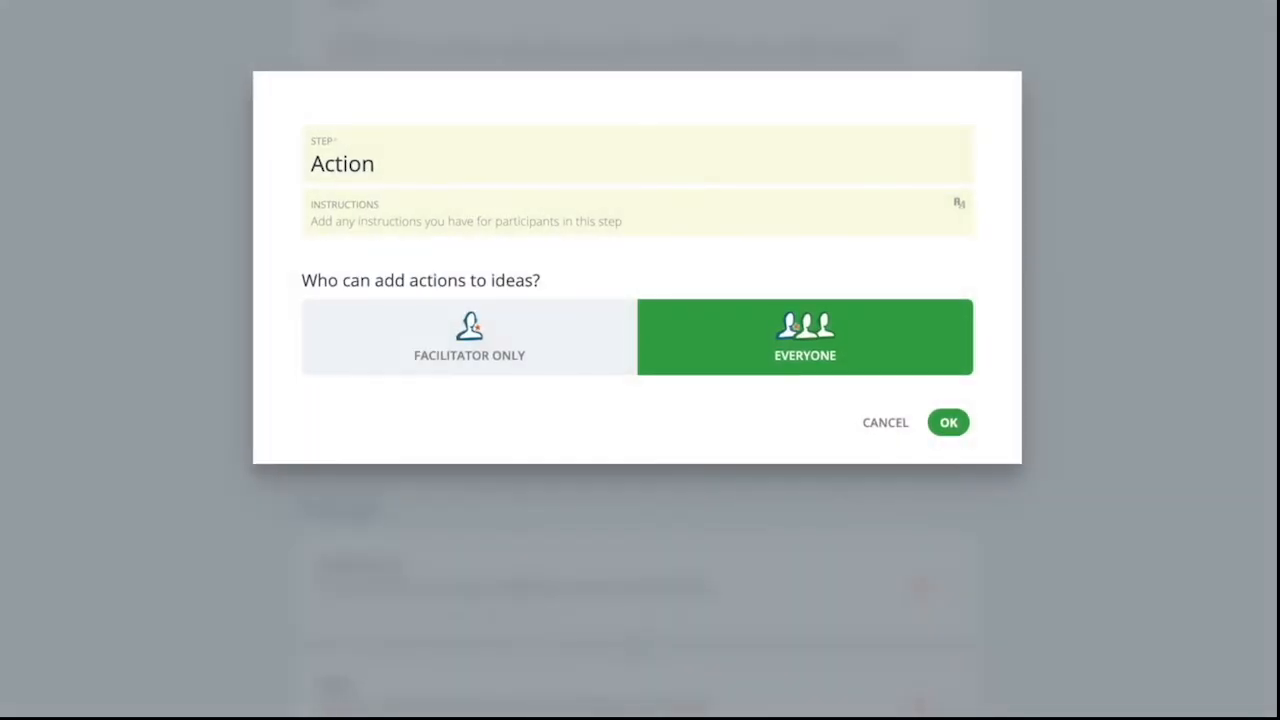
mouse_move(736, 420)
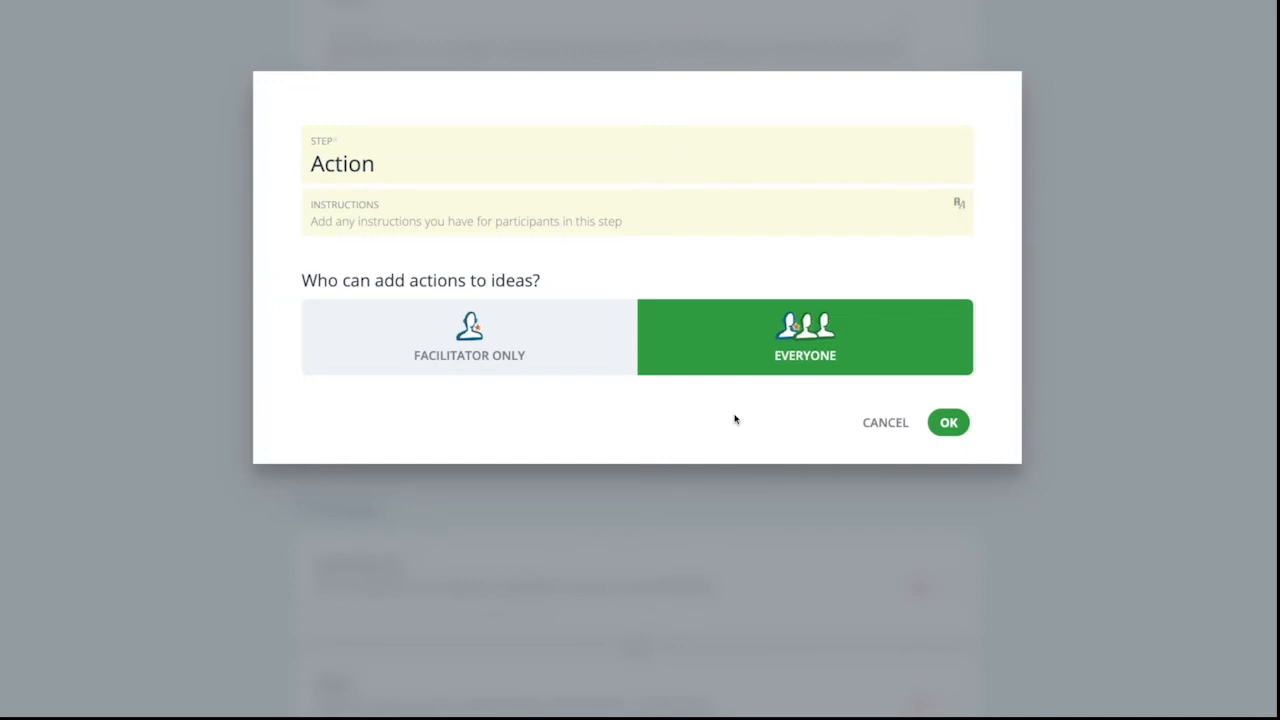
left_click(948, 420)
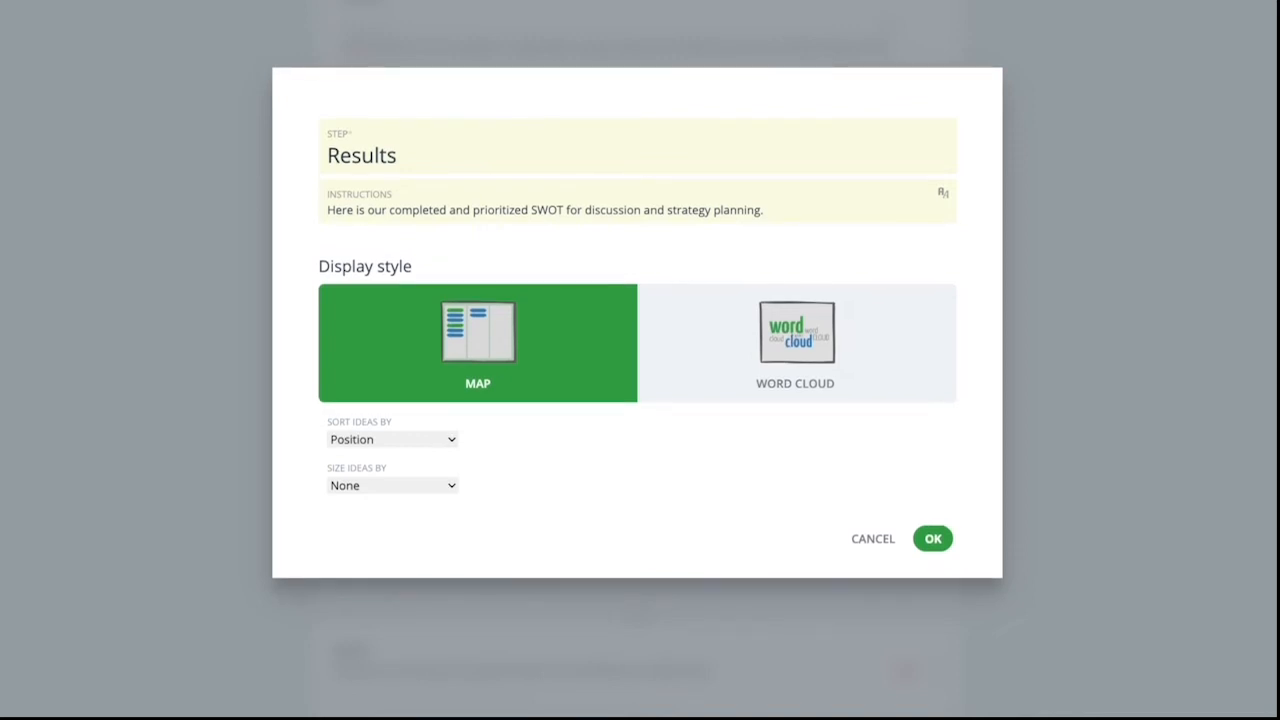
left_click(932, 538)
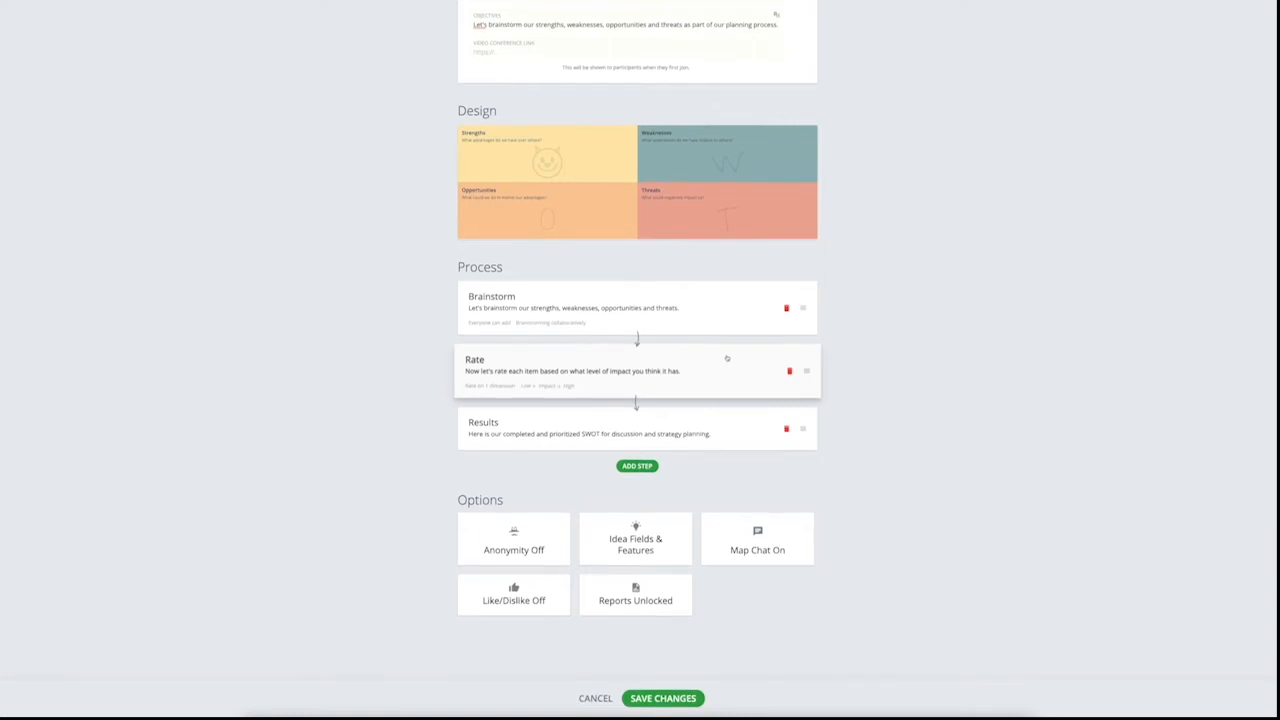
left_click(572, 308)
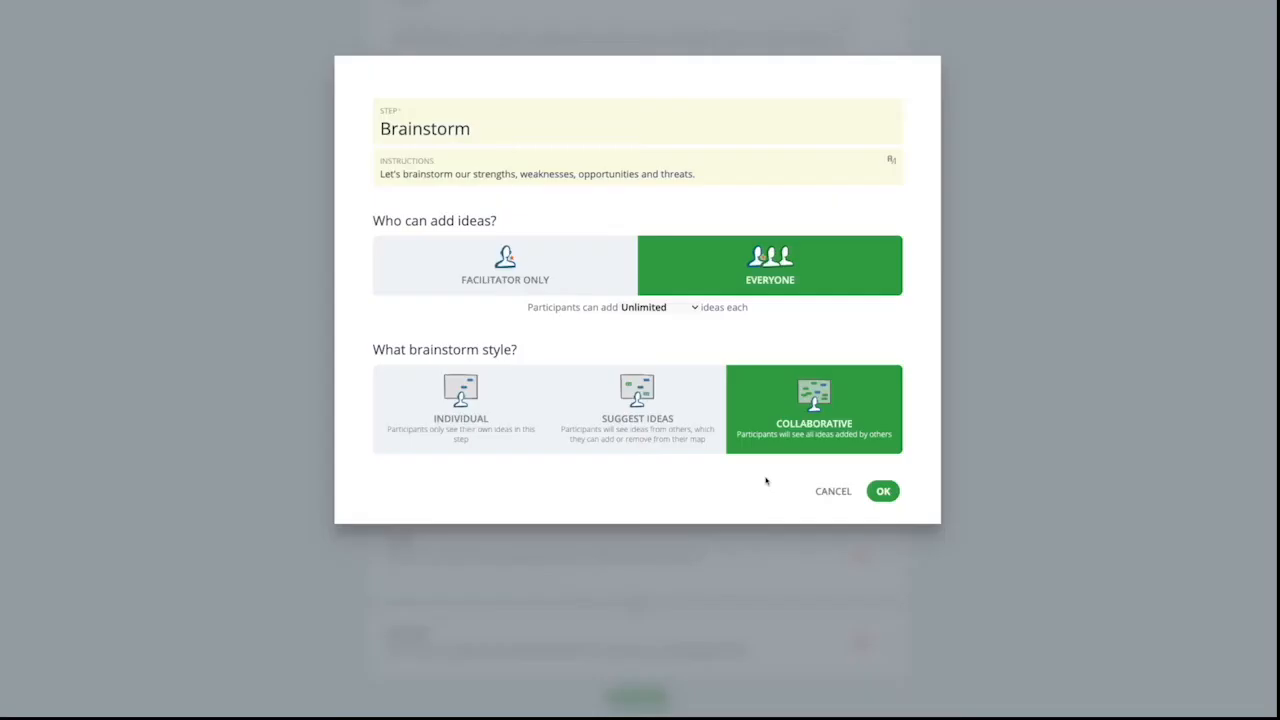
mouse_move(728, 496)
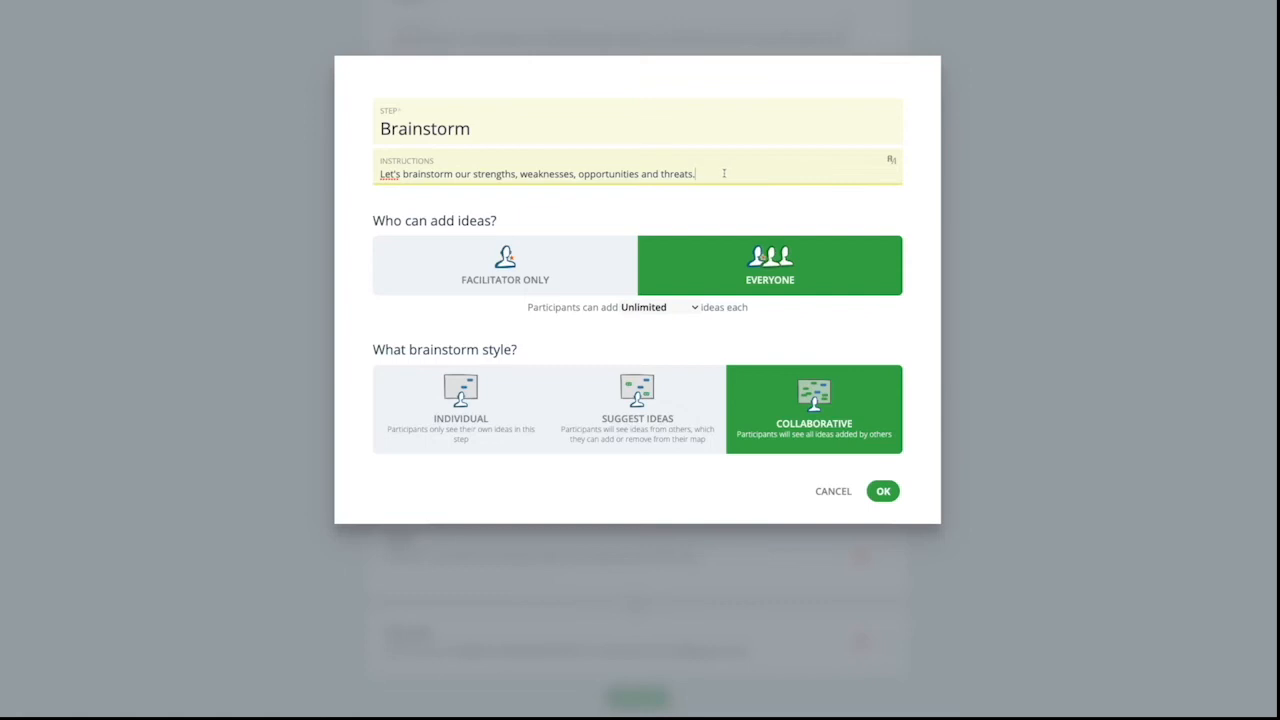
left_click(504, 264)
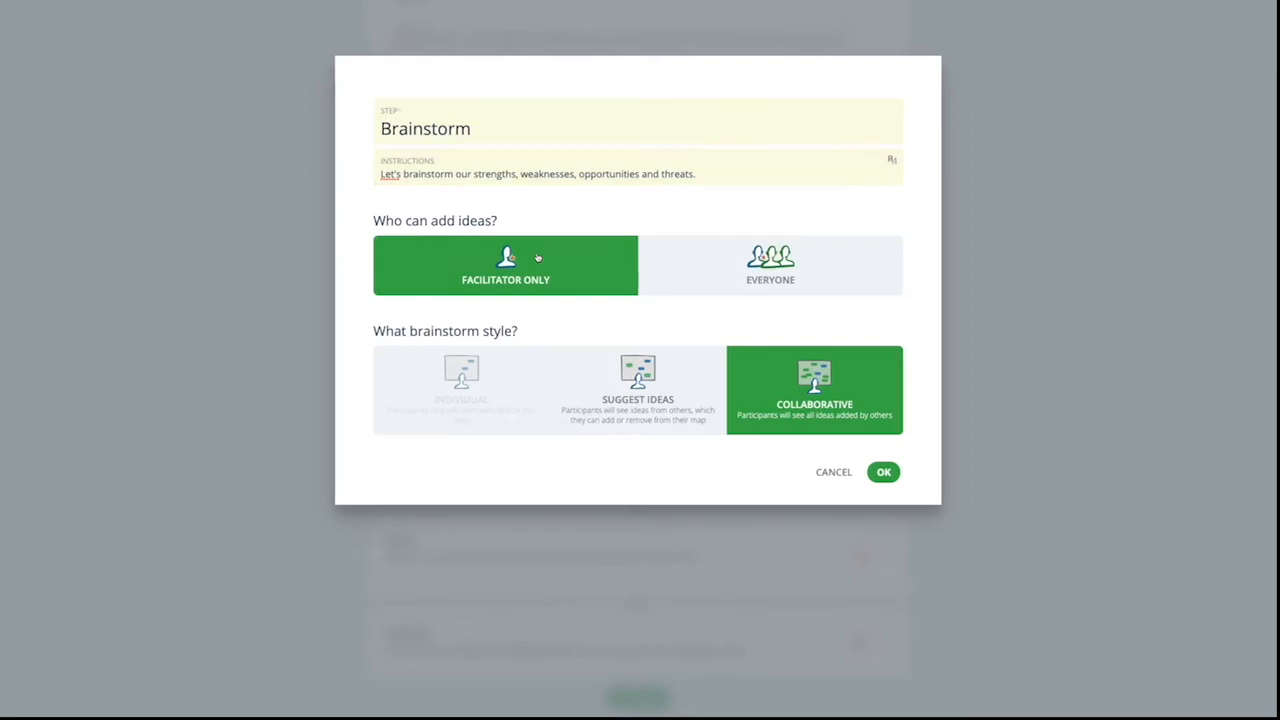
left_click(770, 264)
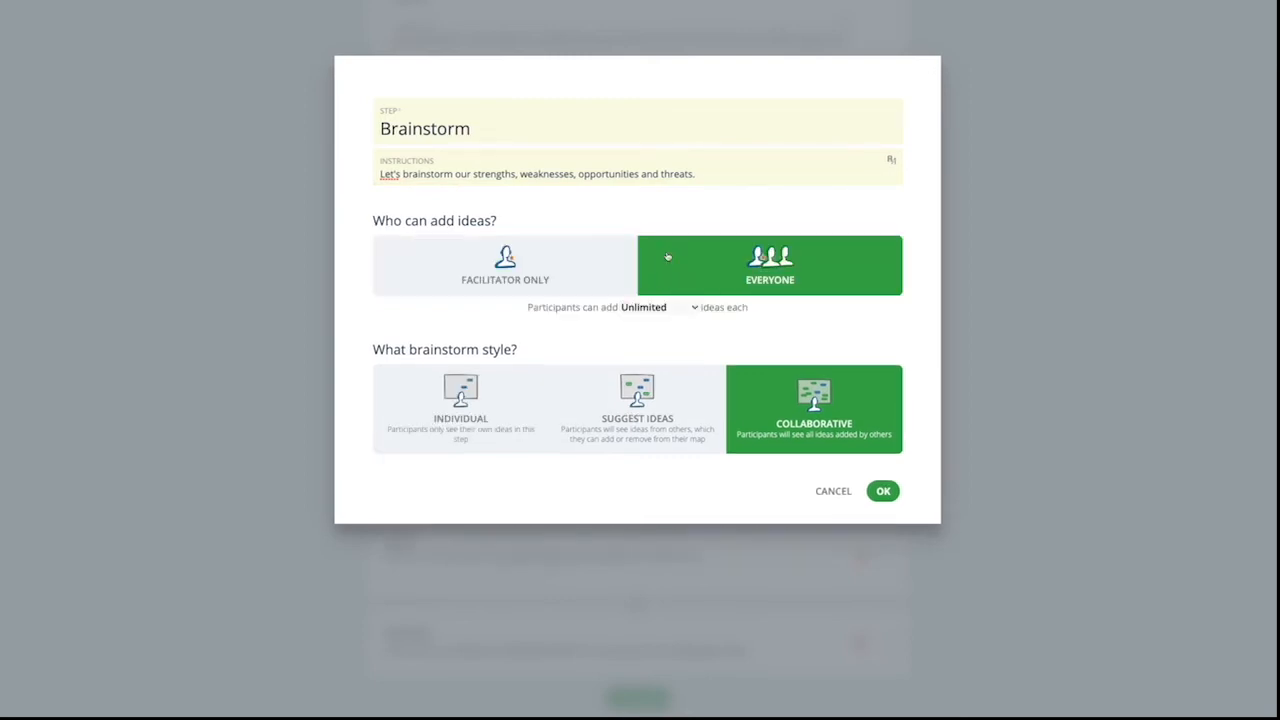
mouse_move(688, 308)
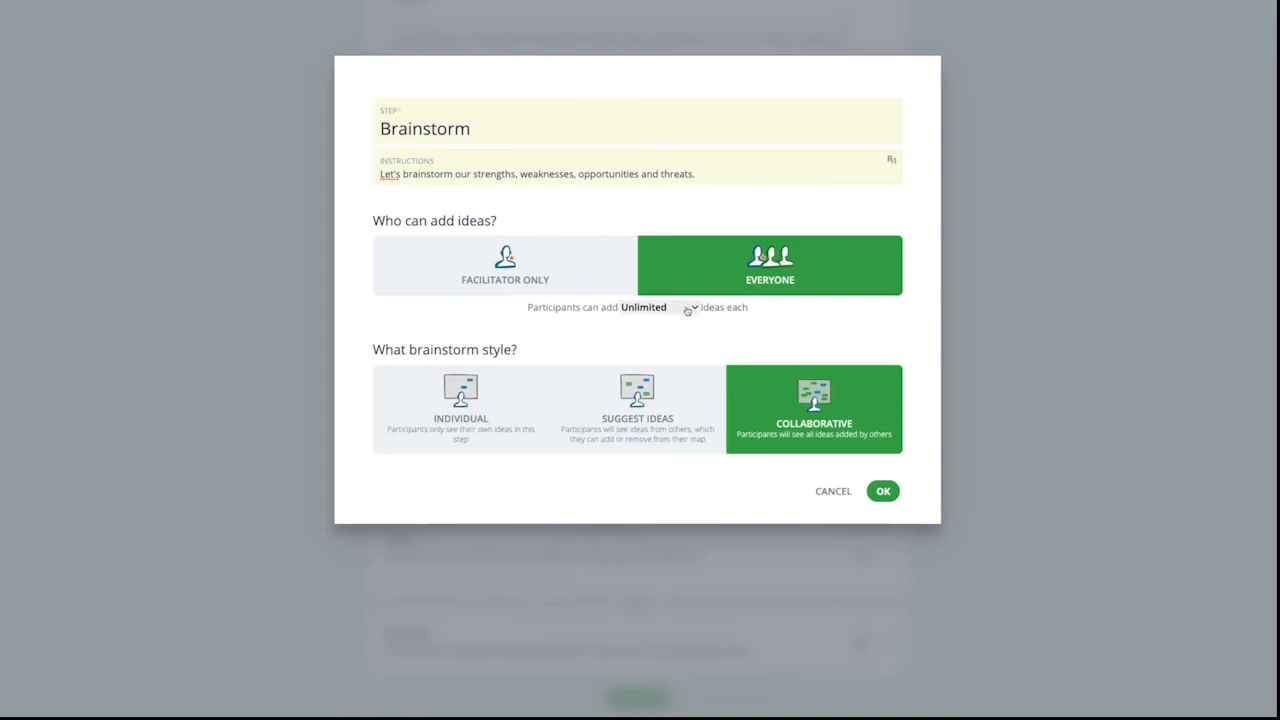
left_click(688, 308)
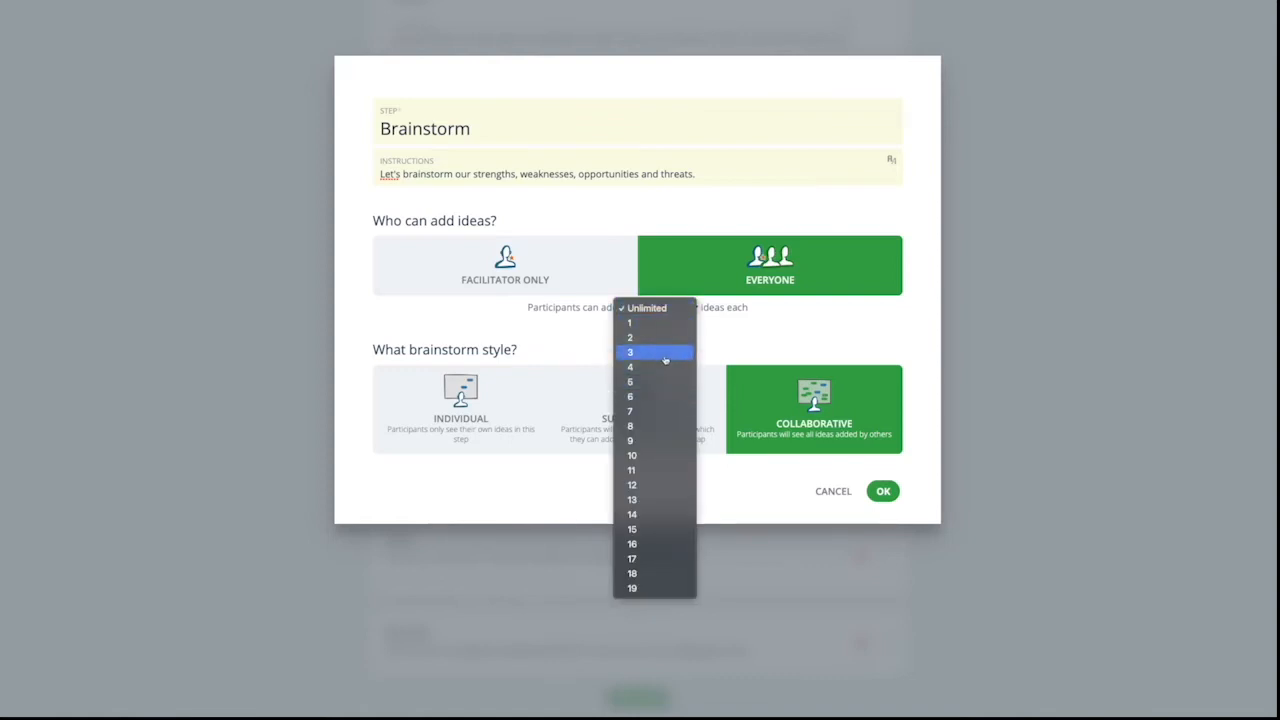
left_click(648, 308)
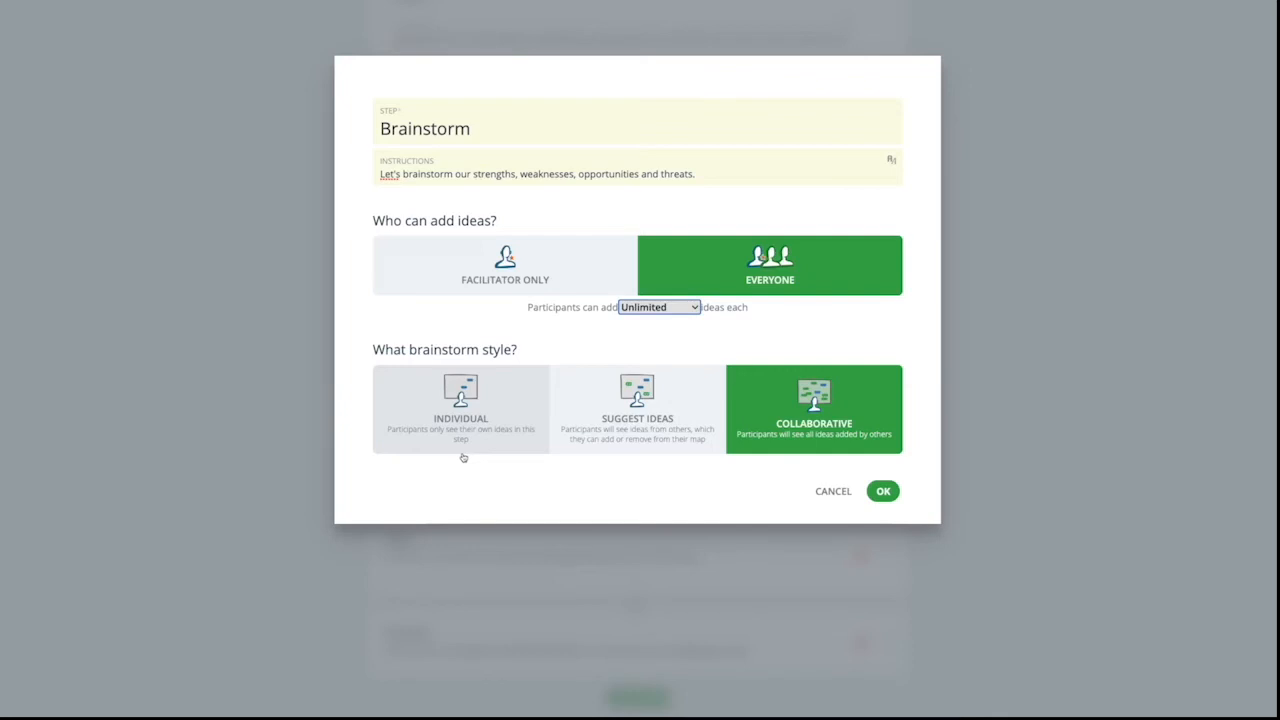
left_click(460, 410)
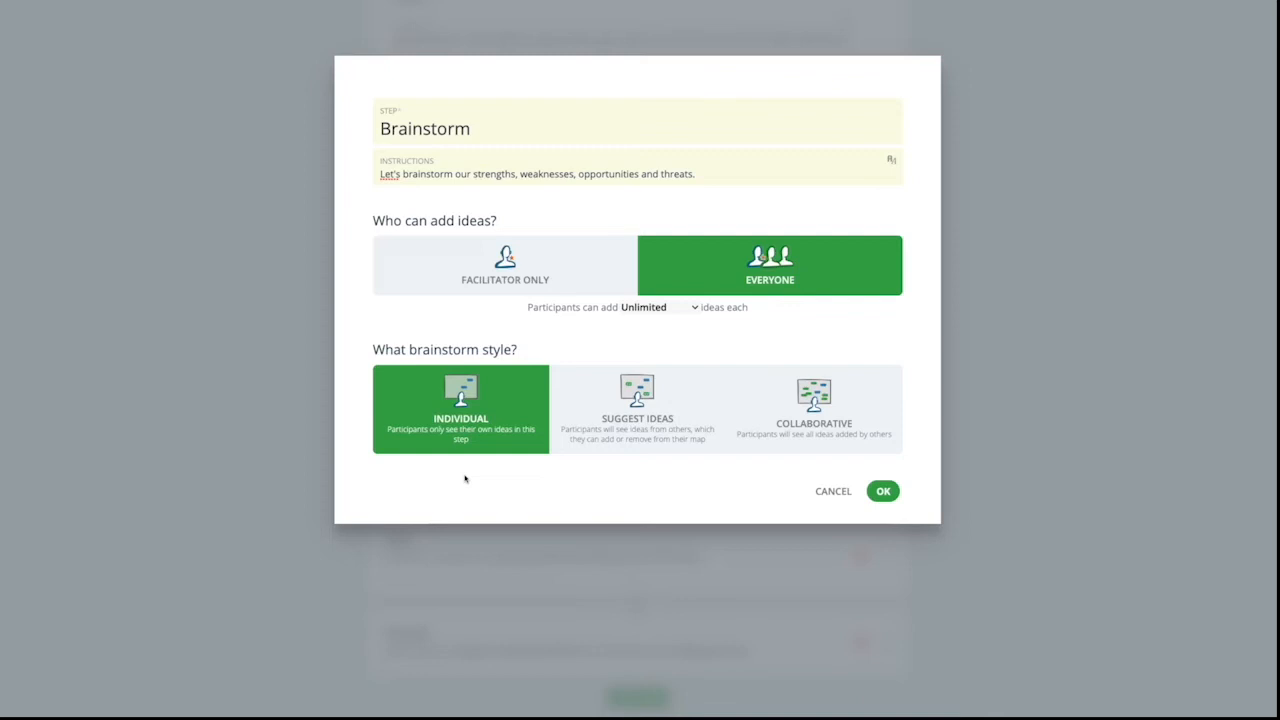
mouse_move(574, 452)
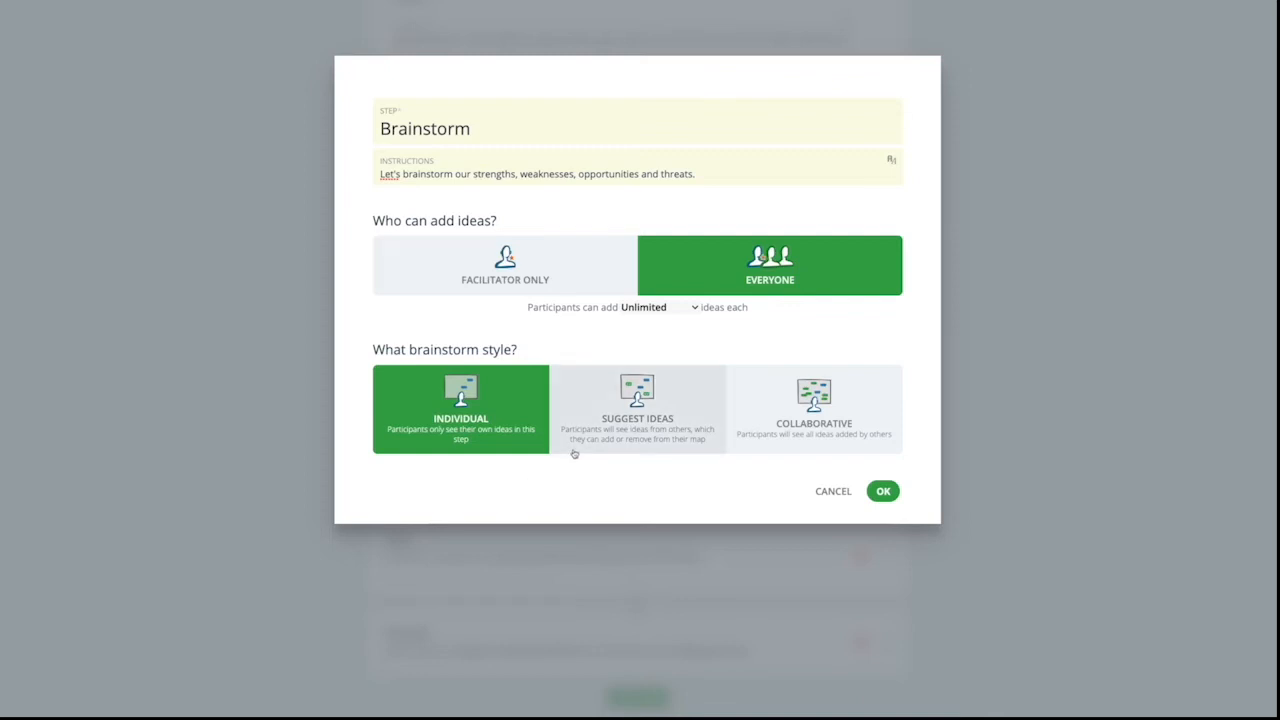
left_click(636, 408)
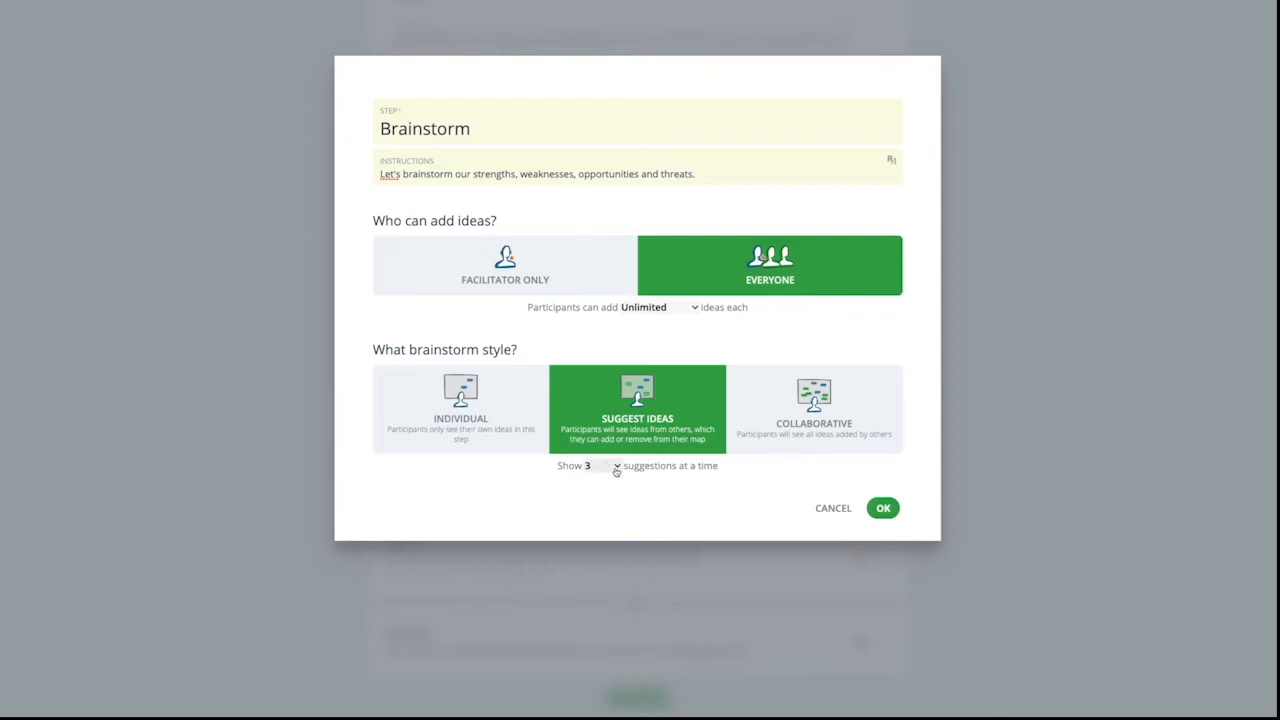
mouse_move(726, 482)
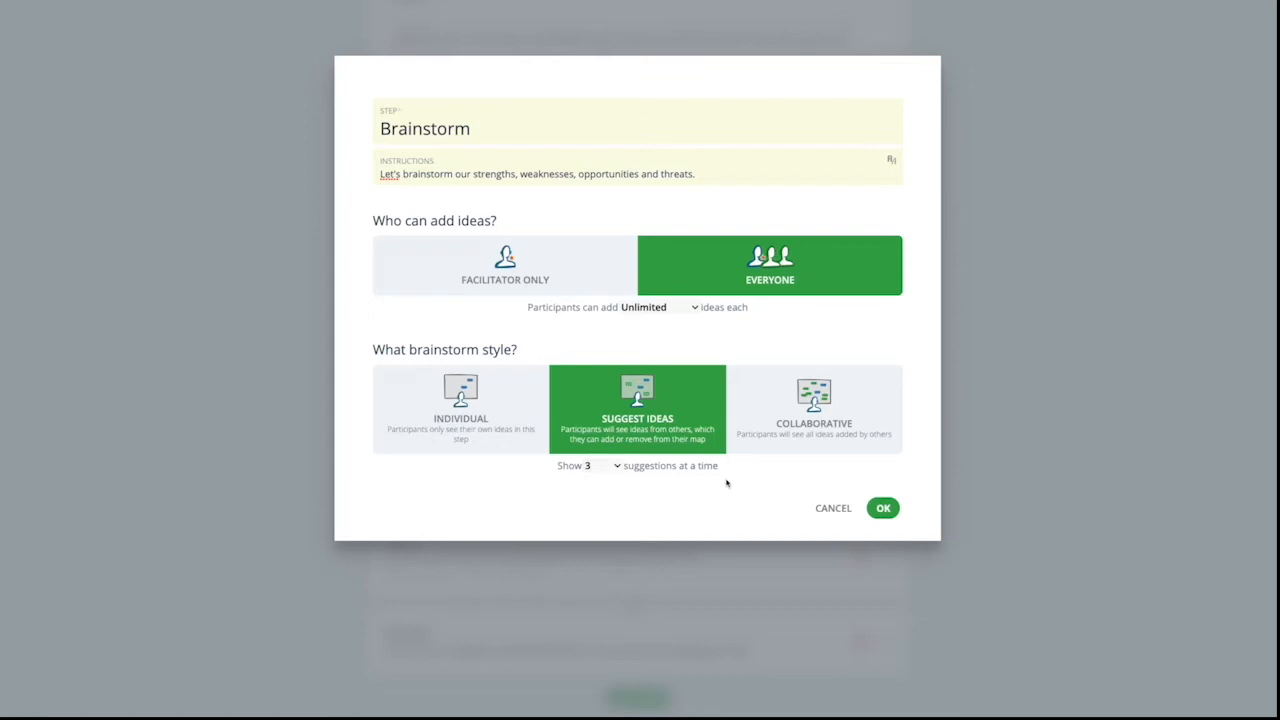
left_click(814, 408)
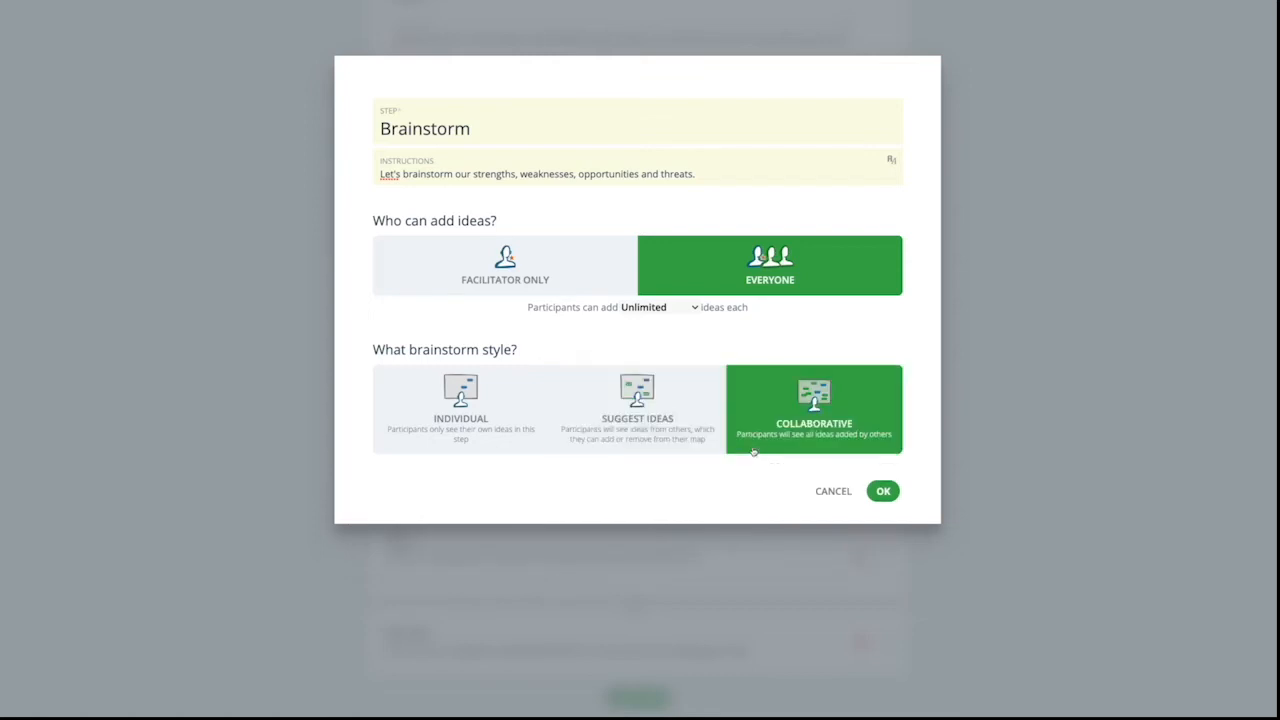
mouse_move(756, 482)
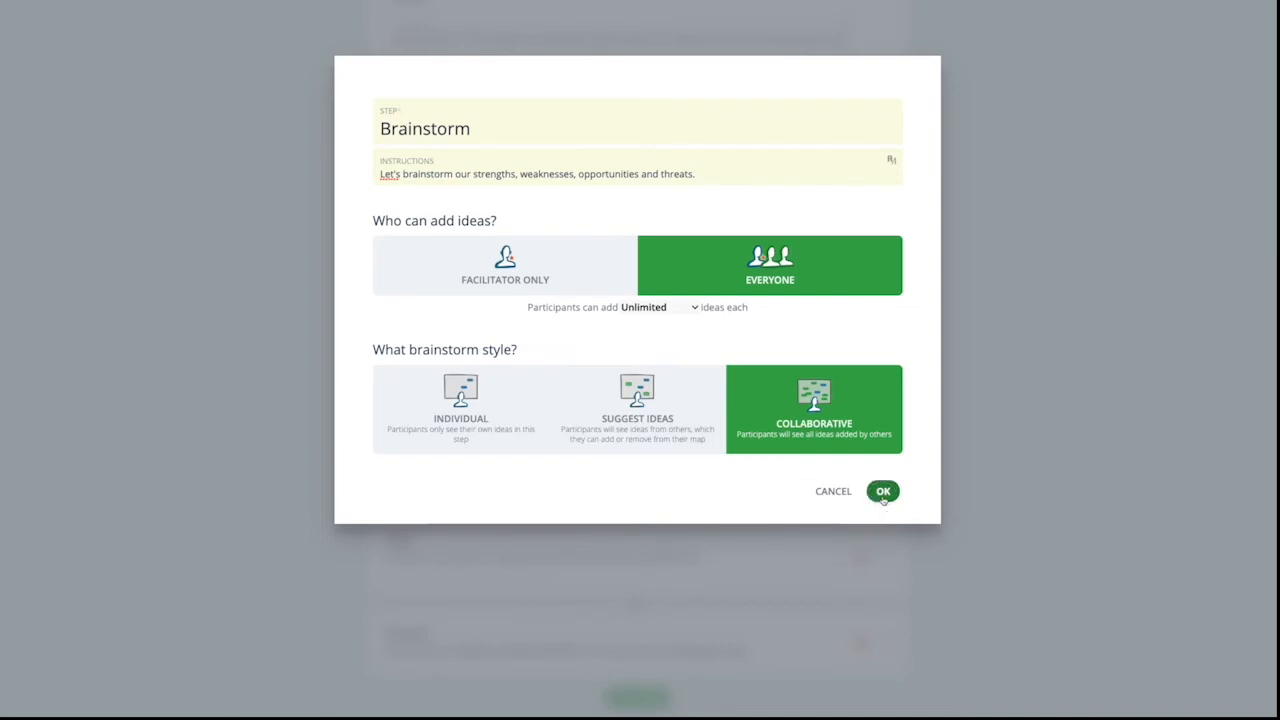
Confirm Brainstorm, then set the Rate step to a weighted Impact score requiring all ideas rated.
left_click(884, 492)
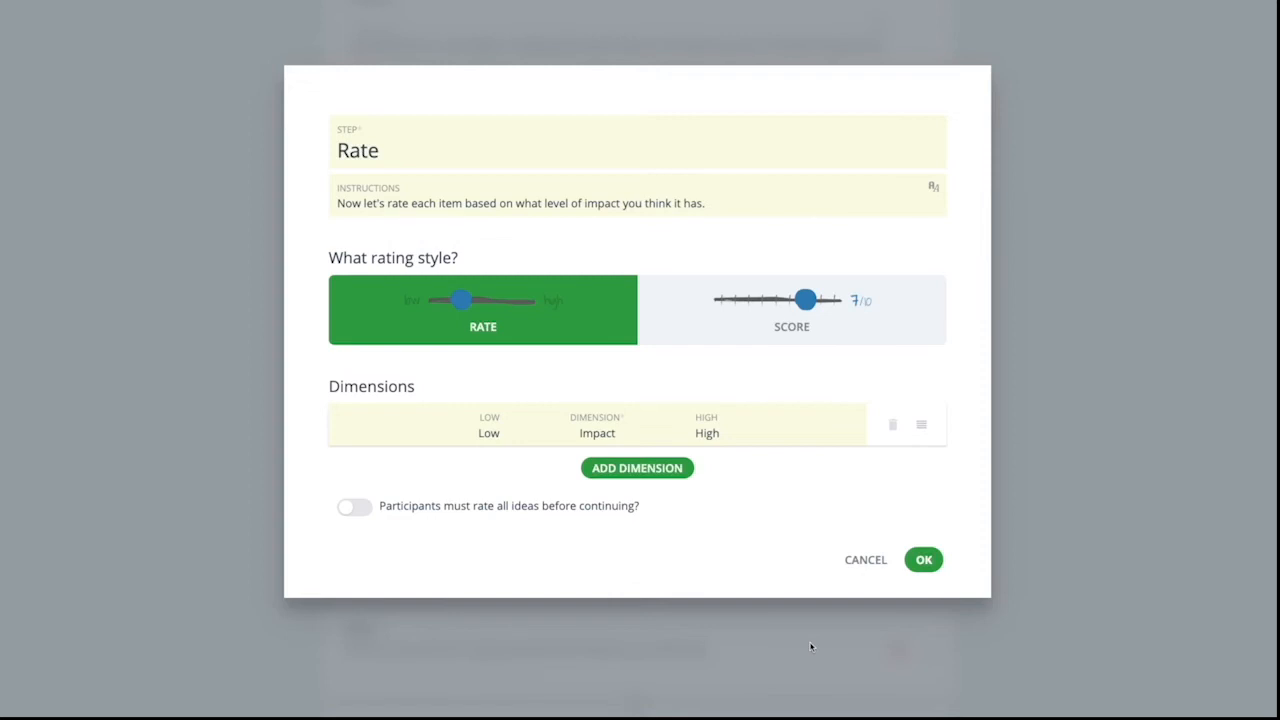
mouse_move(784, 380)
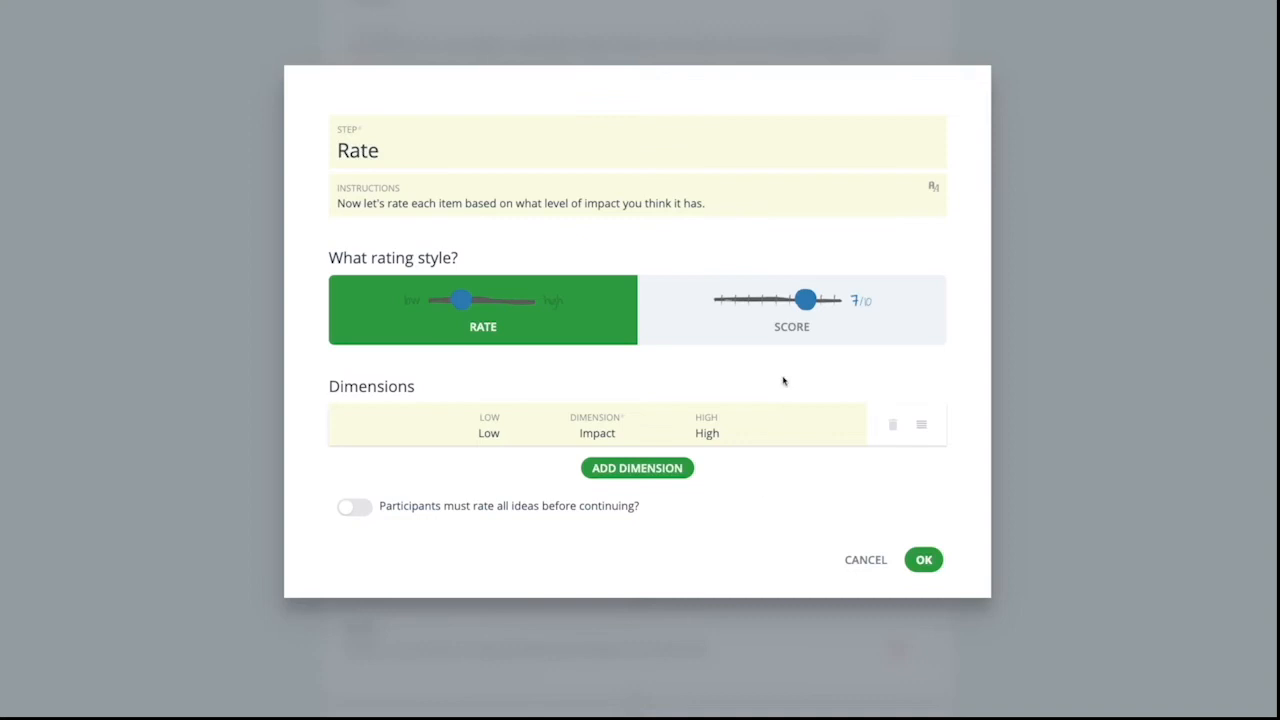
left_click(792, 308)
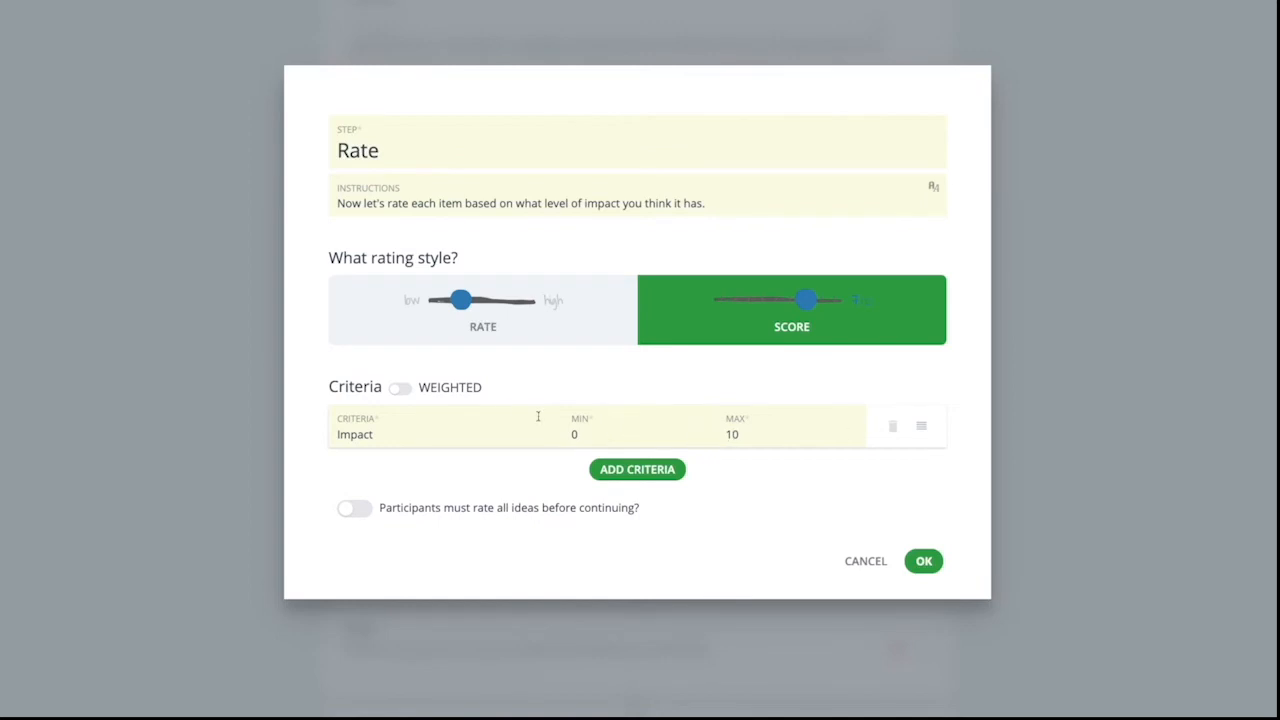
left_click(400, 388)
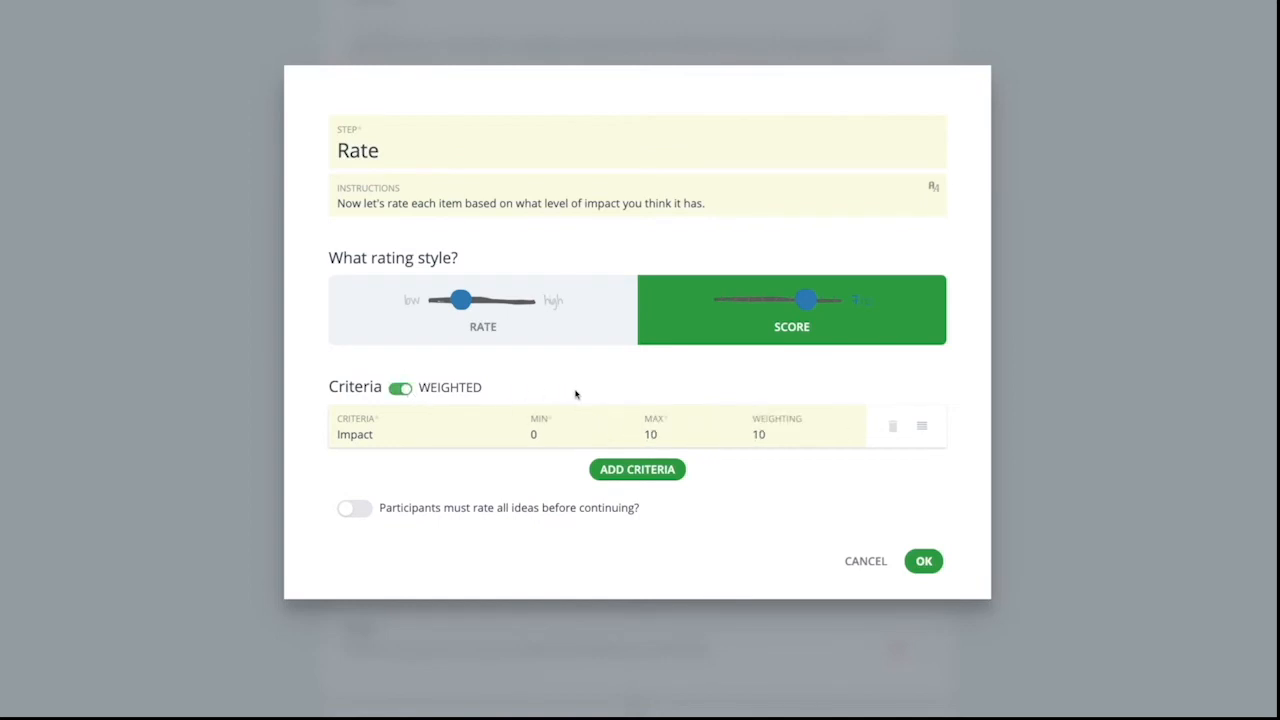
left_click(354, 508)
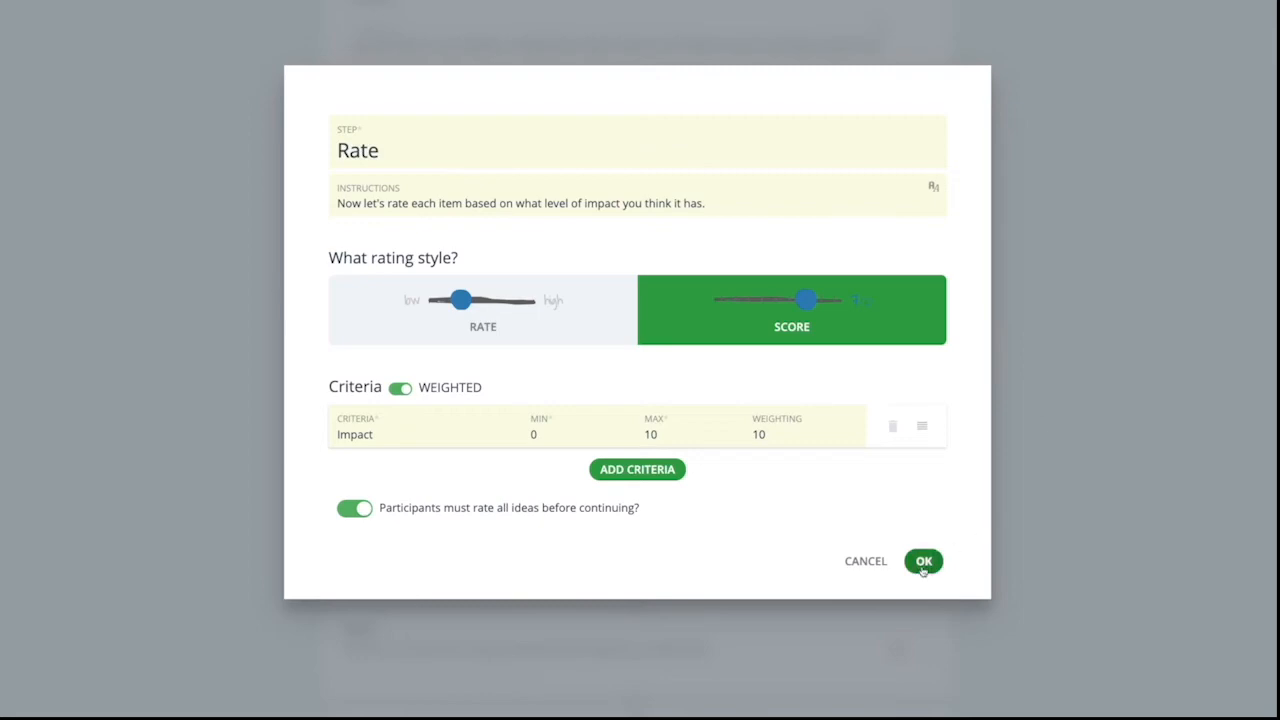
left_click(924, 560)
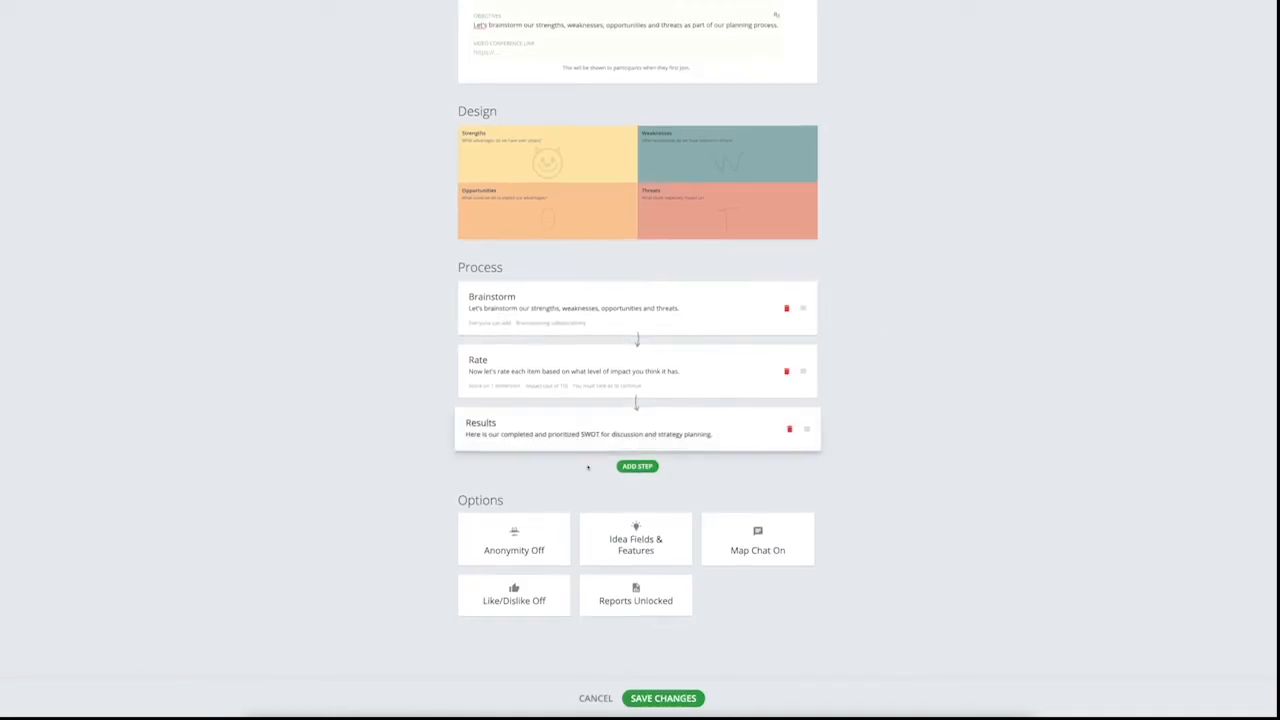
left_click(514, 538)
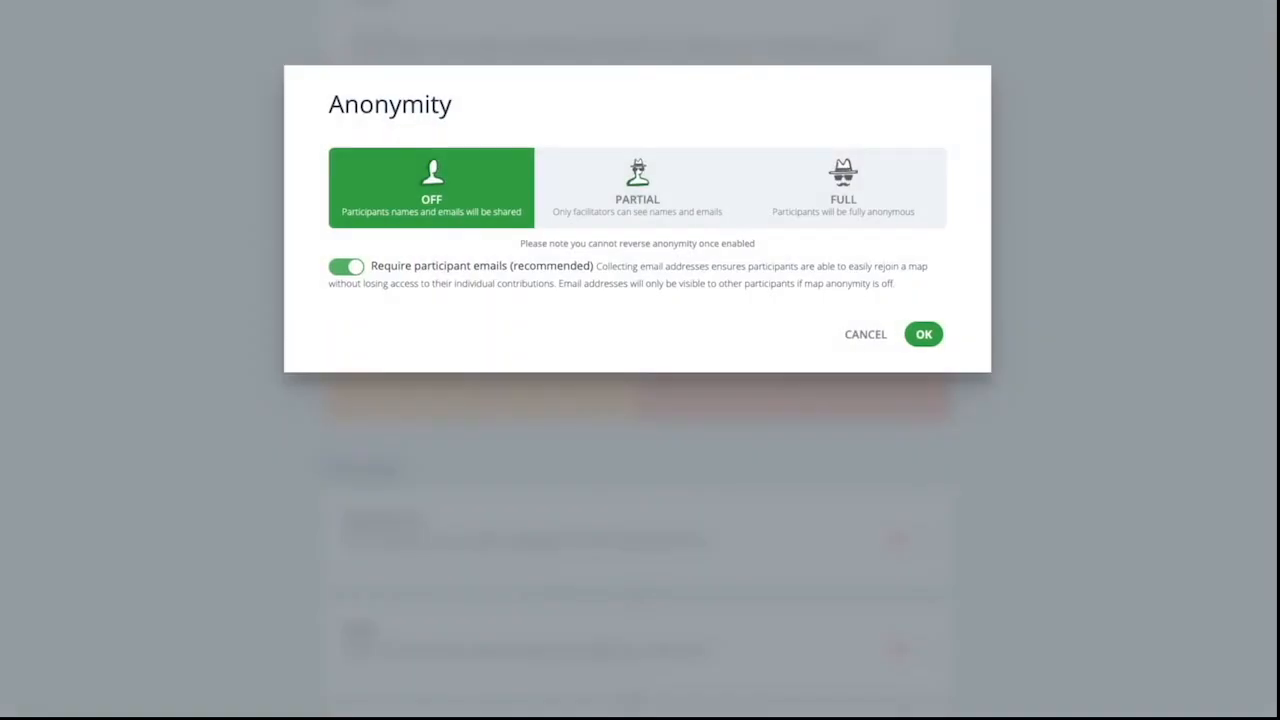
mouse_move(608, 324)
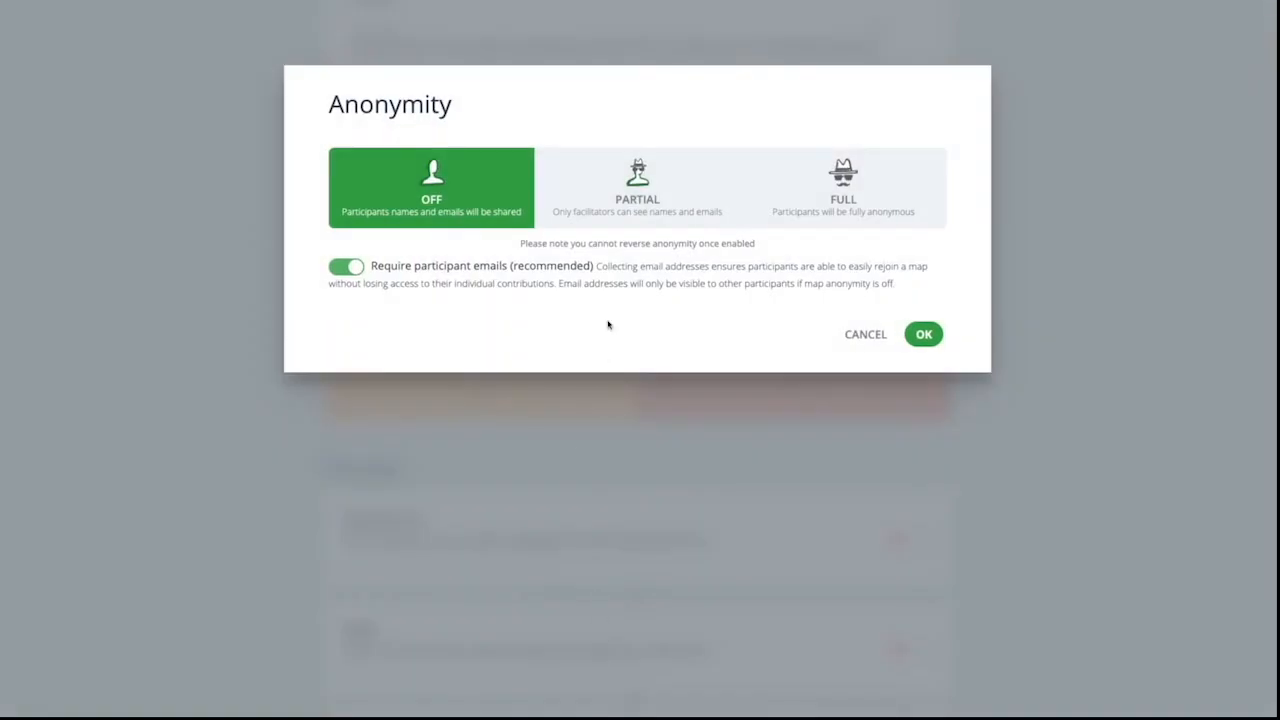
mouse_move(616, 324)
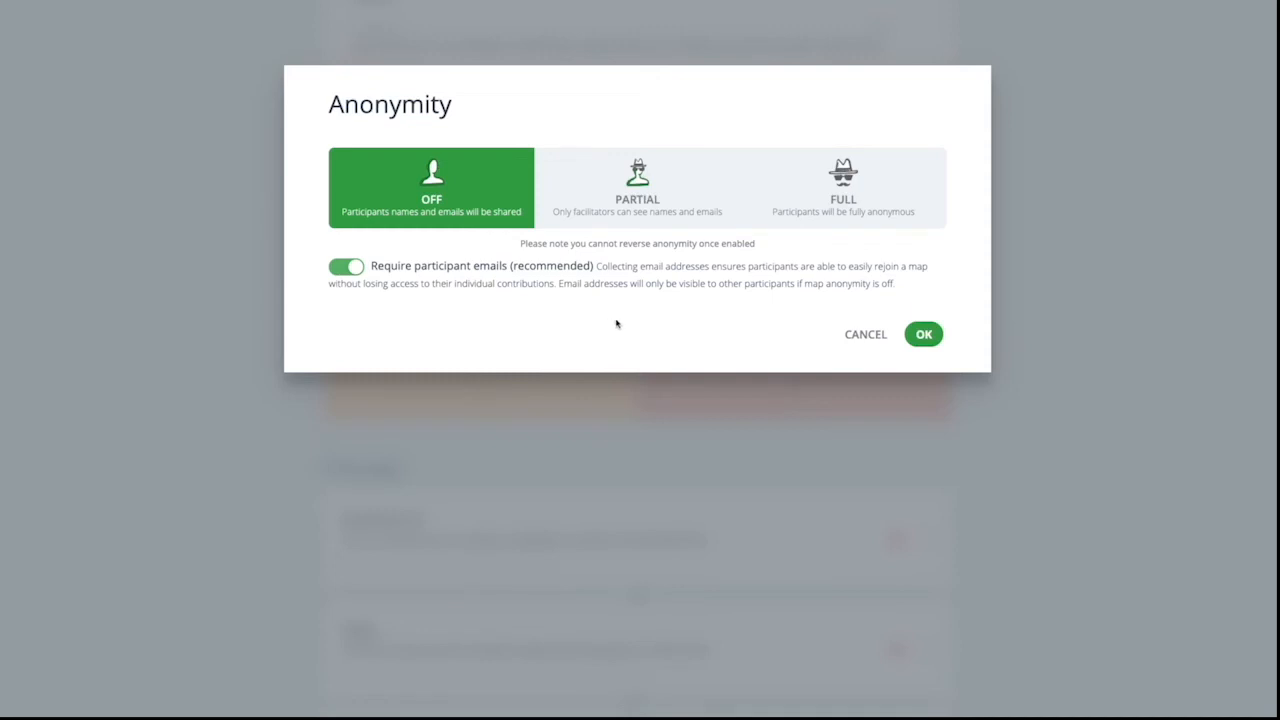
left_click(636, 188)
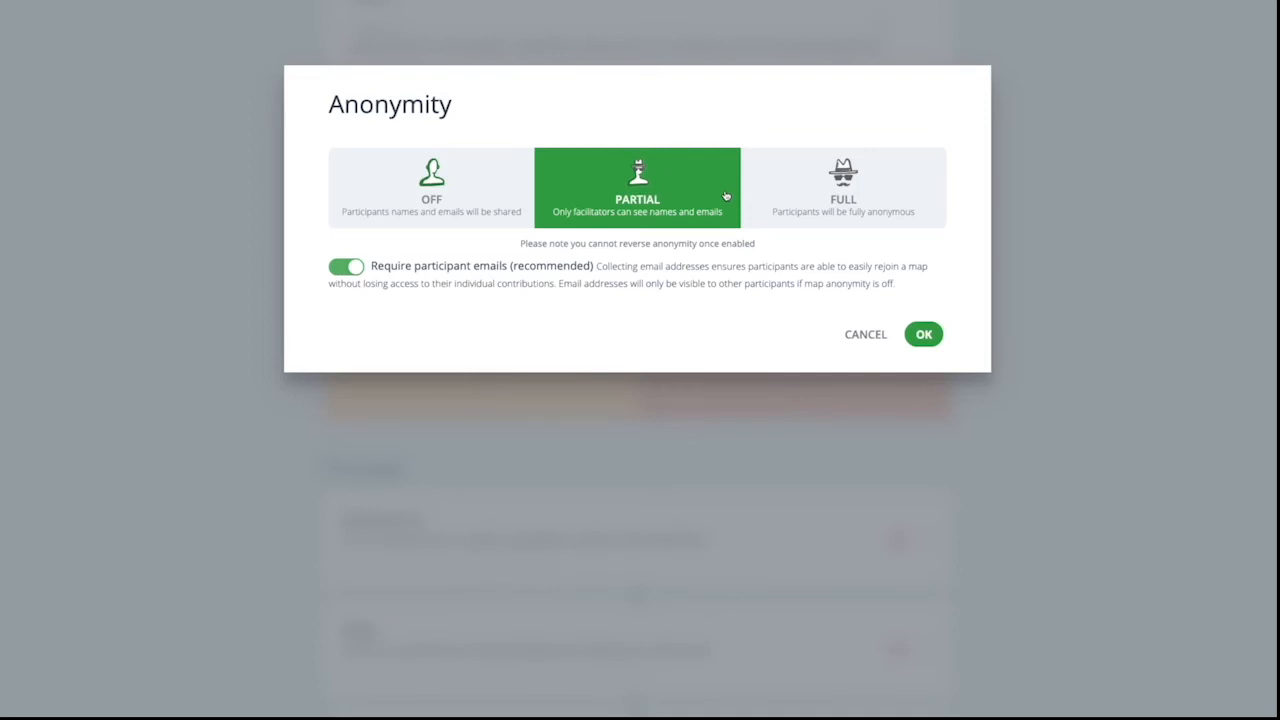
left_click(844, 188)
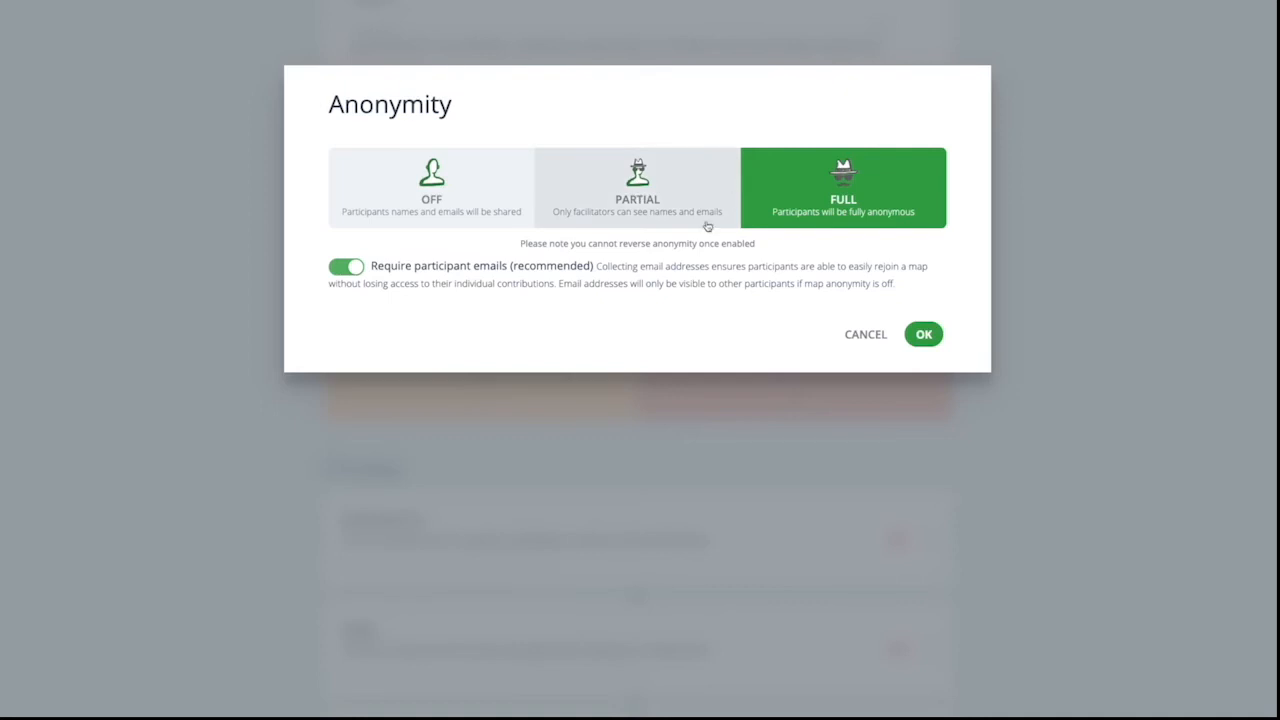
mouse_move(676, 304)
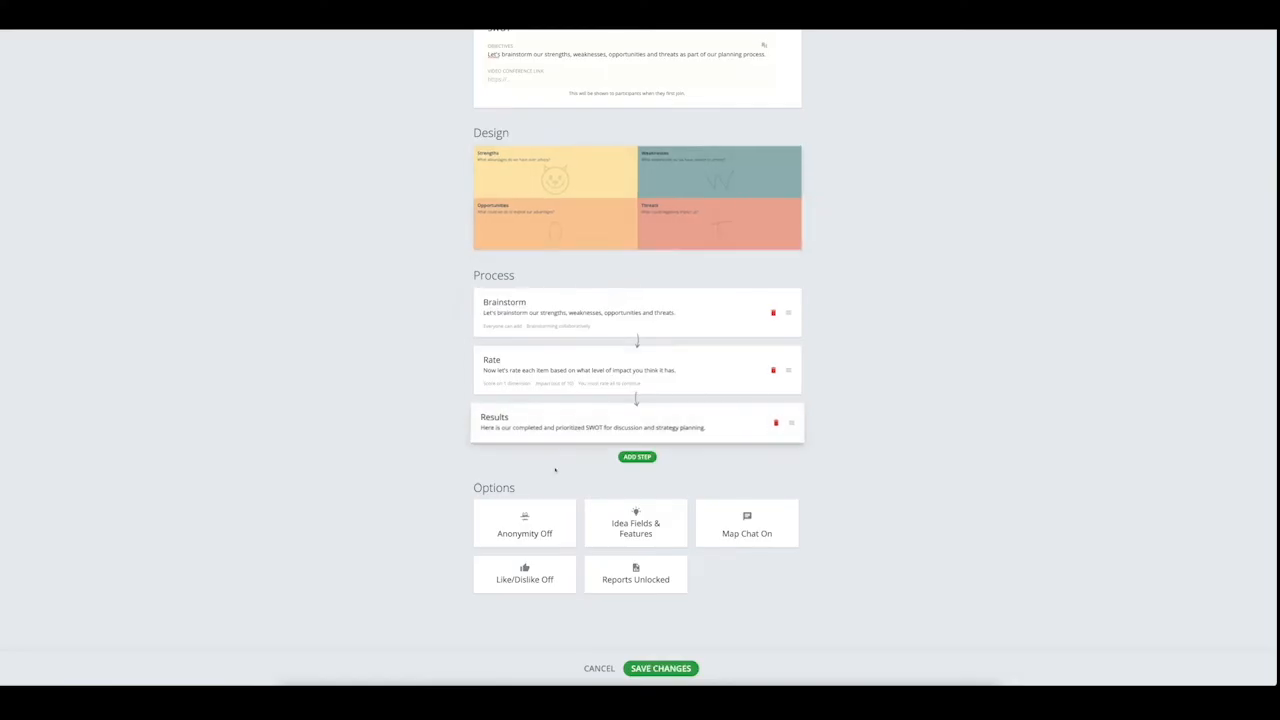
Review the Like/Dislike and Map Chat options unchanged and save the map settings.
left_click(524, 572)
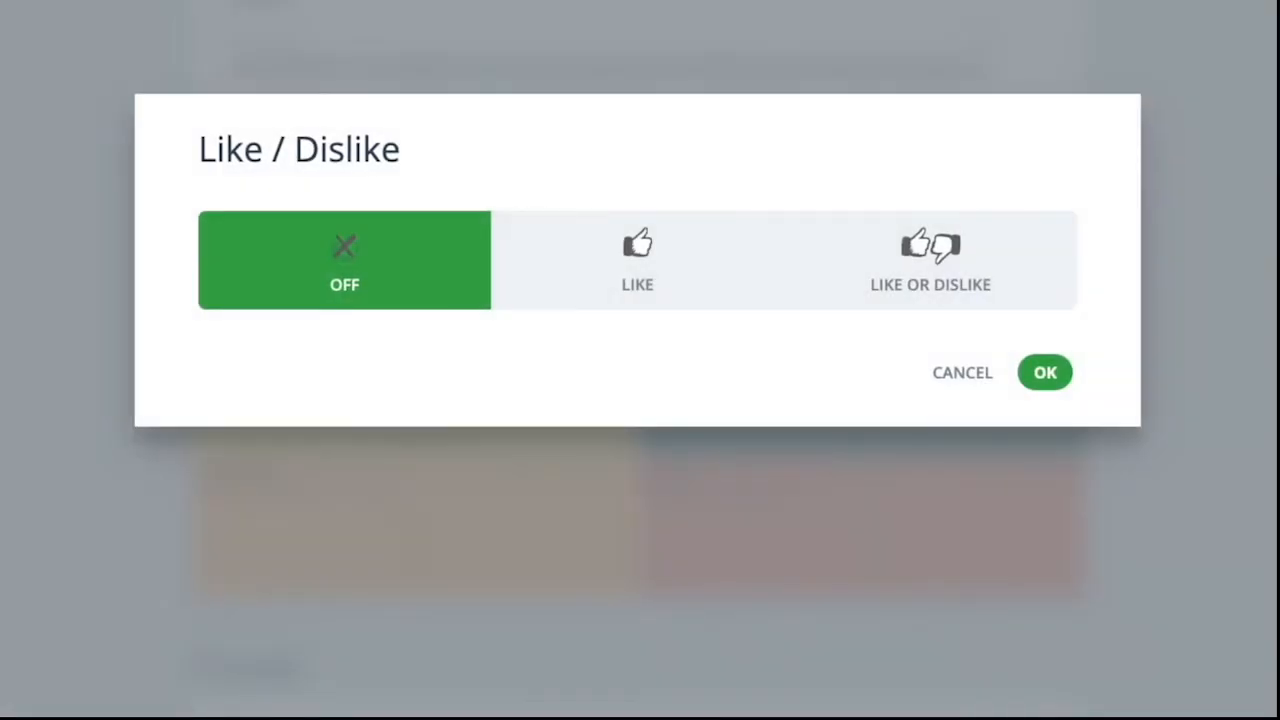
mouse_move(962, 372)
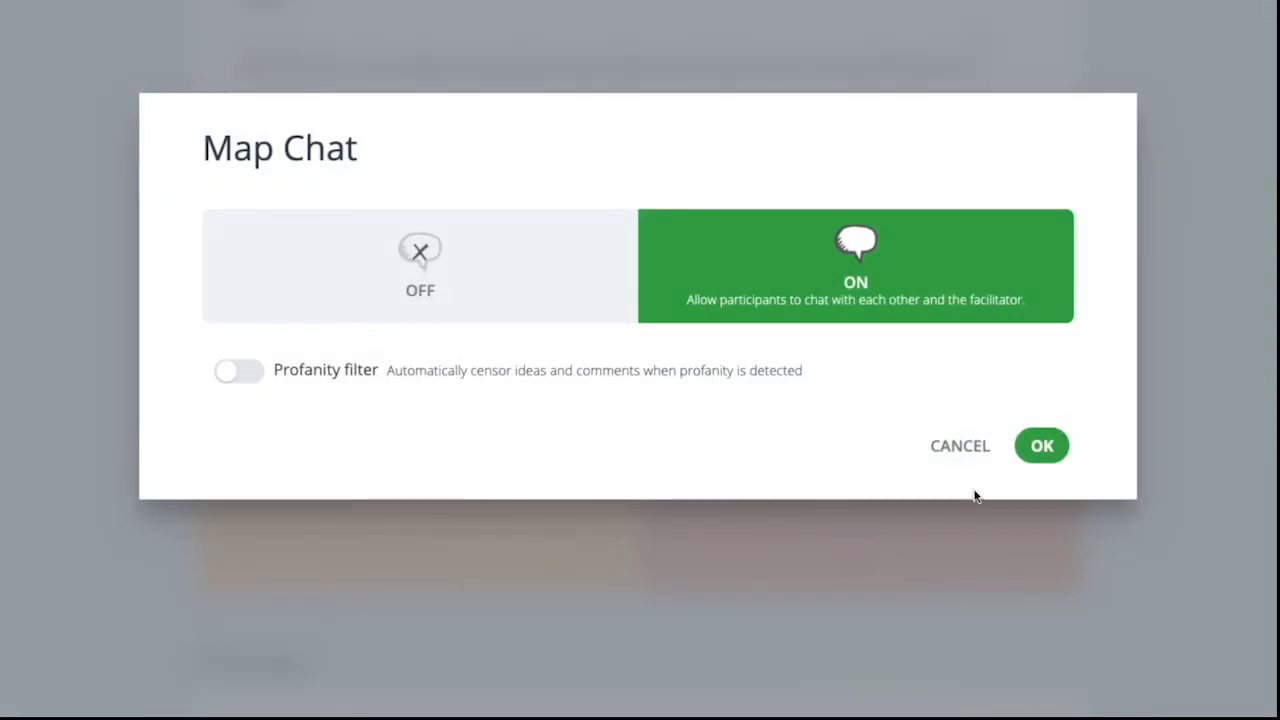
left_click(1040, 444)
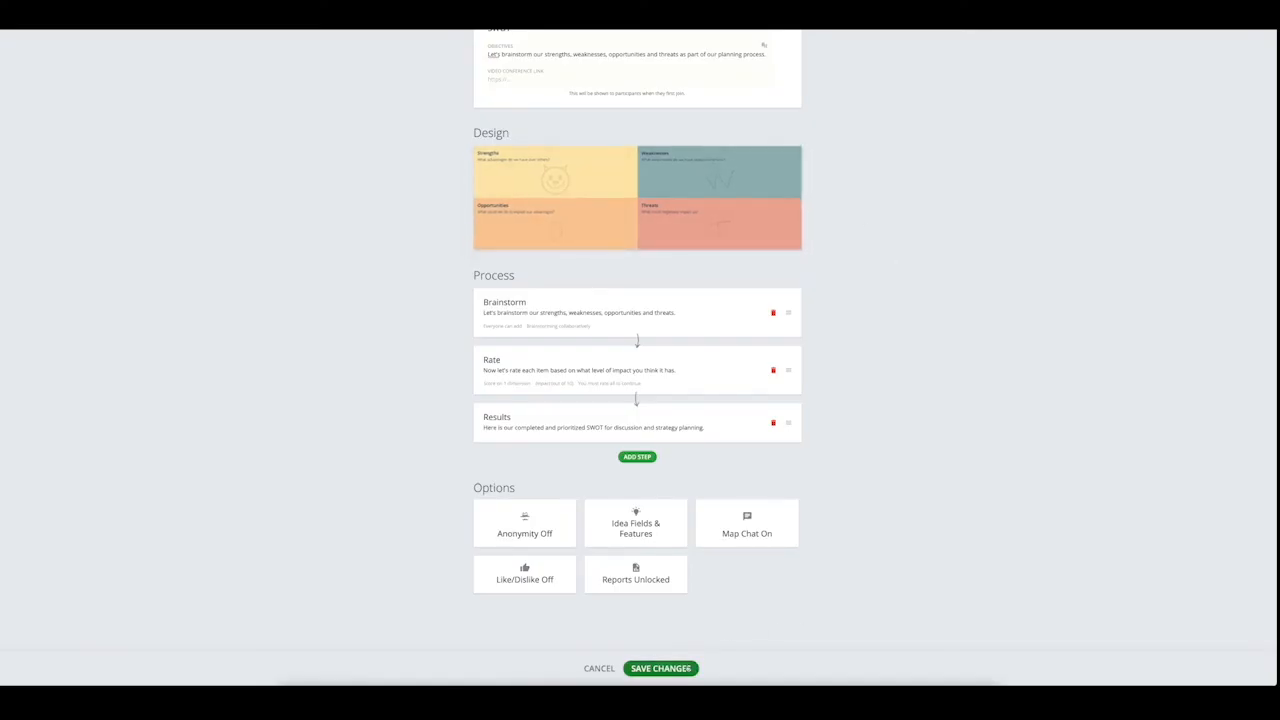
left_click(660, 668)
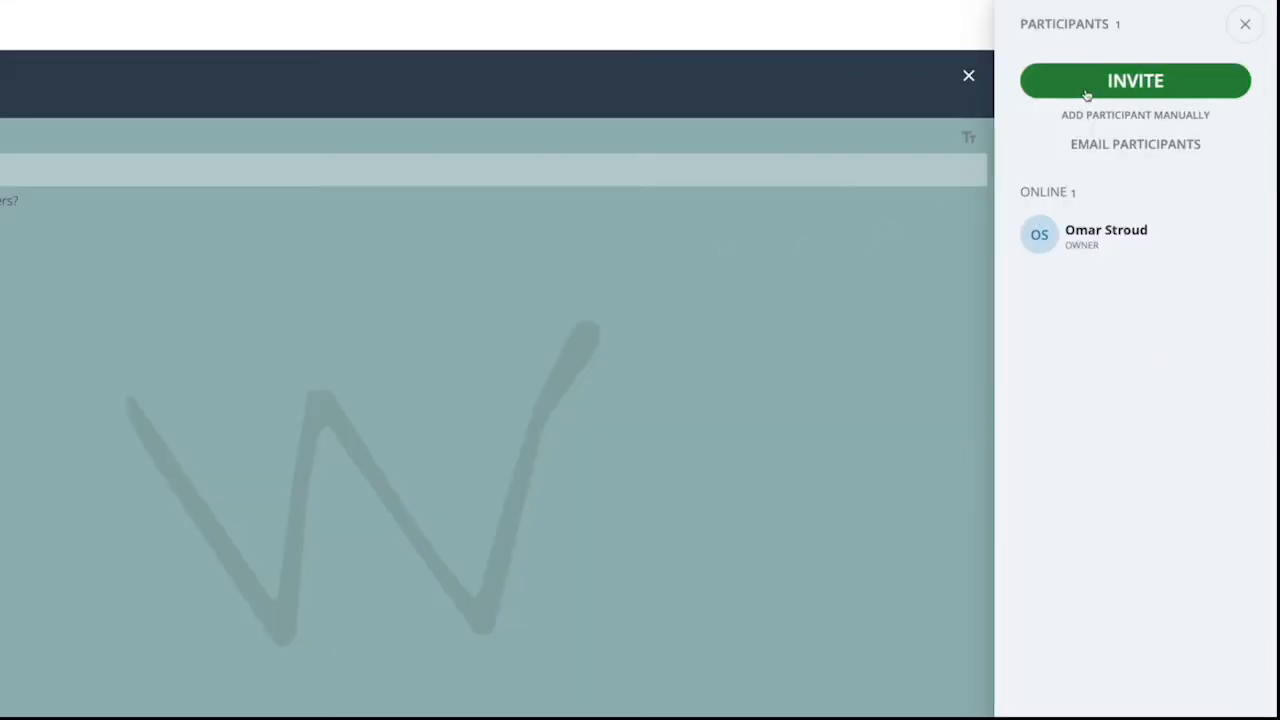
View the contributor invite details with join code and email invite, then close them.
left_click(1136, 80)
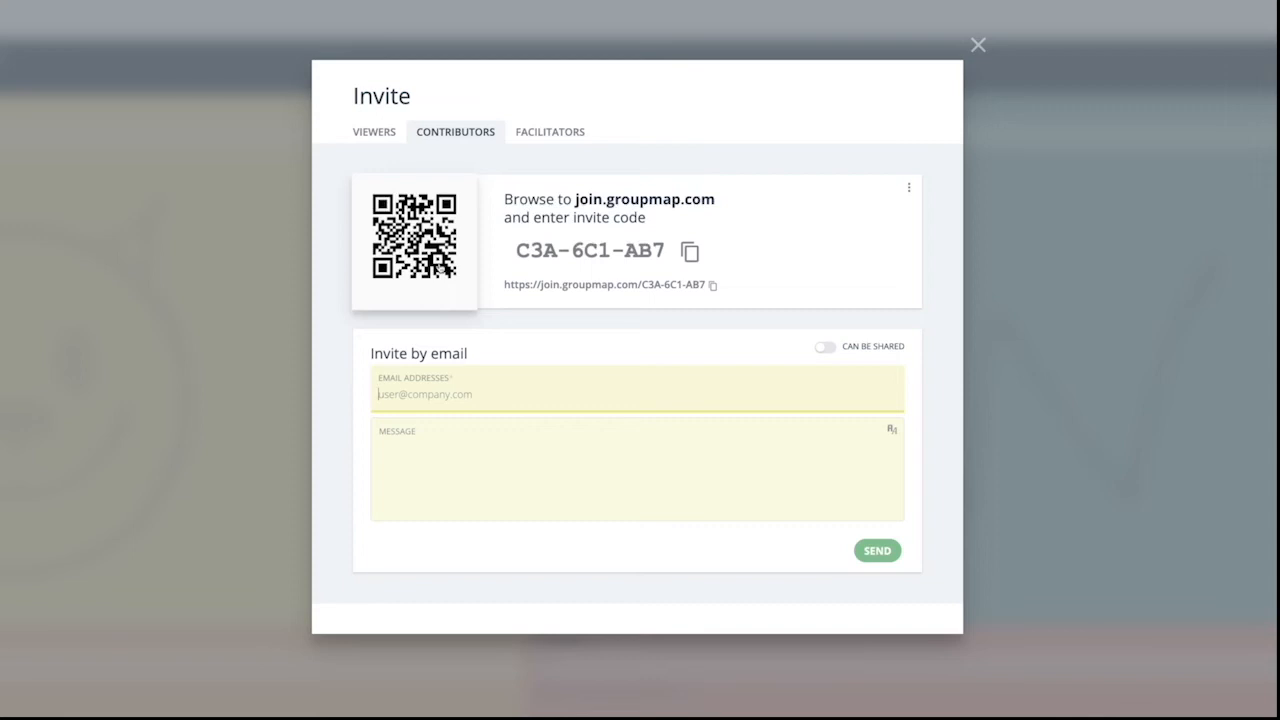
left_click(976, 44)
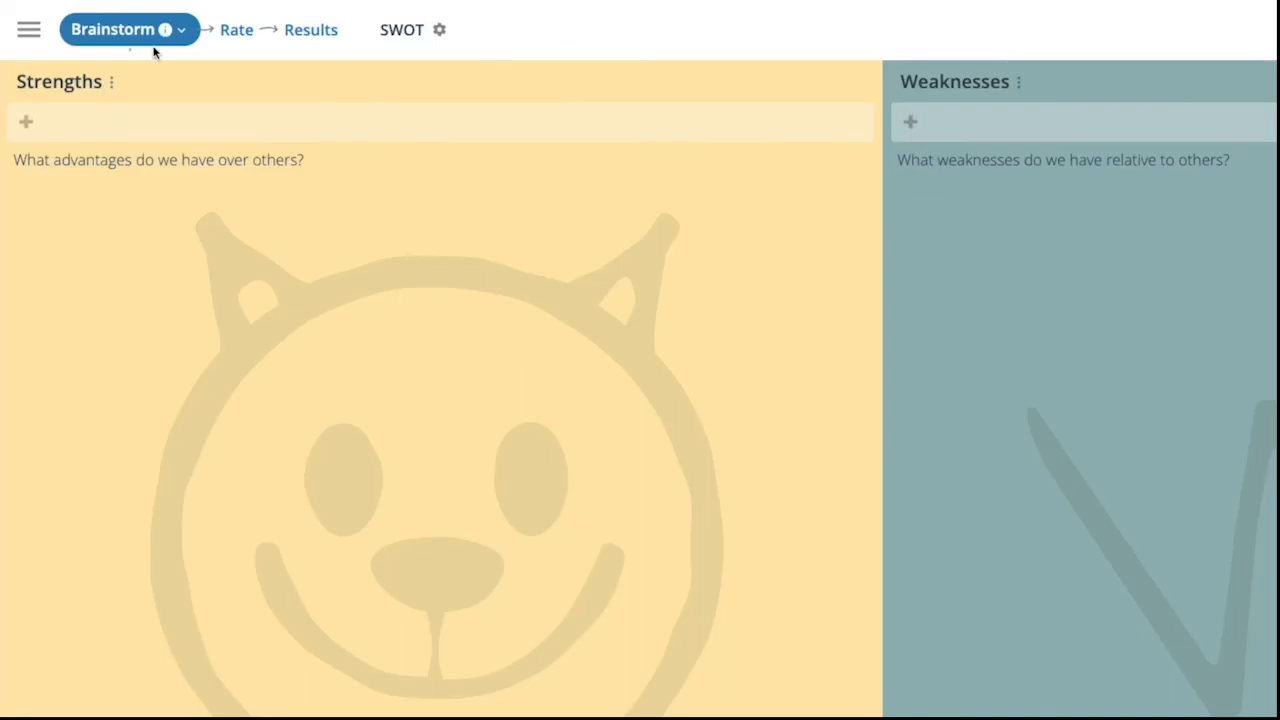
Add numbered ideas 1–7 to Strengths and re-enable 'Participants can edit' after checking Brainstorm settings.
left_click(128, 30)
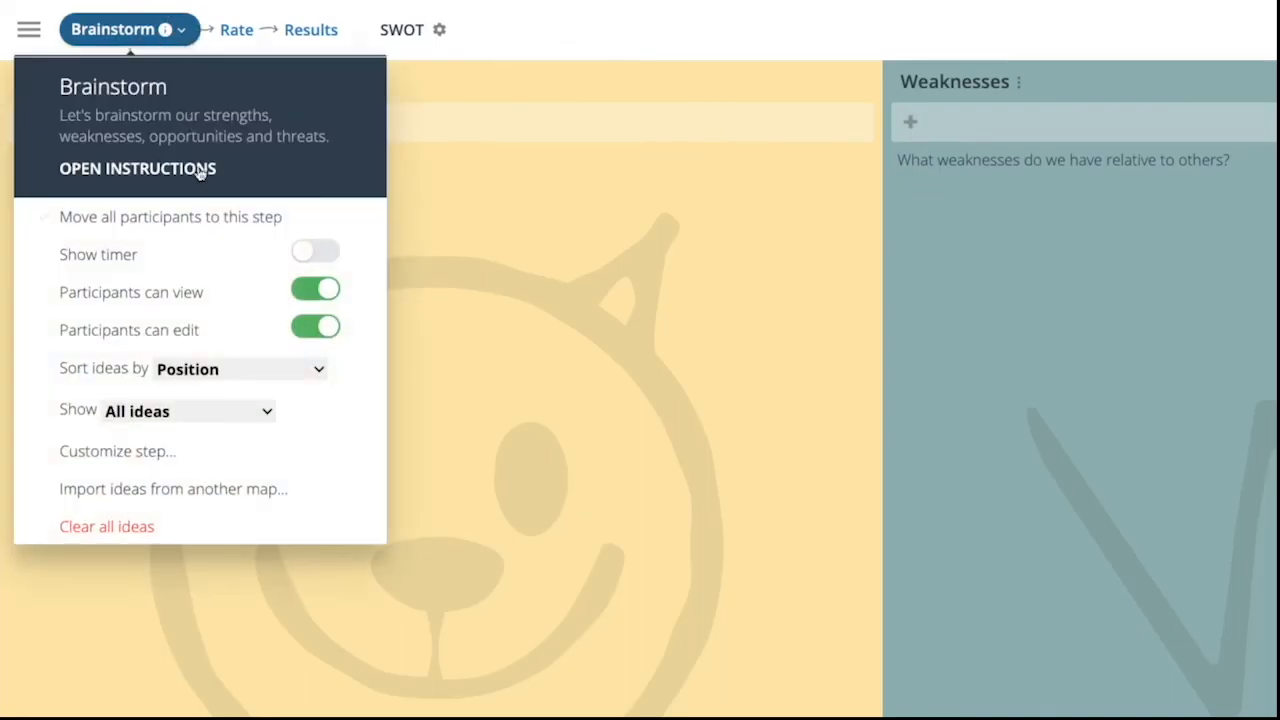
left_click(316, 252)
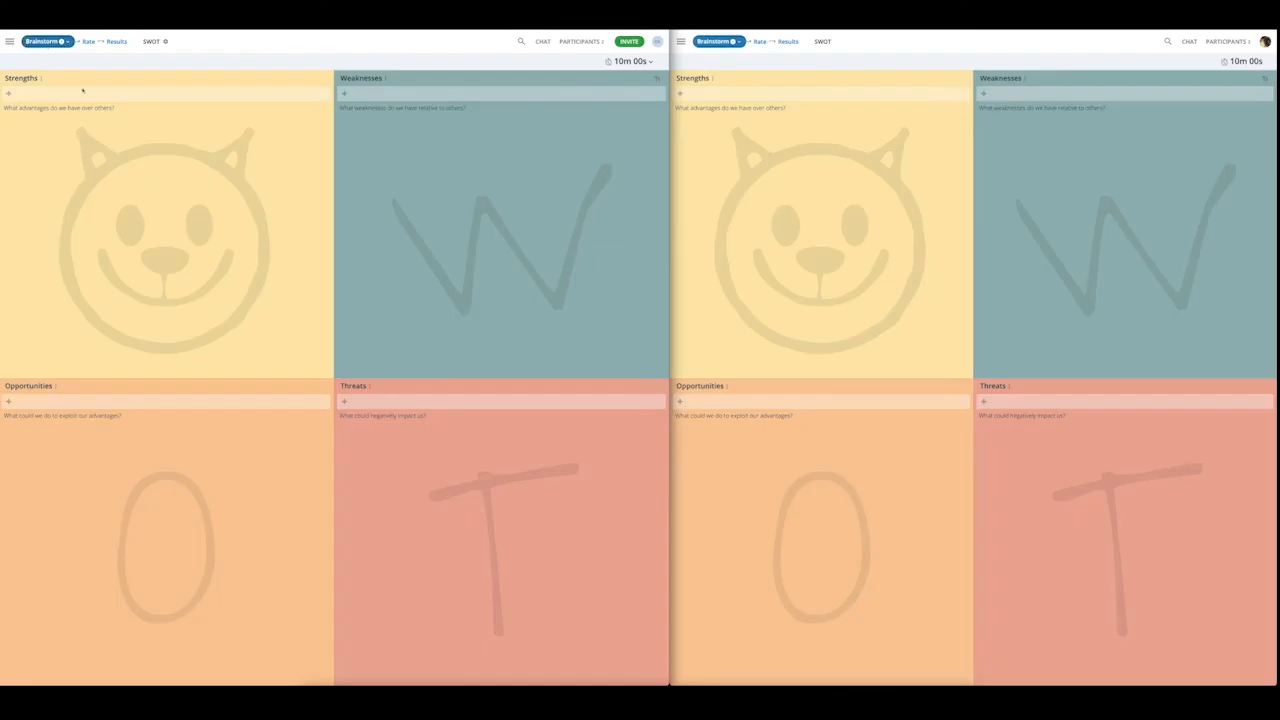
type("1")
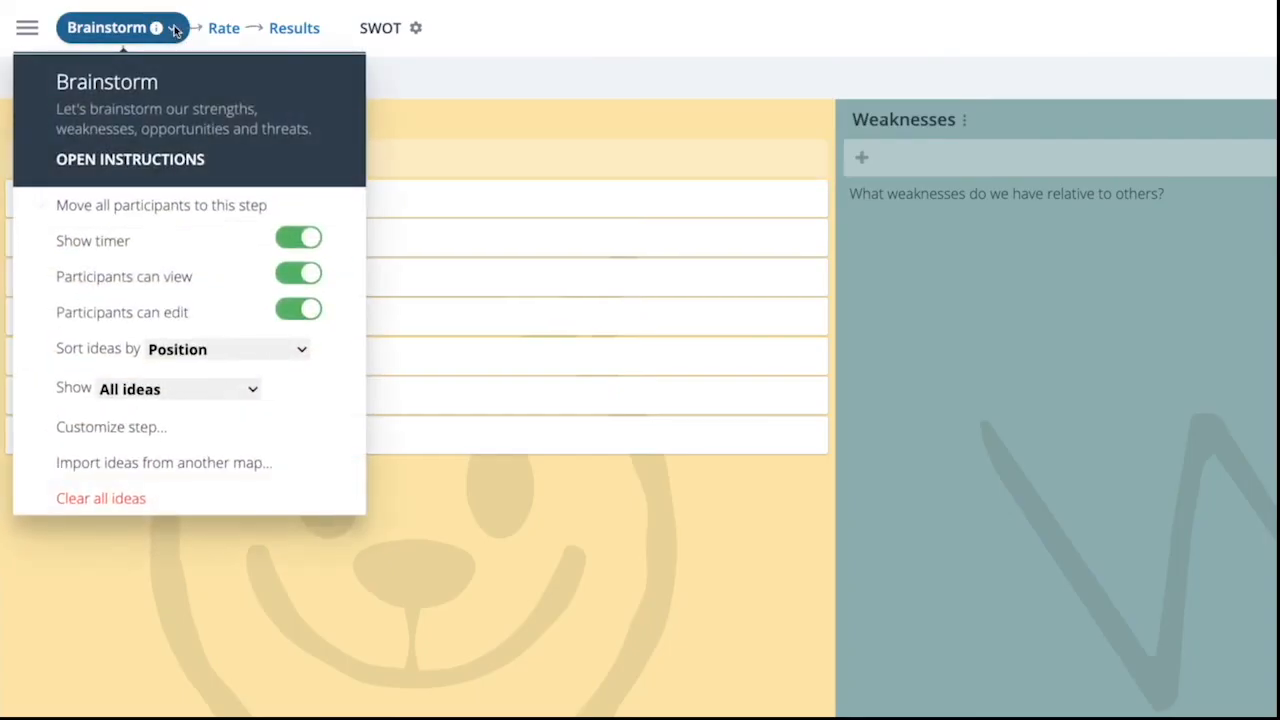
mouse_move(180, 92)
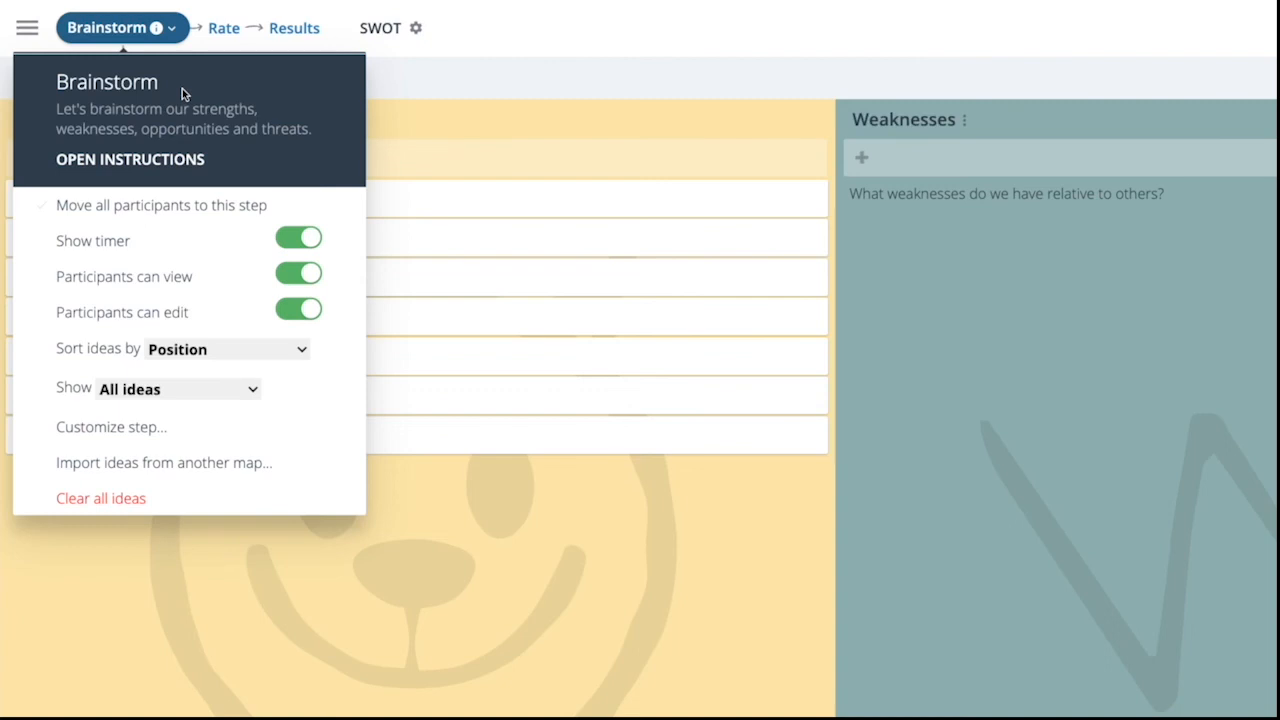
mouse_move(190, 180)
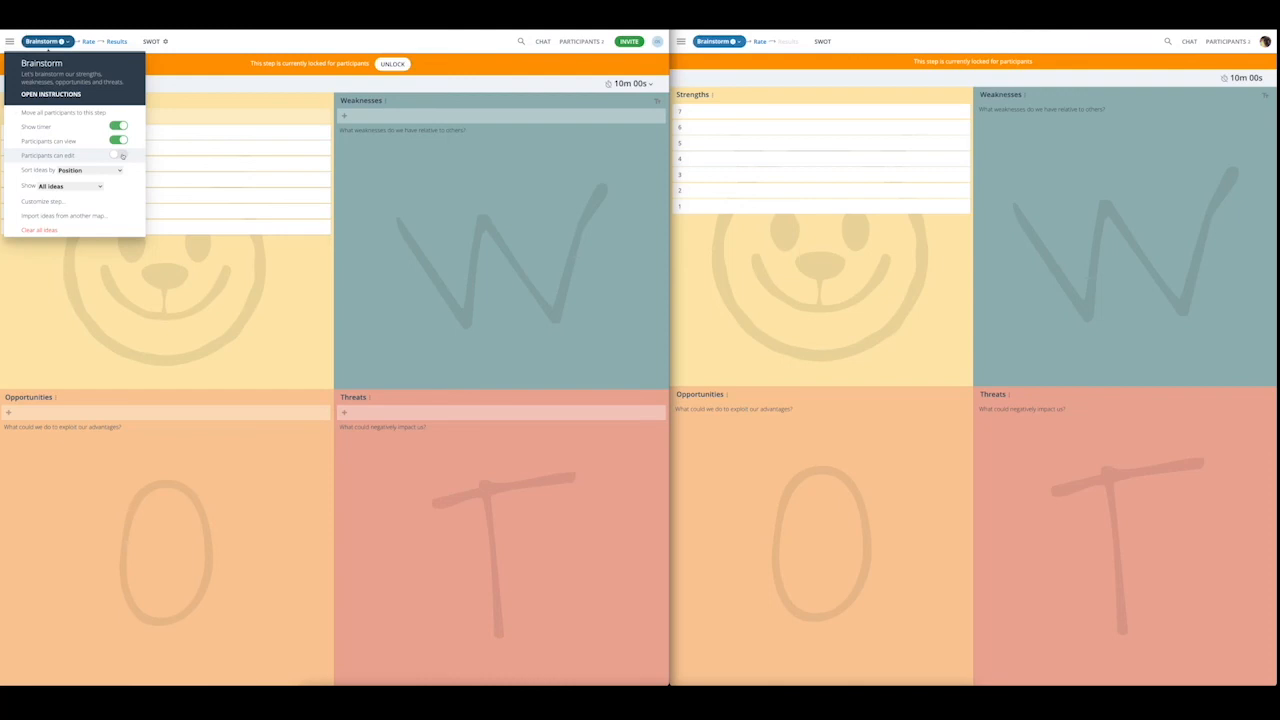
left_click(118, 156)
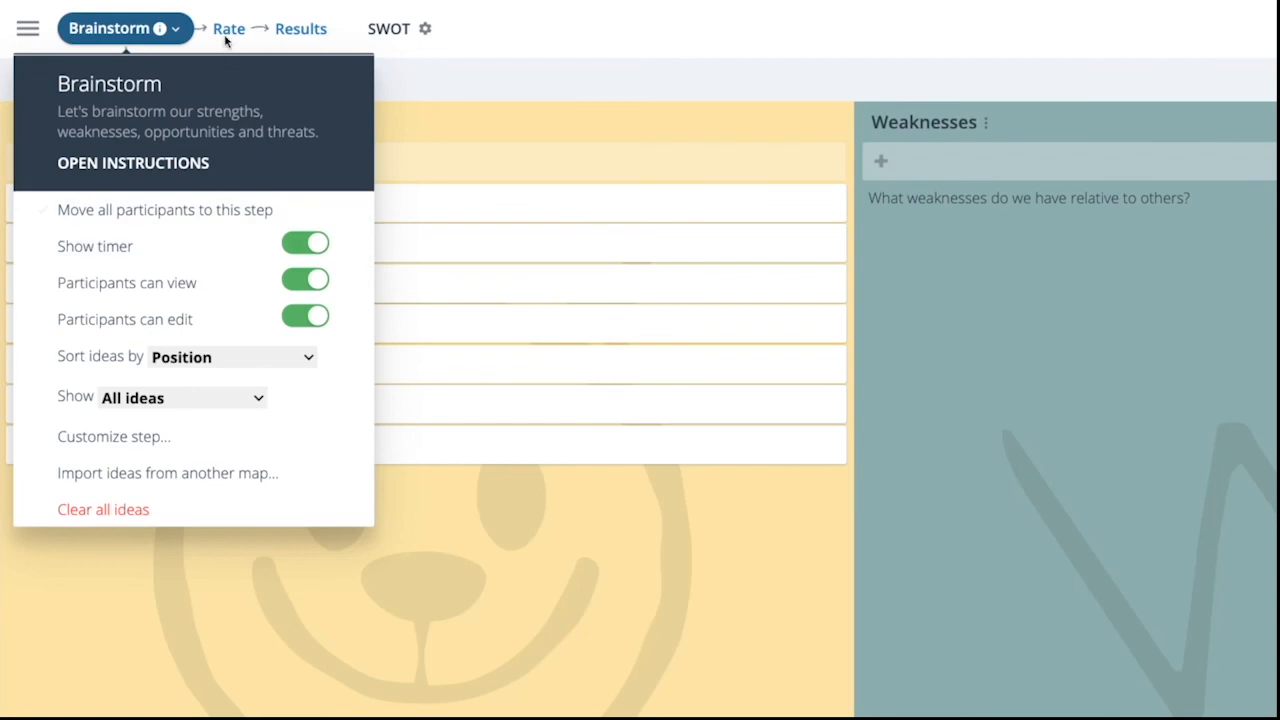
Advance to the Rate step and check its settings before scoring the seven Strengths ideas on Impact.
left_click(228, 28)
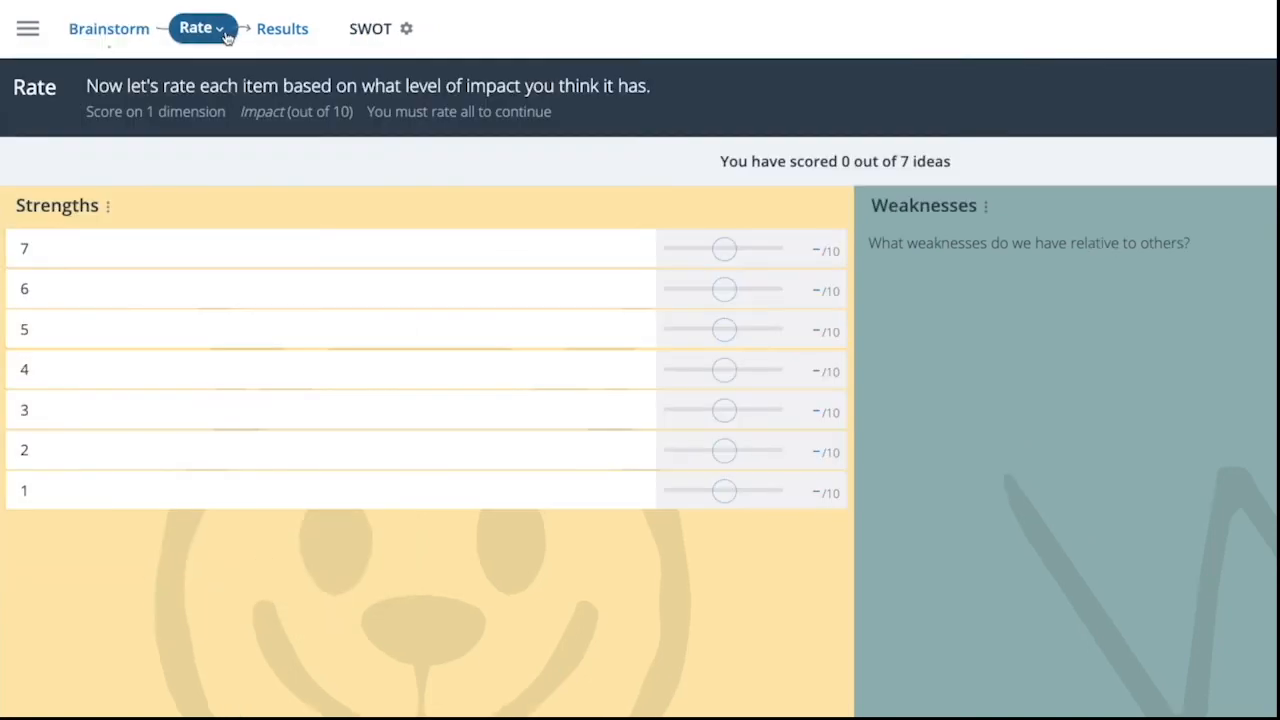
left_click(196, 28)
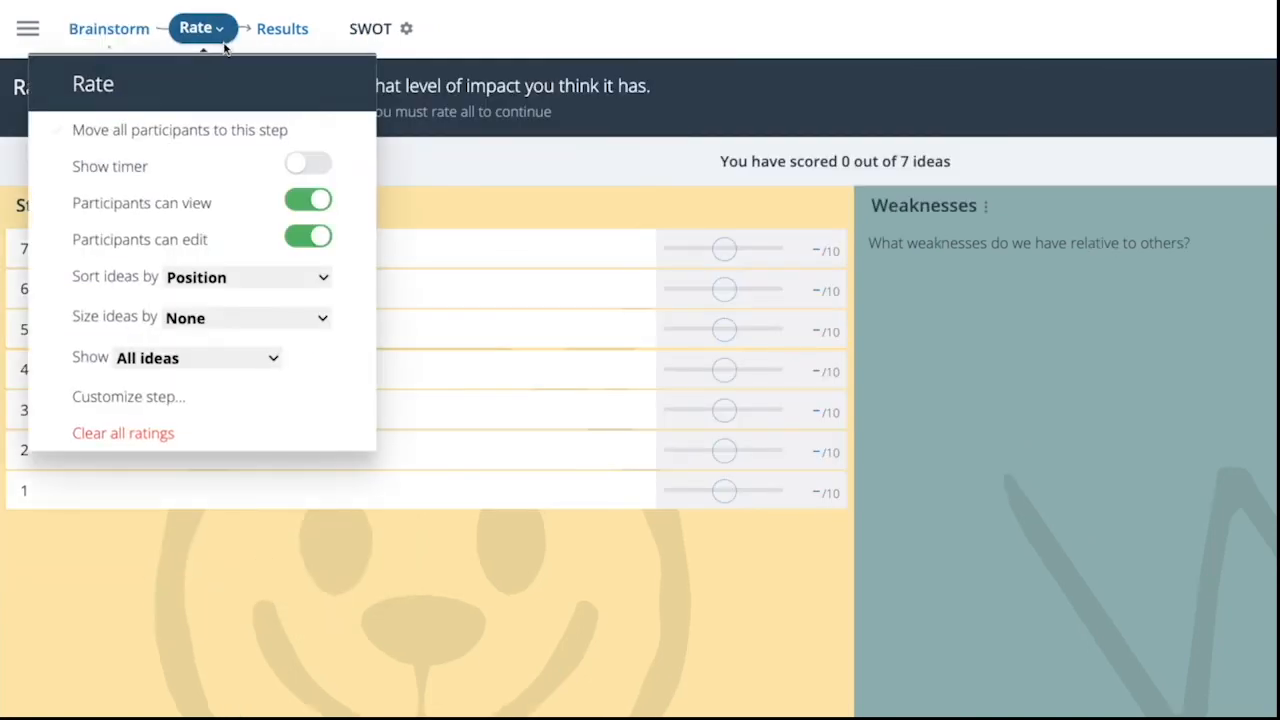
left_click(180, 128)
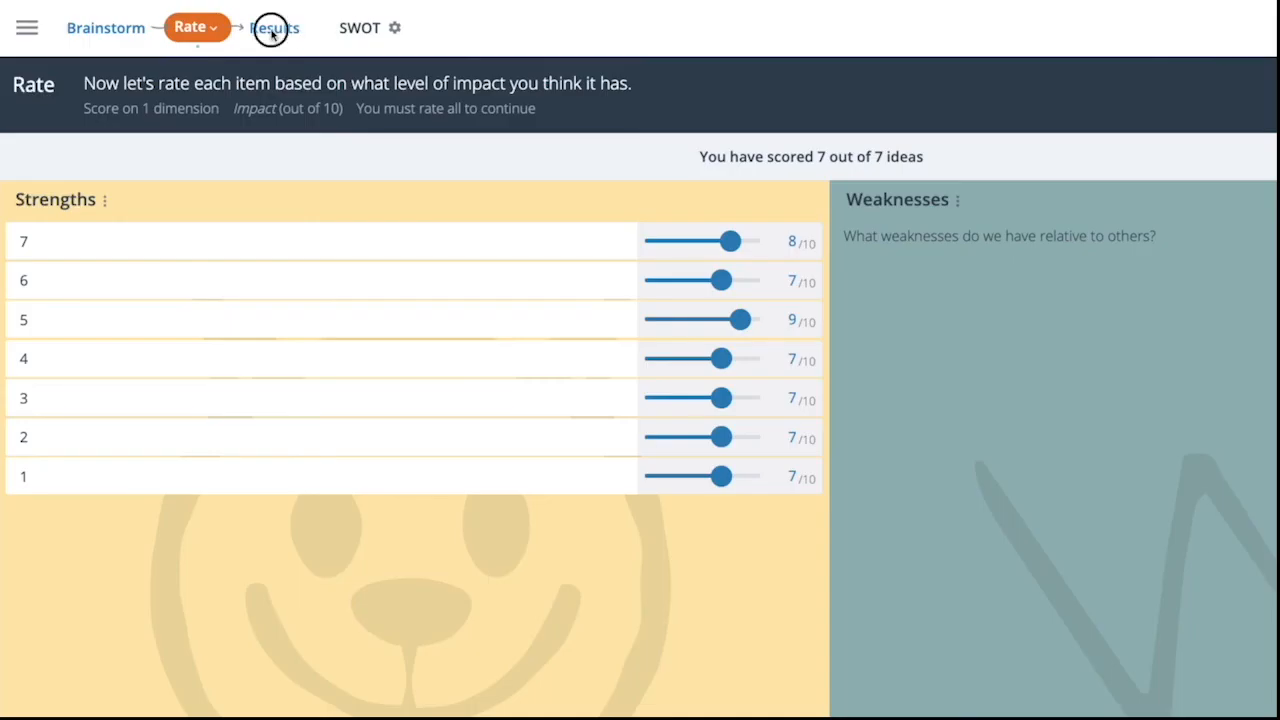
Bring ideas to the Results step and filter which Strengths ideas are shown via the Show list.
left_click(270, 28)
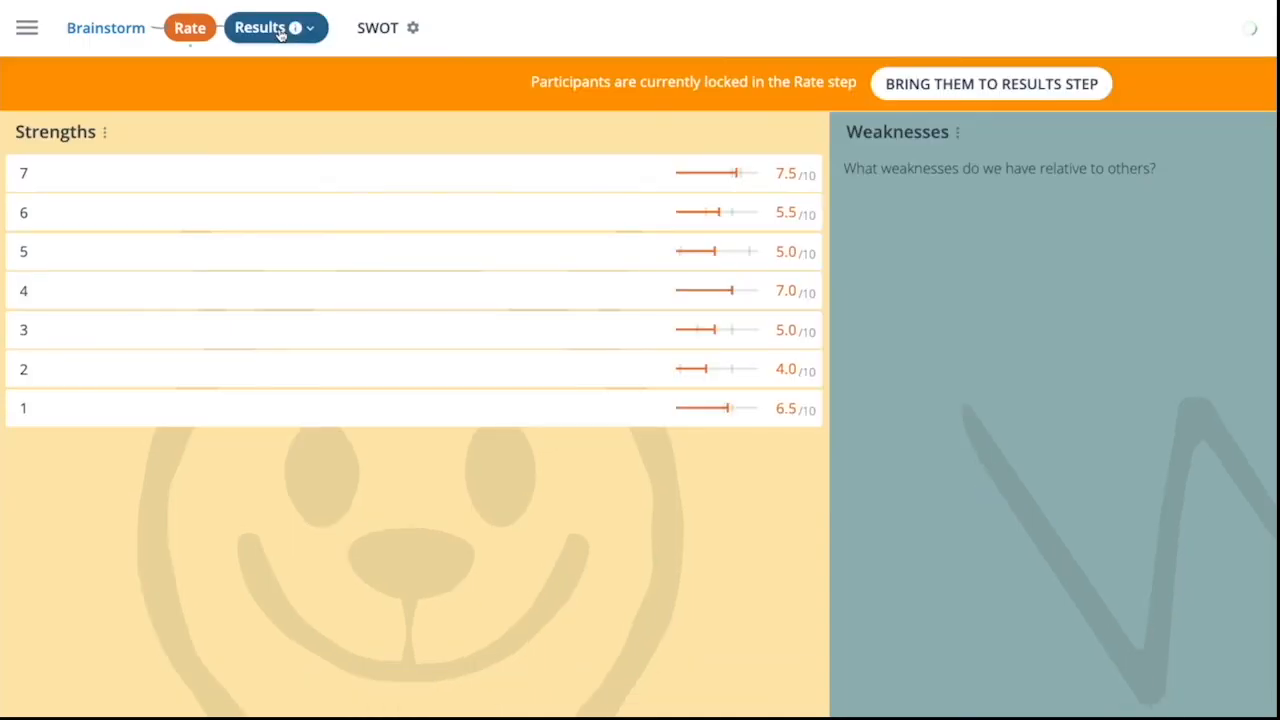
mouse_move(714, 114)
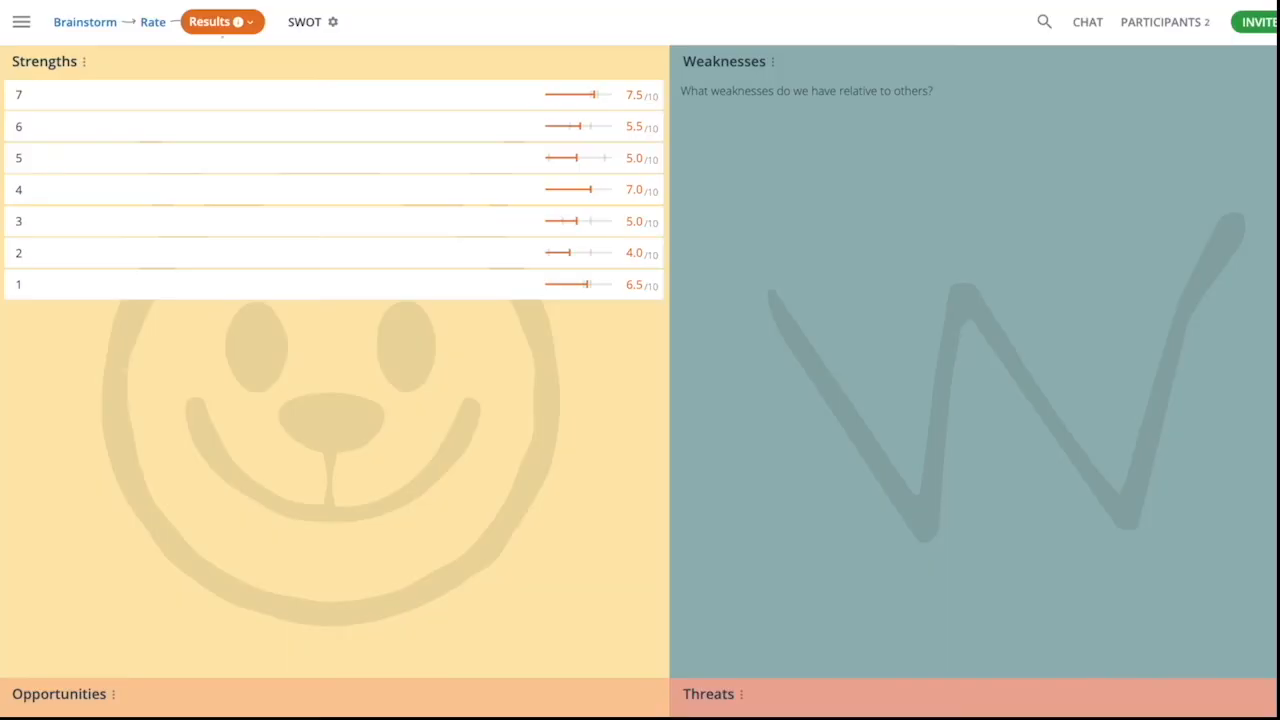
left_click(220, 20)
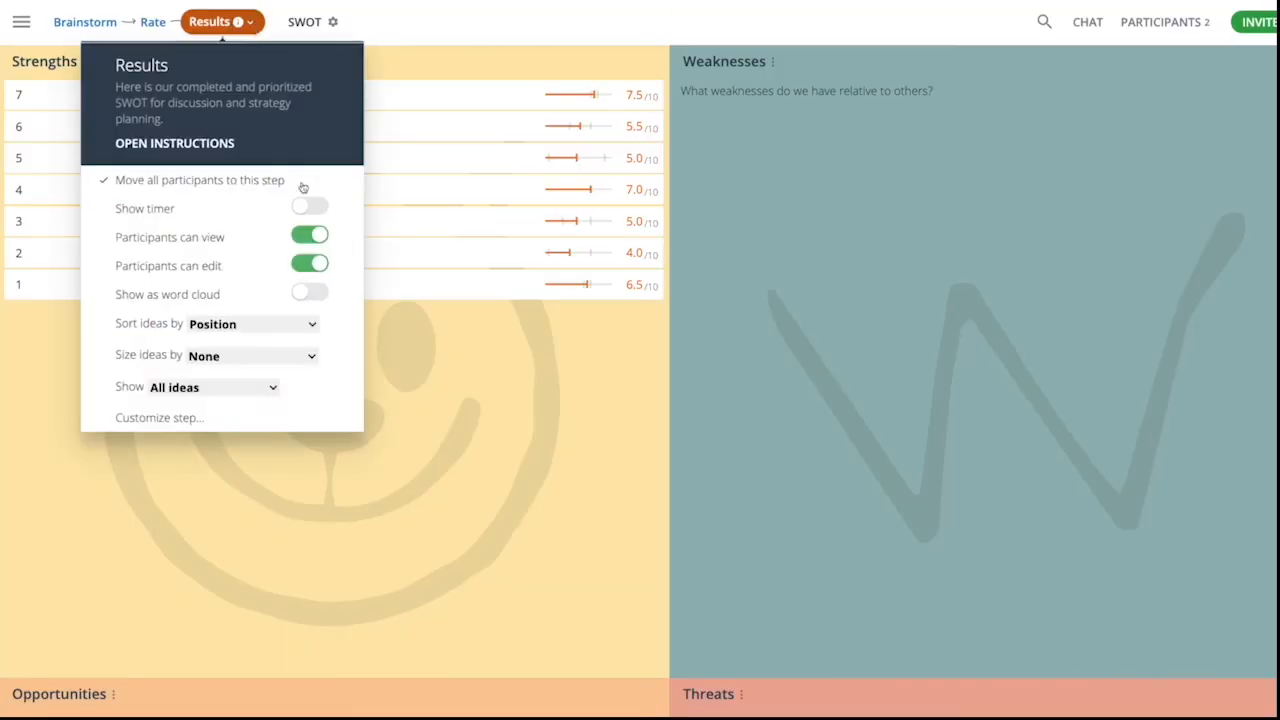
left_click(210, 388)
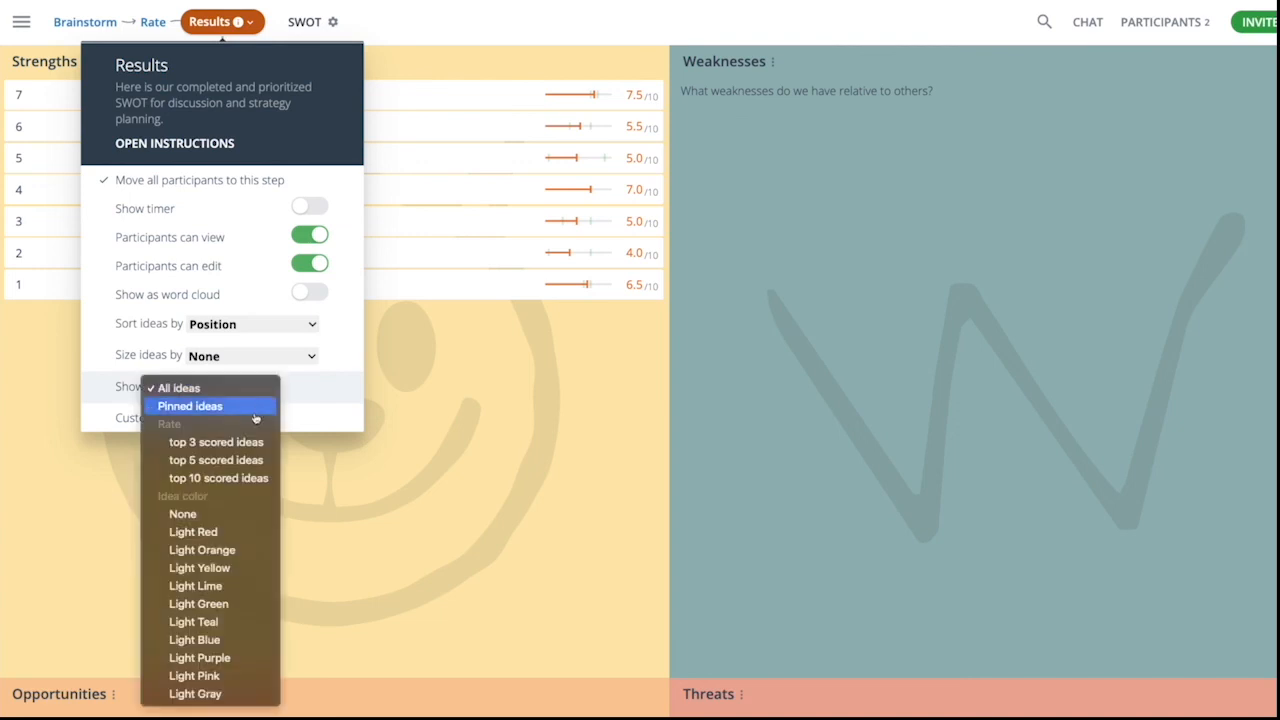
left_click(188, 404)
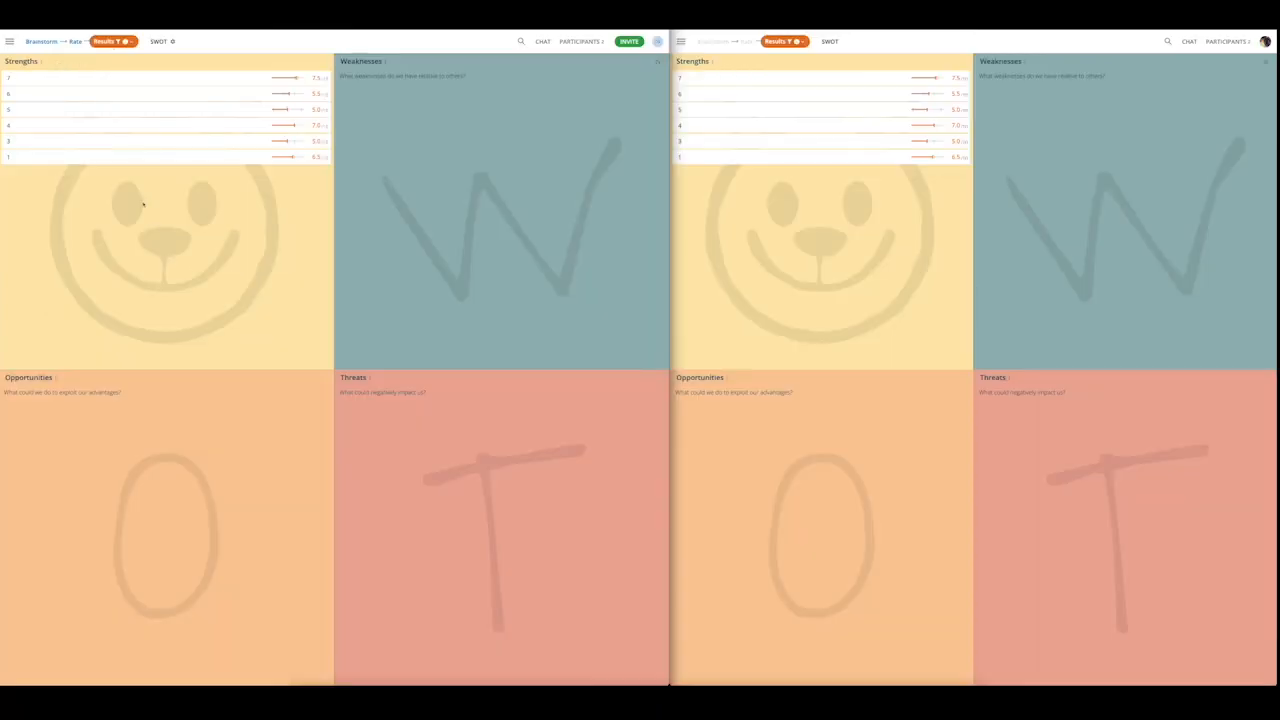
Lock the SWOT map now from the navigation menu so participants can no longer contribute.
left_click(10, 40)
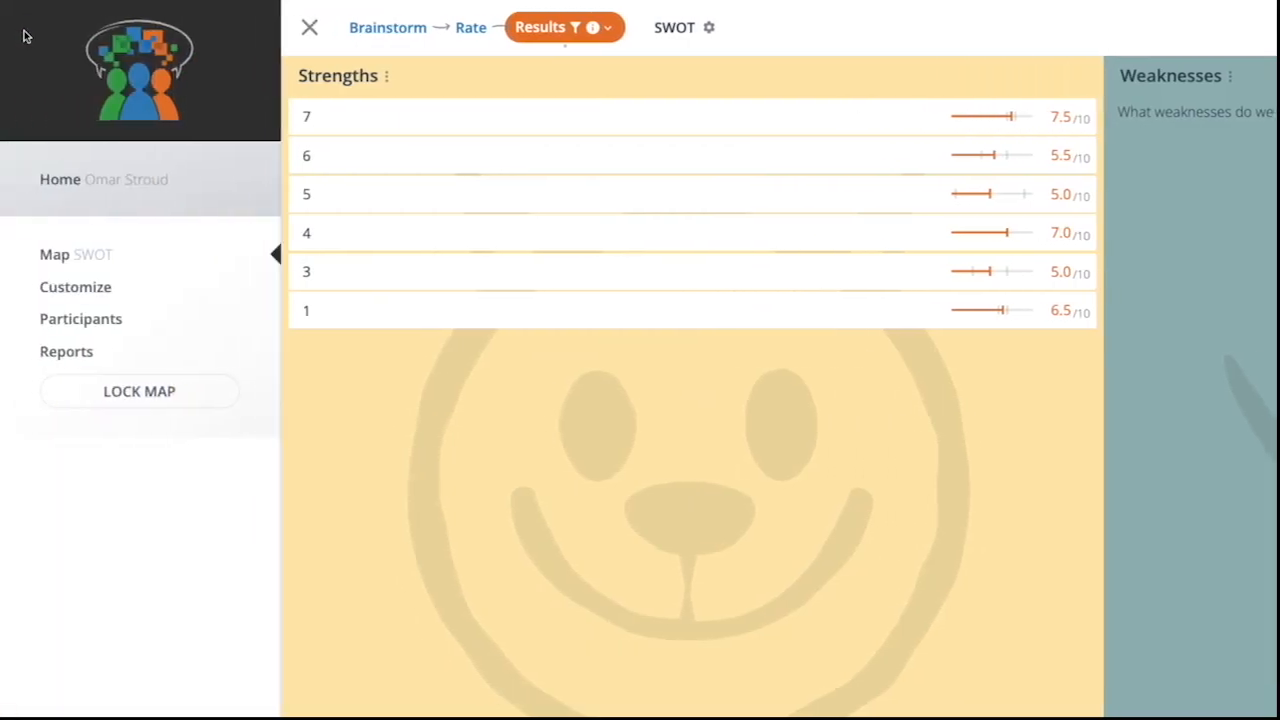
left_click(140, 390)
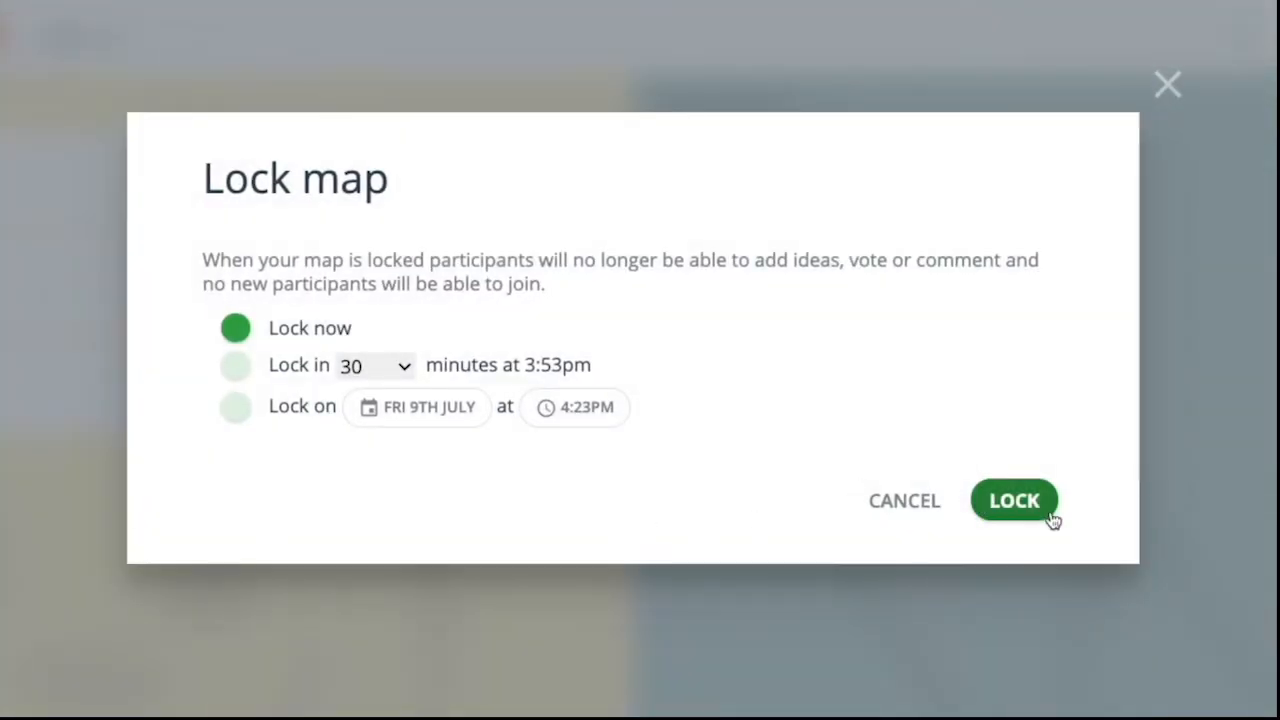
left_click(1014, 500)
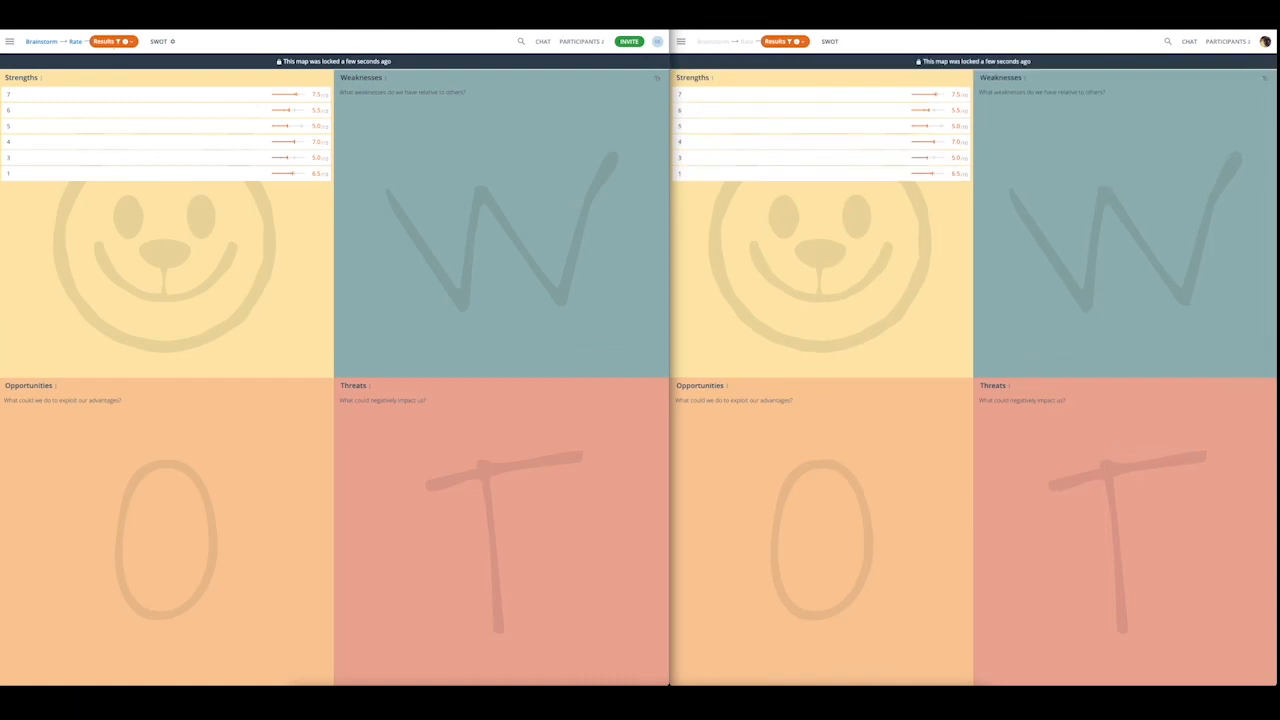
left_click(10, 40)
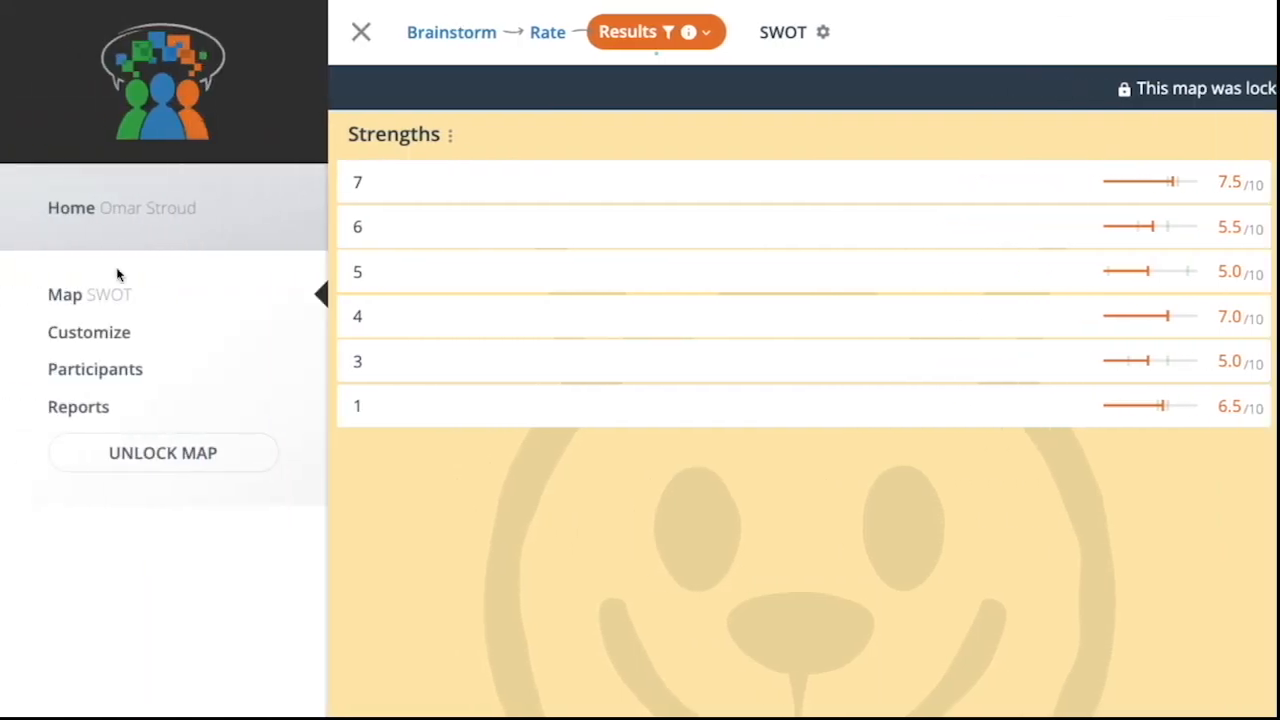
View the map's reports including the Brainstorm ideas table.
left_click(78, 406)
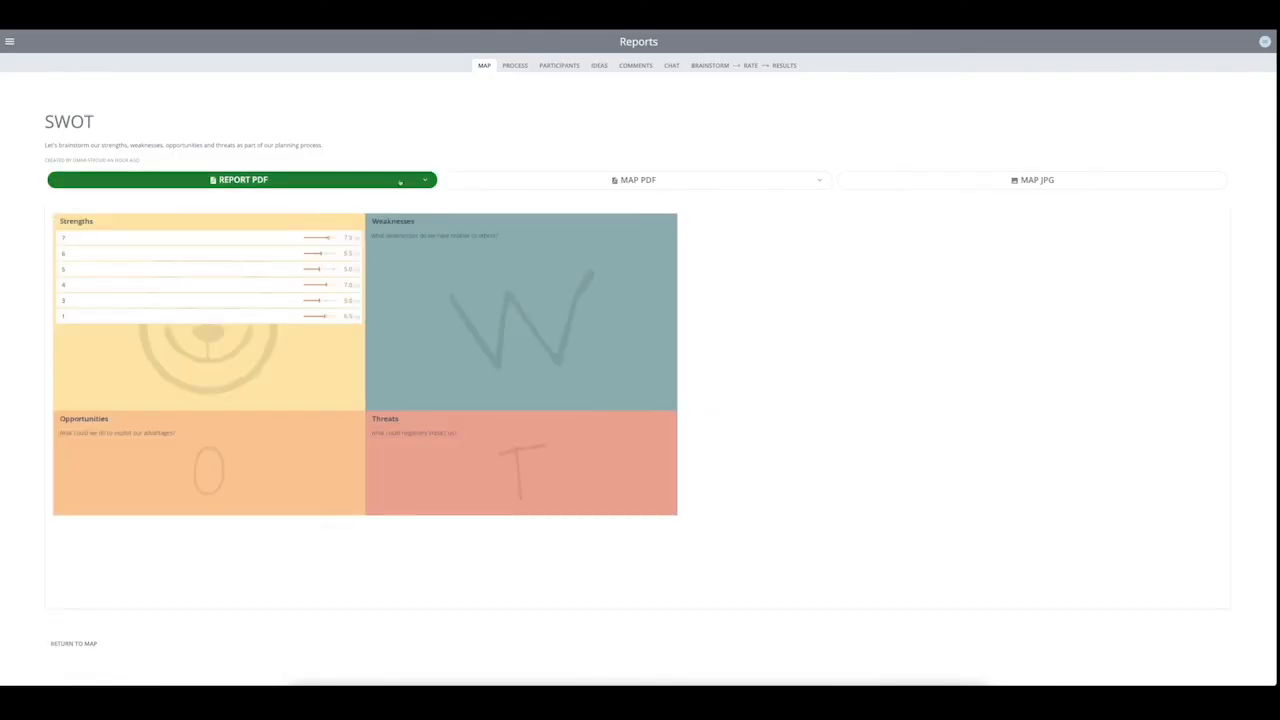
left_click(424, 180)
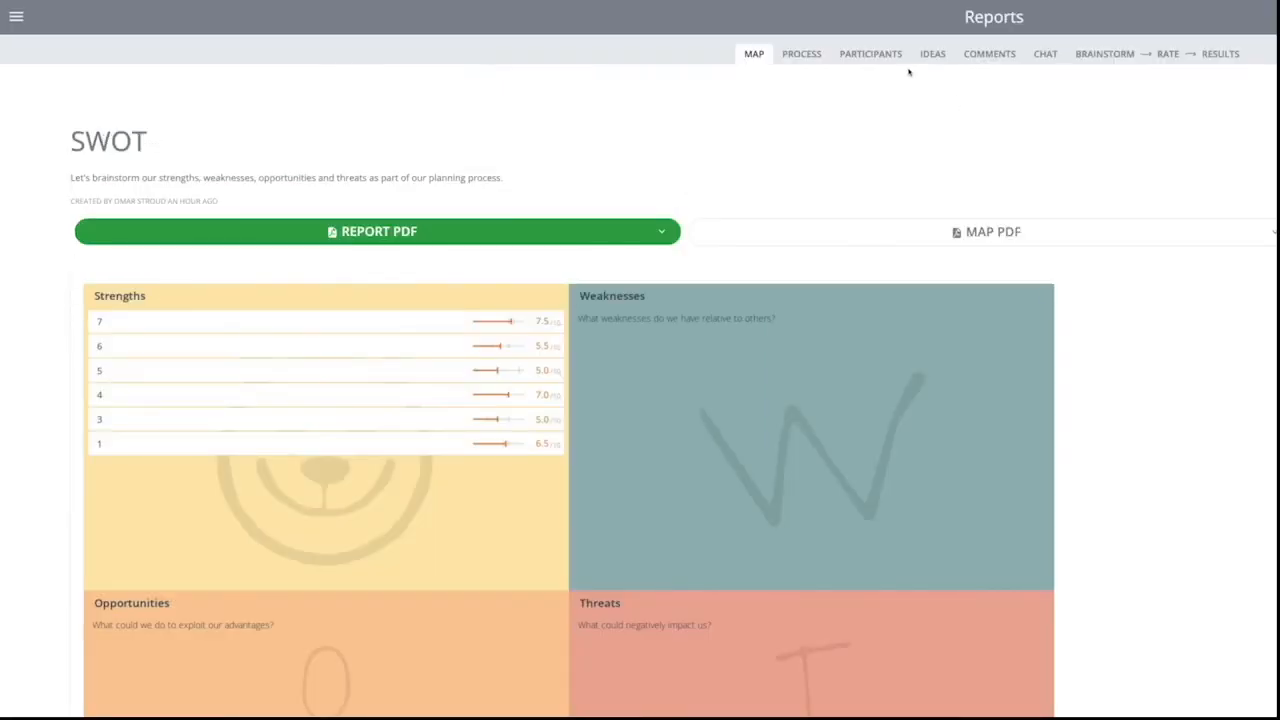
left_click(1104, 52)
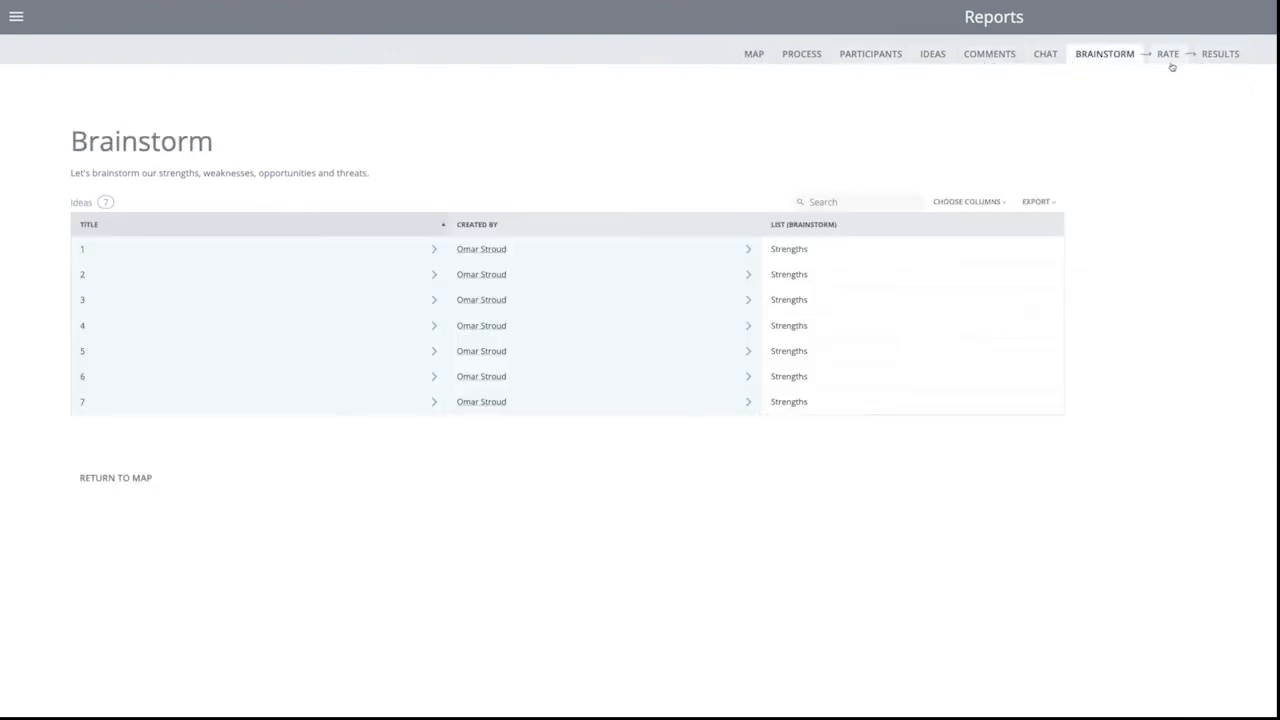
mouse_move(1164, 104)
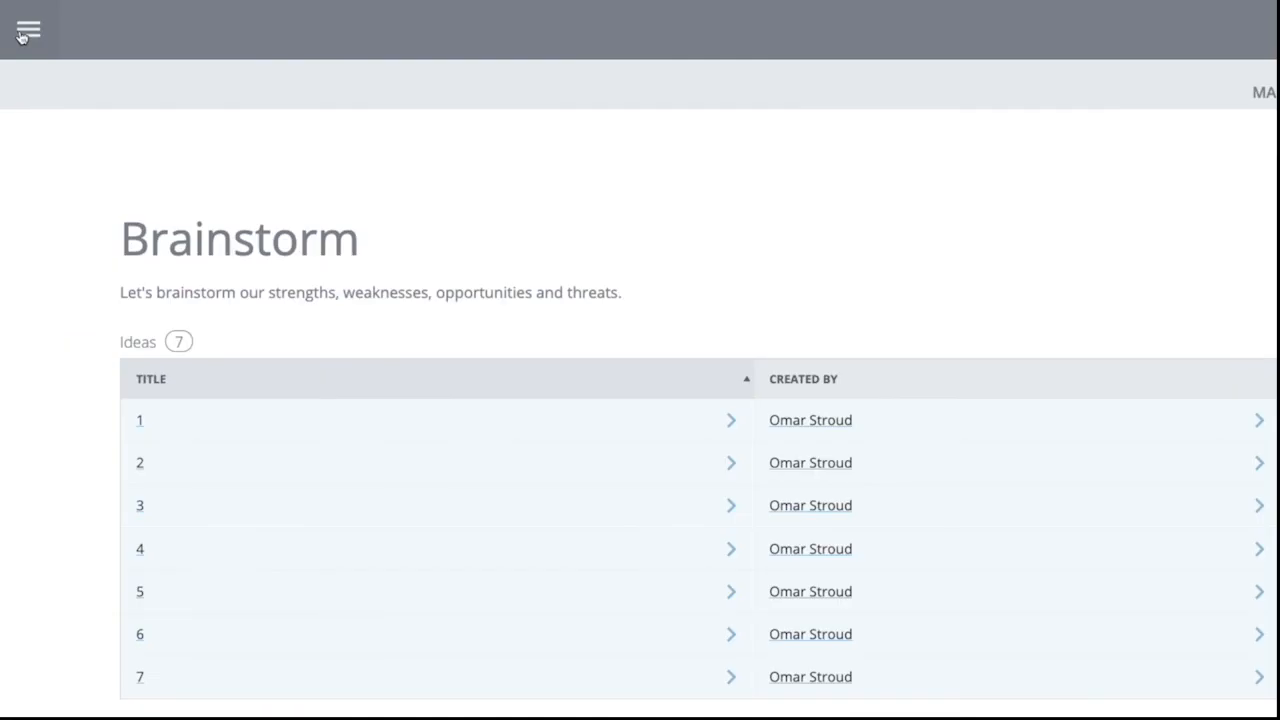
Return to the home page listing the SWOT map.
left_click(28, 30)
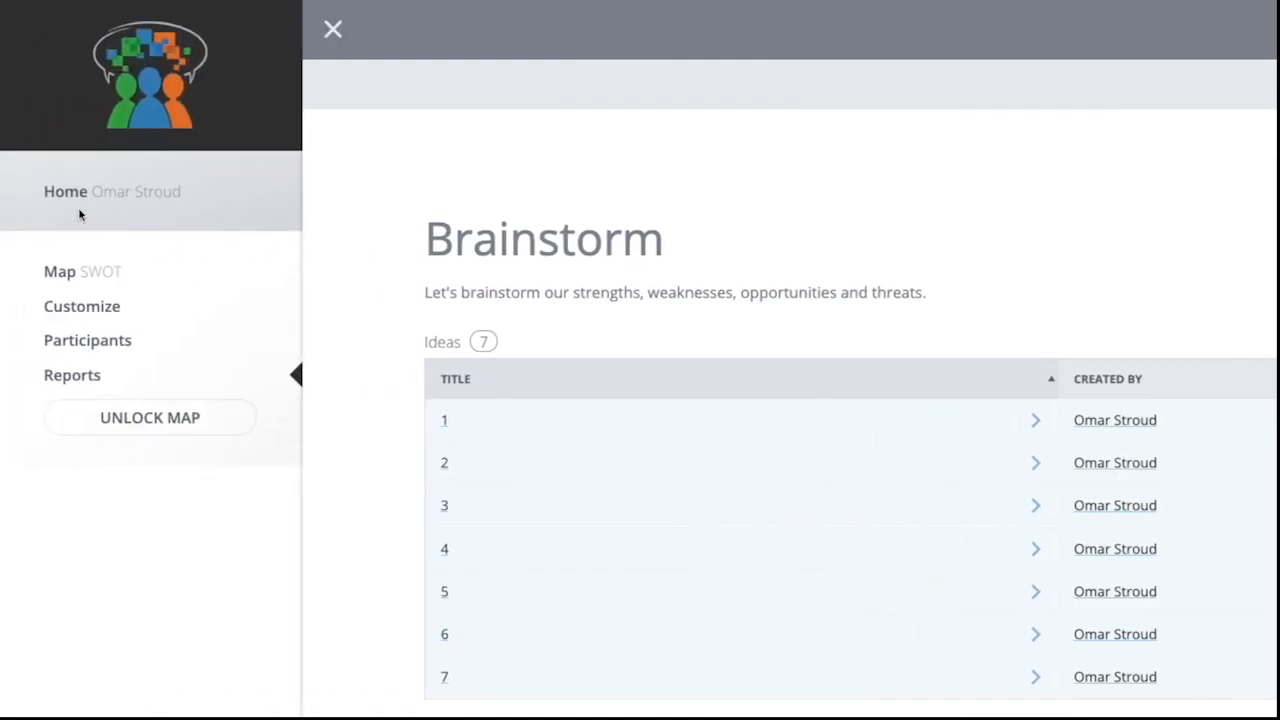
left_click(332, 28)
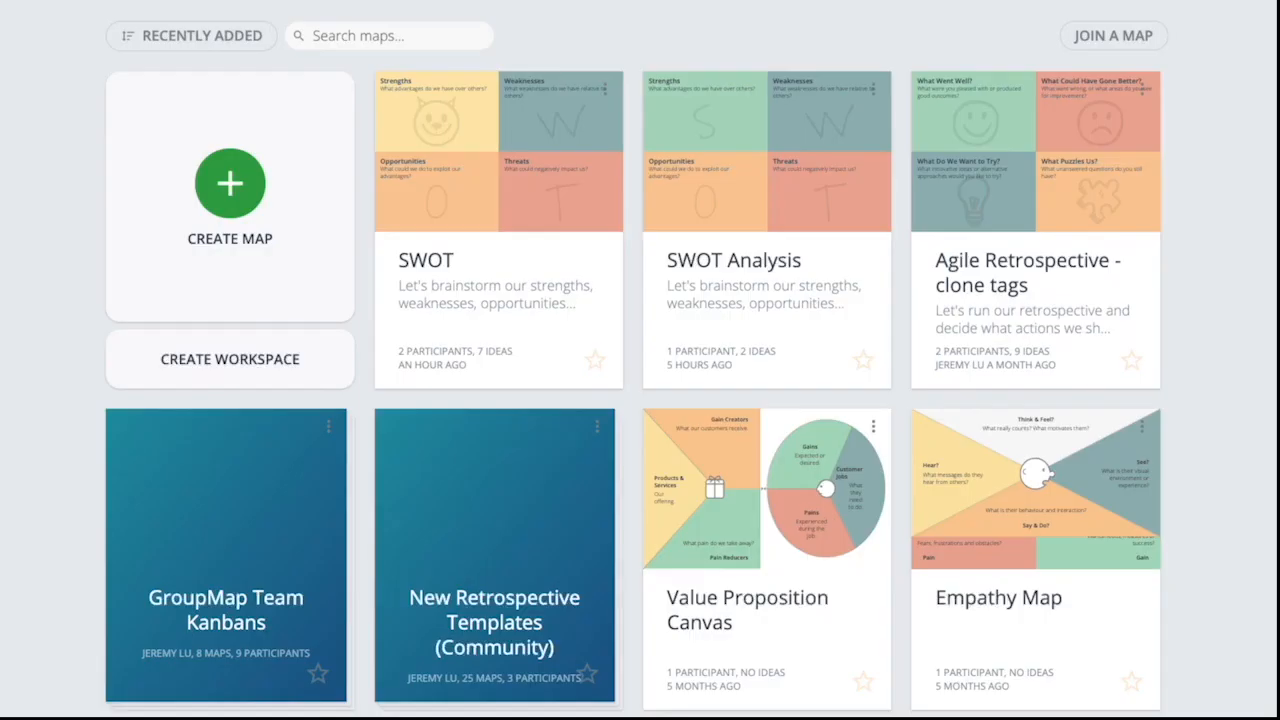